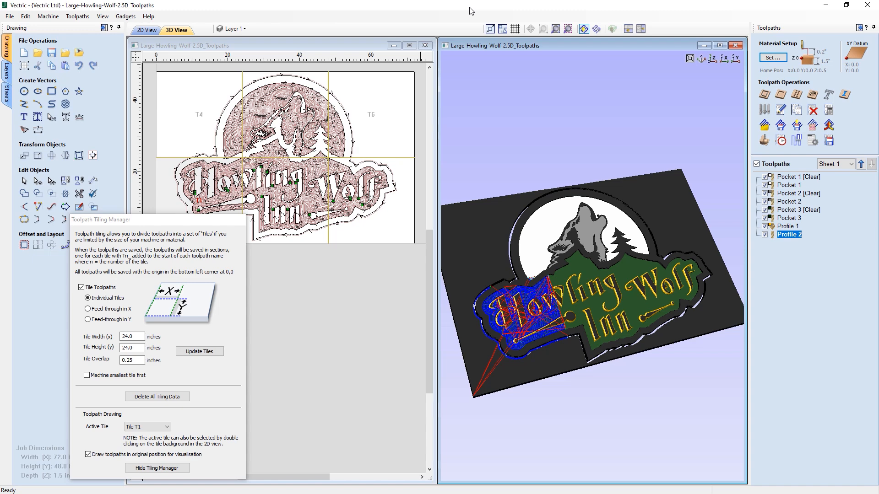
mouse_move(464, 10)
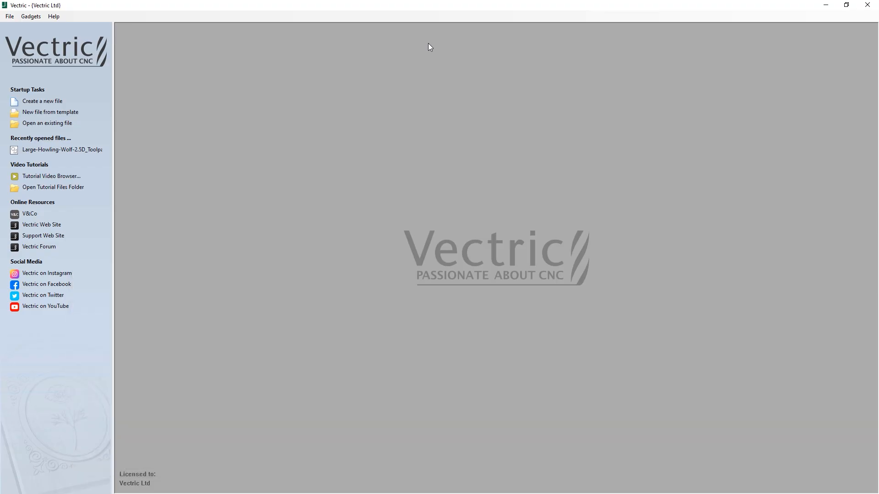
mouse_move(47, 124)
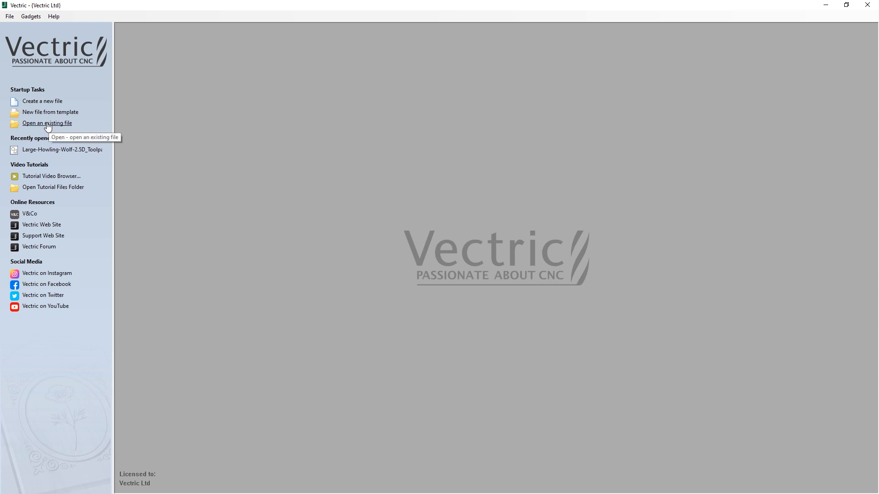
- Open the Large-Howling-Wolf-2.5D_Toolpaths job via 'Open an existing file'
left_click(47, 123)
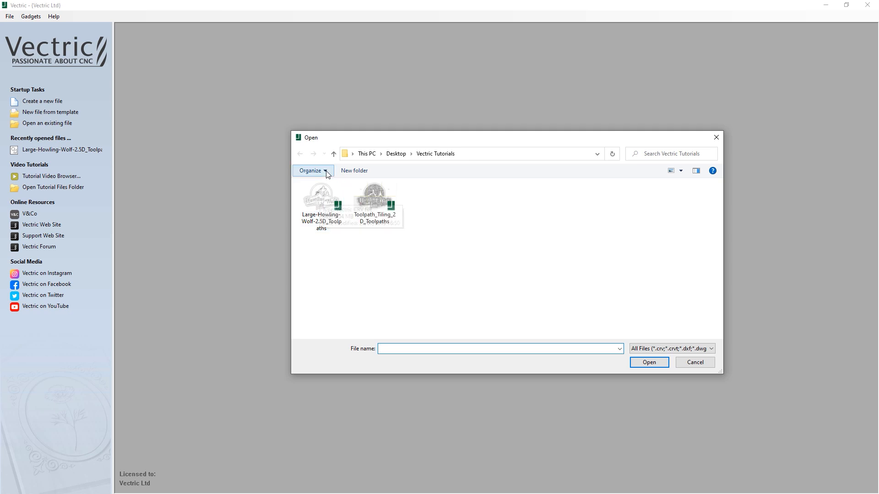
mouse_move(321, 197)
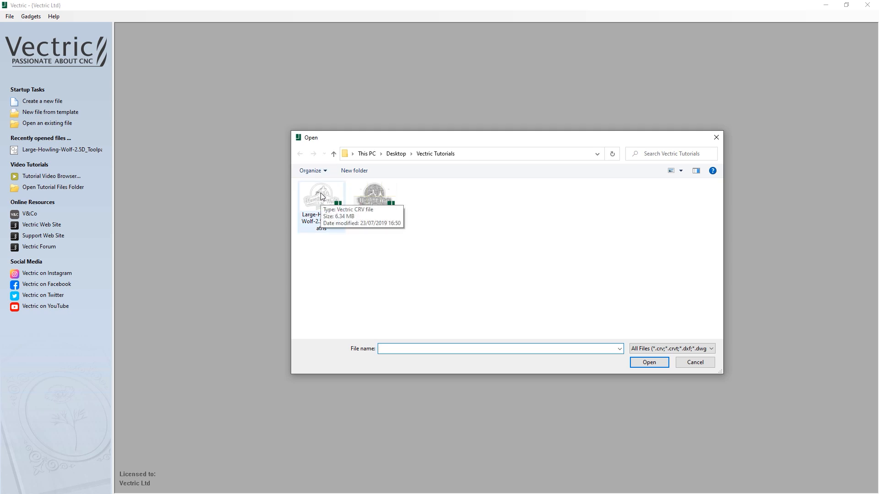
left_click(694, 362)
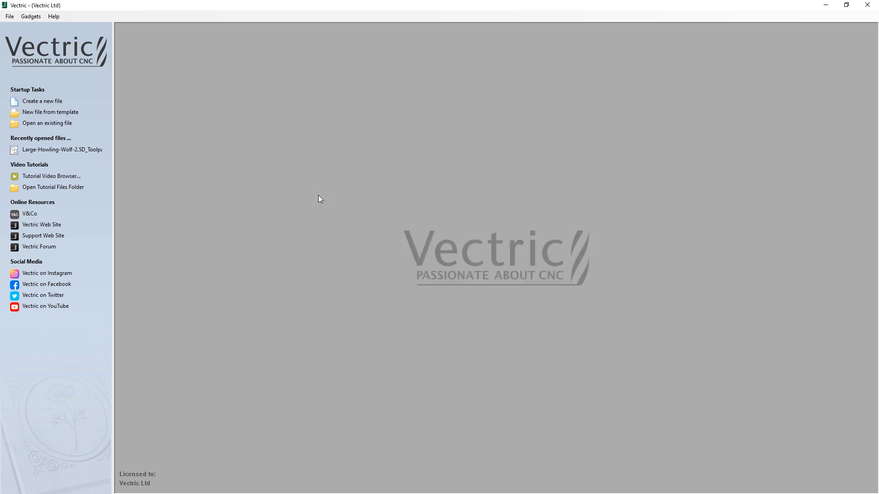
left_click(62, 150)
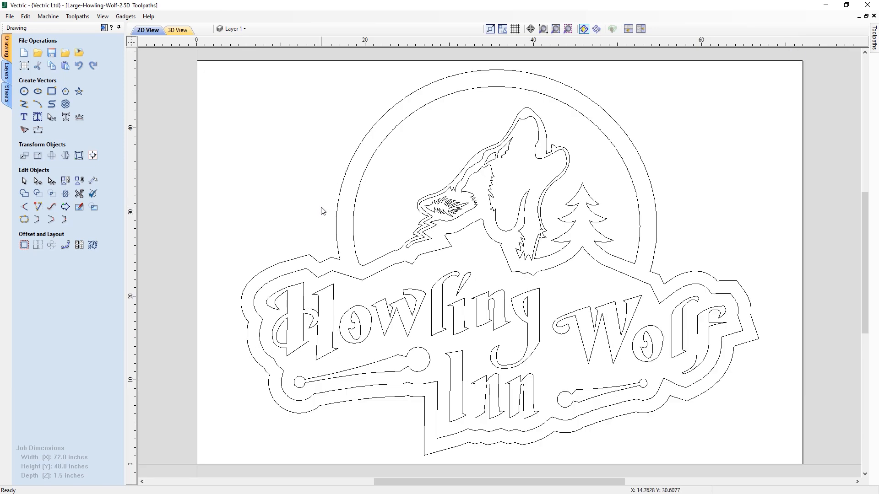
mouse_move(142, 398)
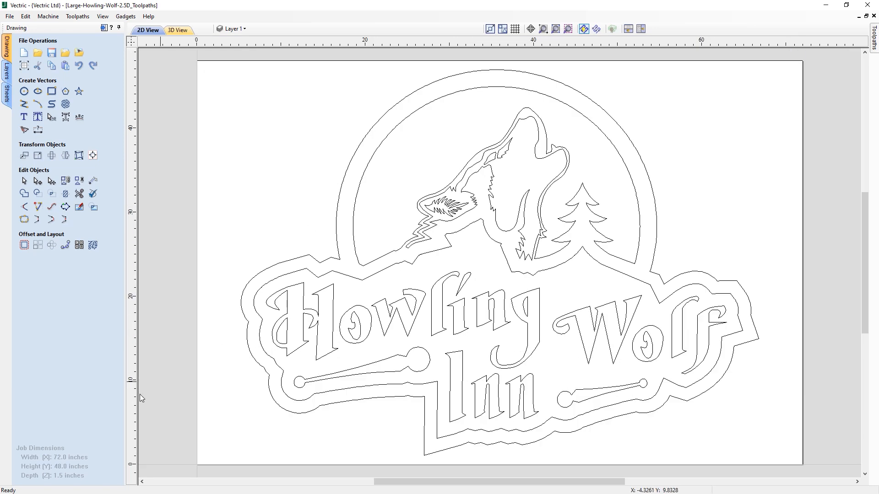
mouse_move(73, 450)
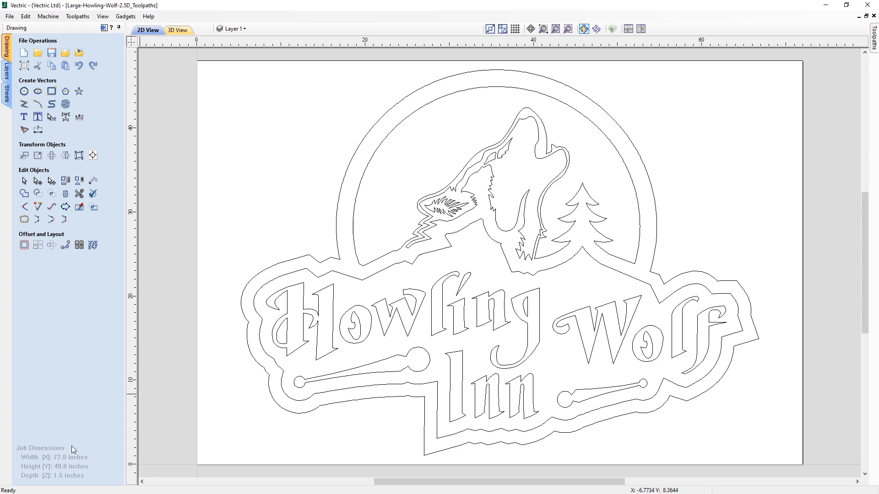
mouse_move(57, 464)
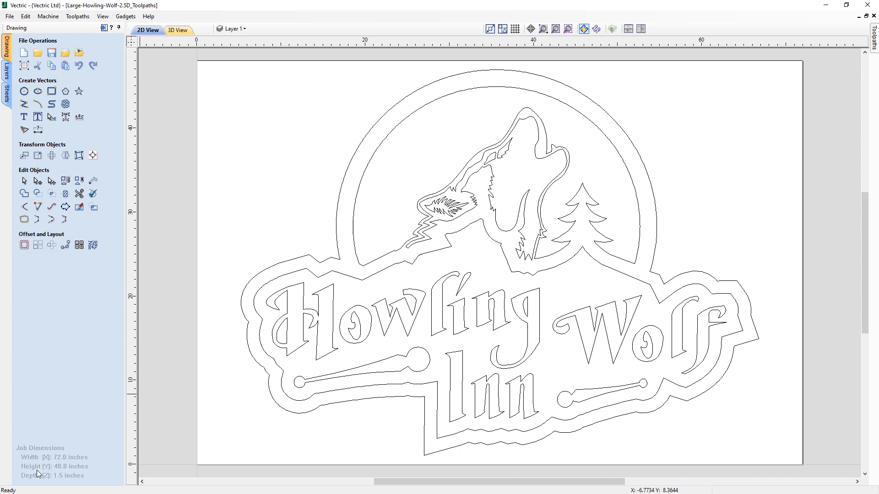
mouse_move(78, 475)
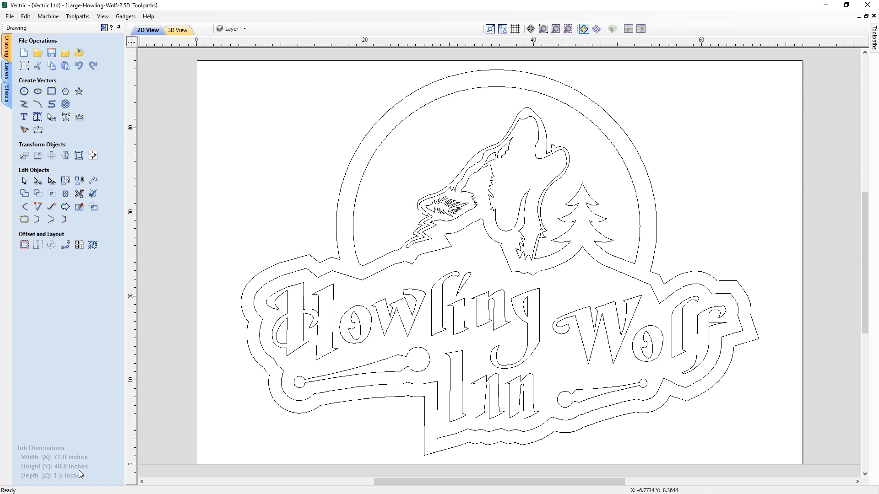
mouse_move(111, 454)
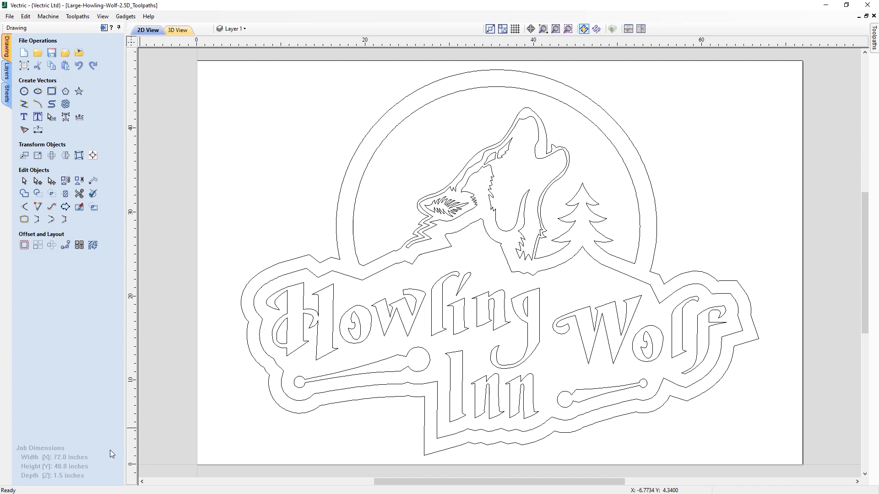
- Tile the 2D and 3D windows together and show the job's toolpath list
left_click(628, 28)
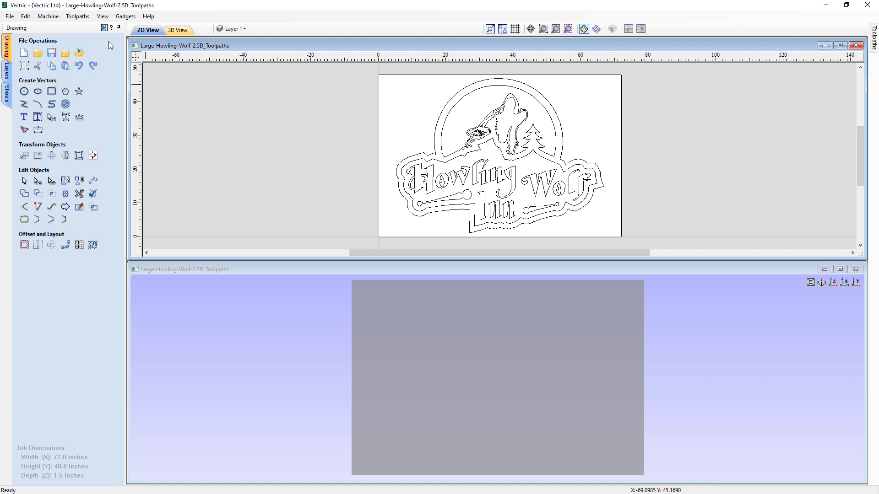
mouse_move(105, 28)
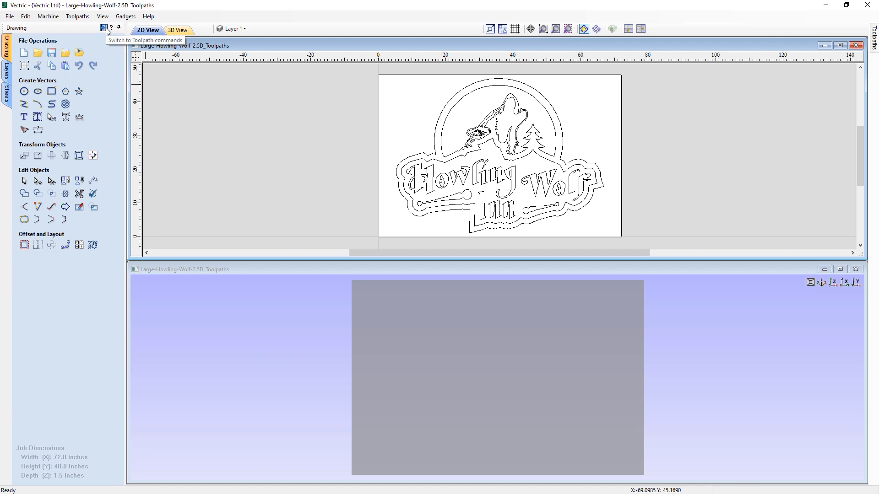
left_click(104, 27)
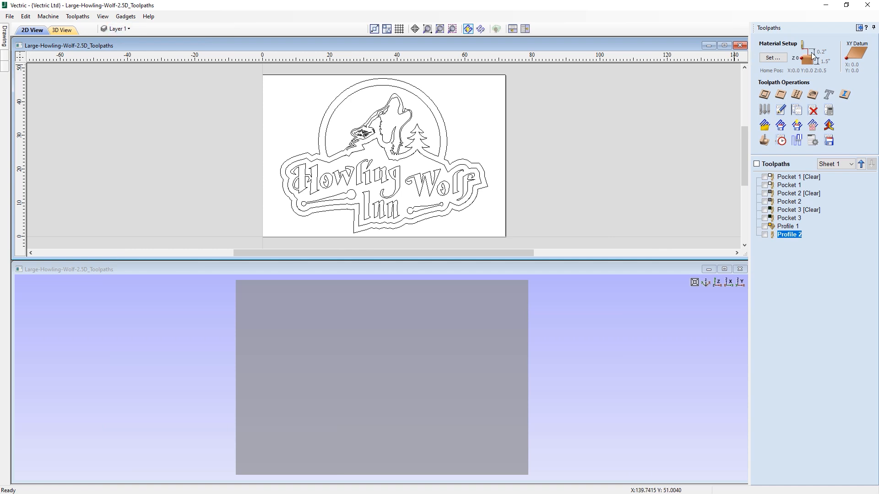
mouse_move(785, 212)
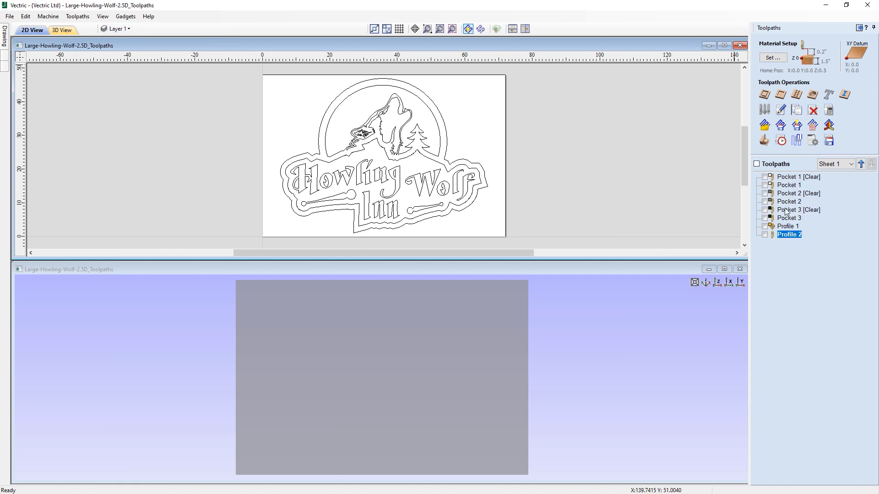
mouse_move(789, 235)
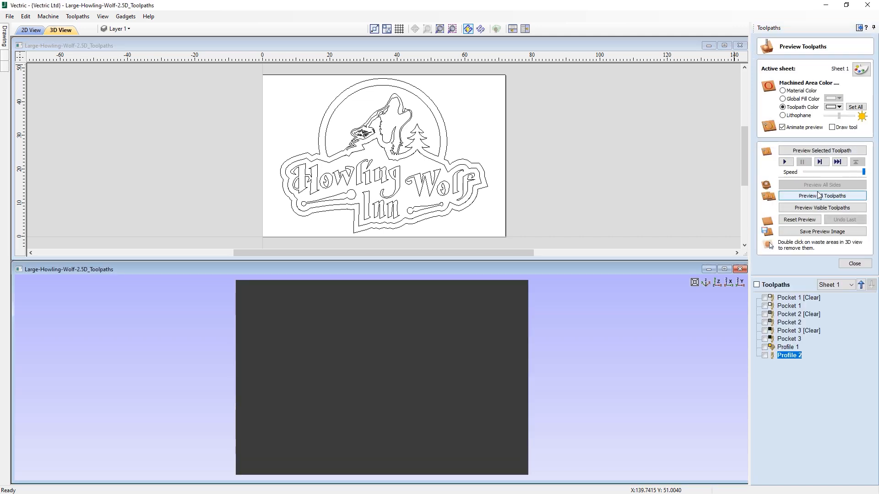
- Preview all toolpaths to render the carved, coloured Howling Wolf Inn sign in 3D
left_click(822, 195)
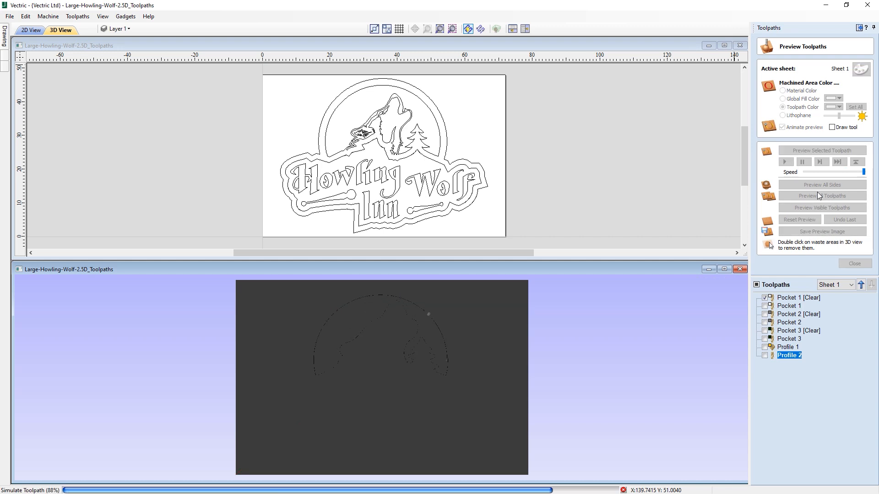
left_click(822, 196)
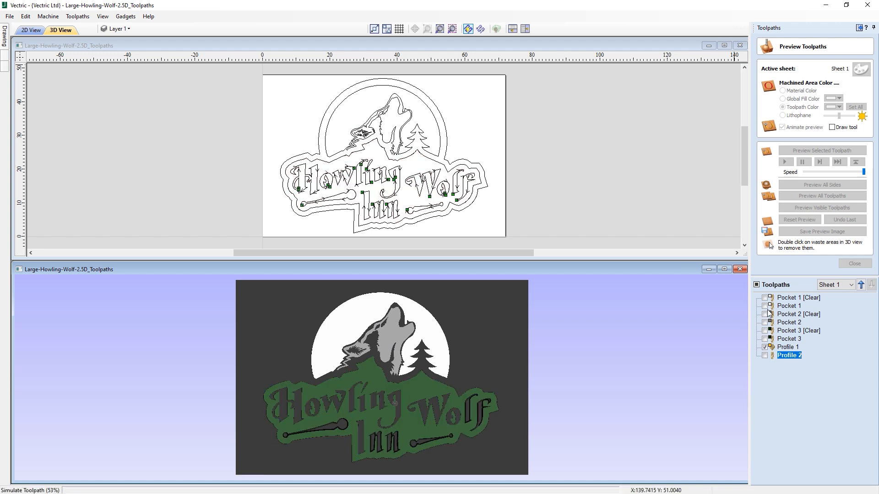
left_click(821, 196)
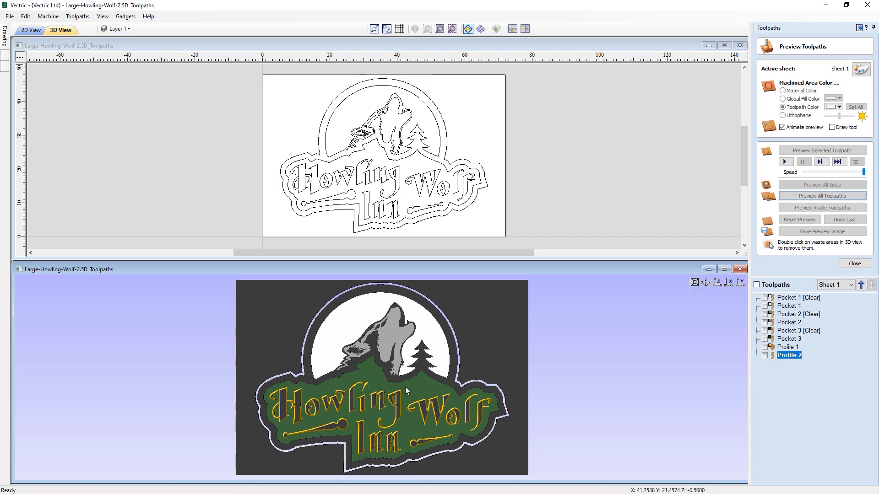
left_click(822, 195)
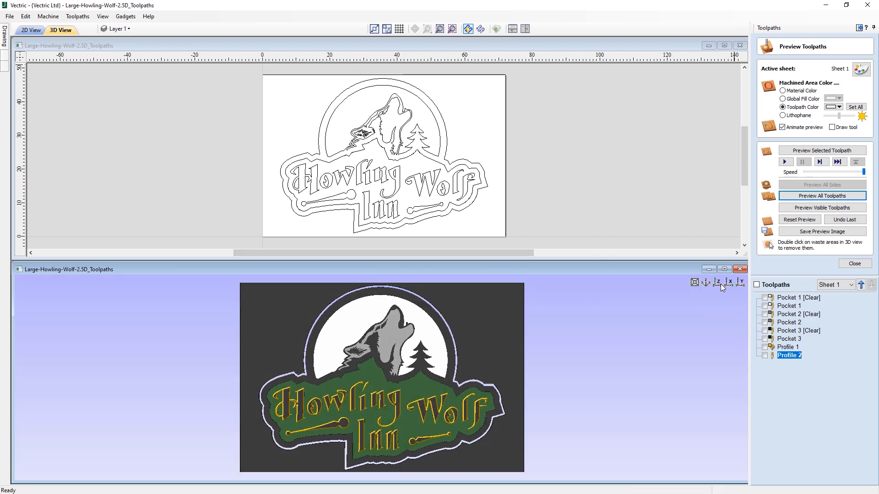
mouse_move(519, 329)
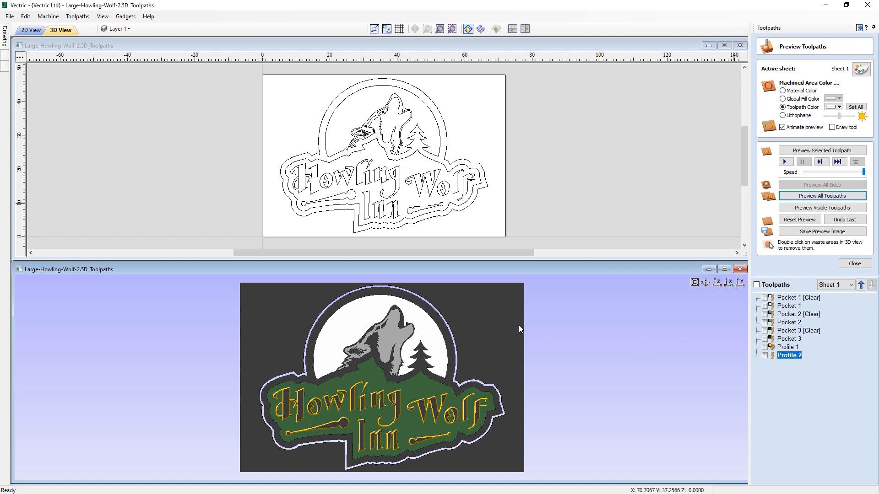
mouse_move(509, 329)
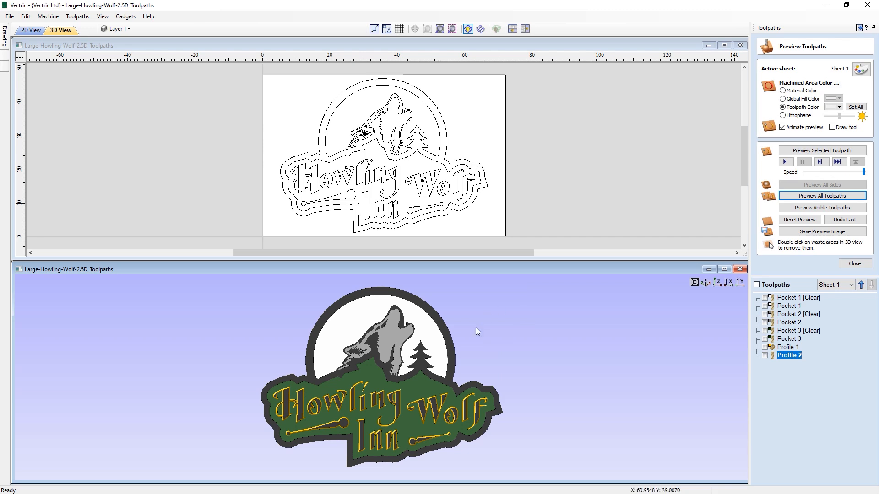
mouse_move(370, 459)
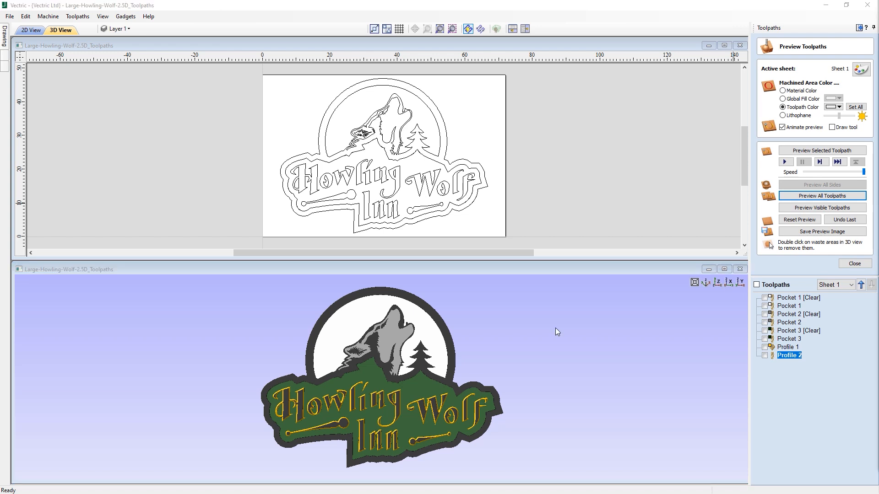
mouse_move(590, 330)
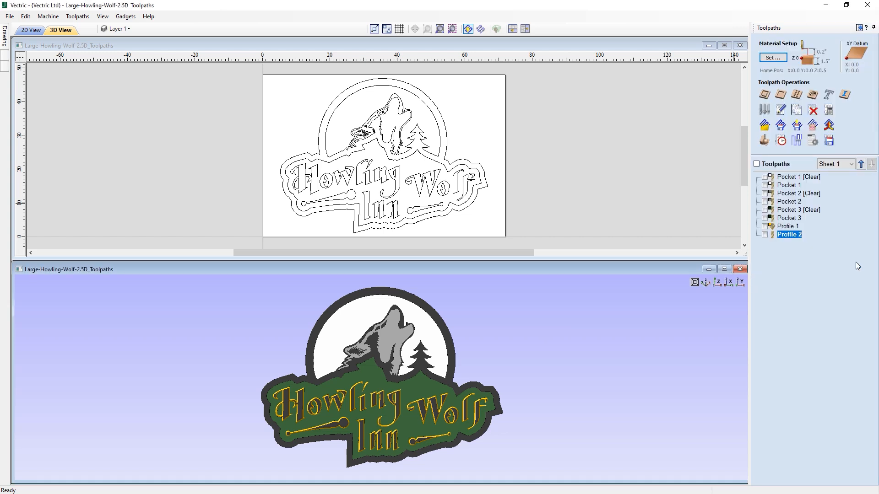
mouse_move(841, 226)
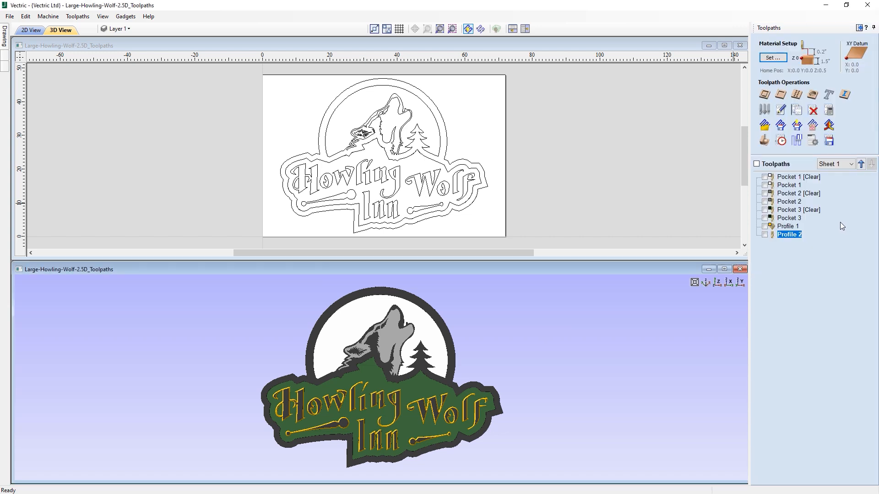
mouse_move(796, 140)
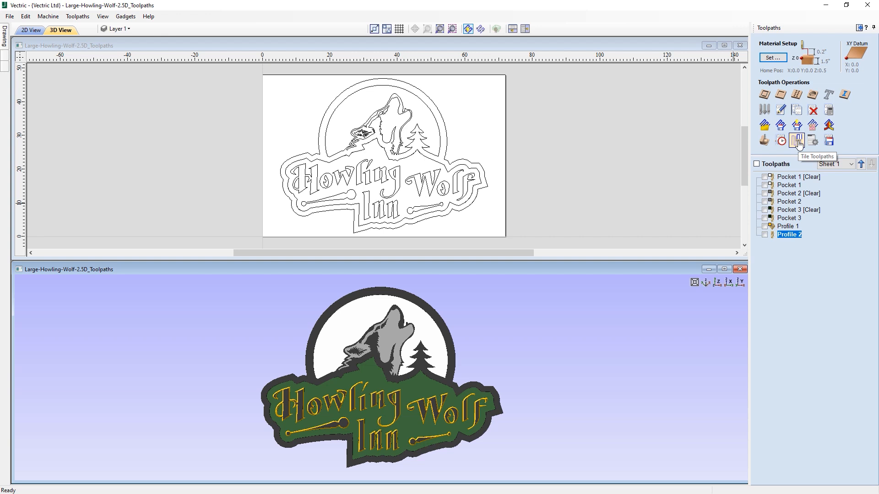
- Open the Toolpath Tiling Manager from Tile Toolpaths under Toolpath Operations
left_click(797, 140)
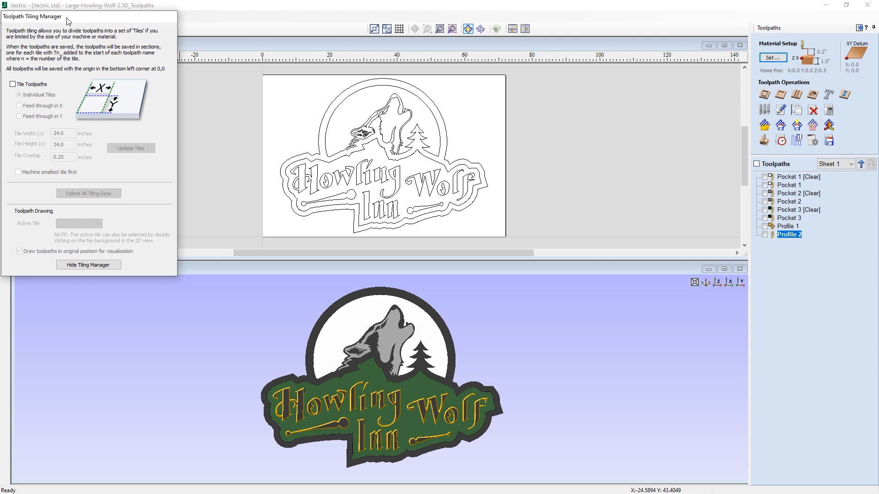
mouse_move(85, 72)
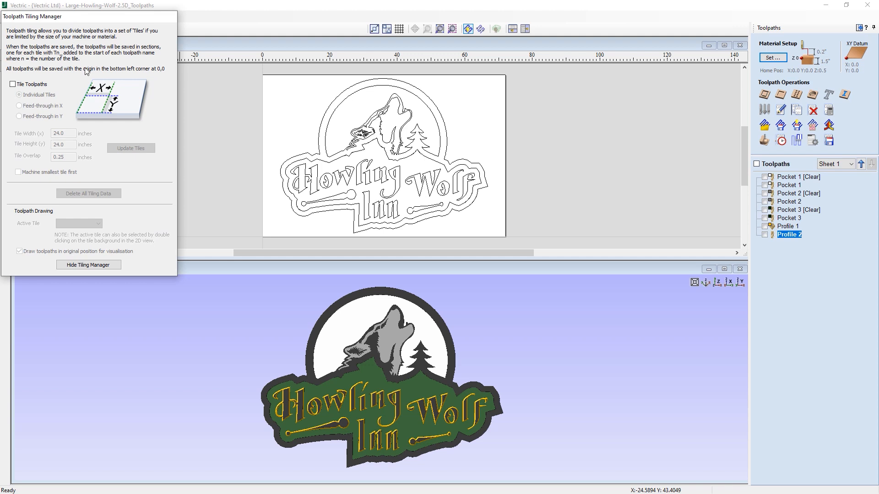
mouse_move(109, 63)
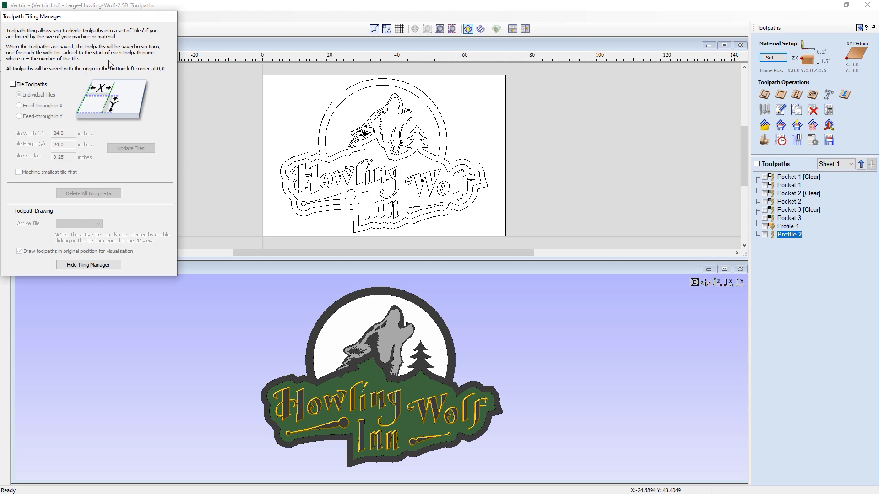
mouse_move(64, 90)
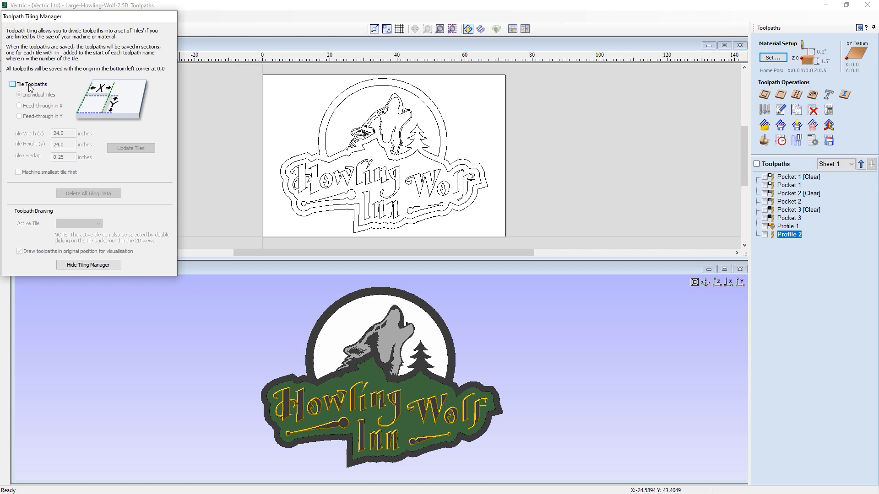
left_click(12, 85)
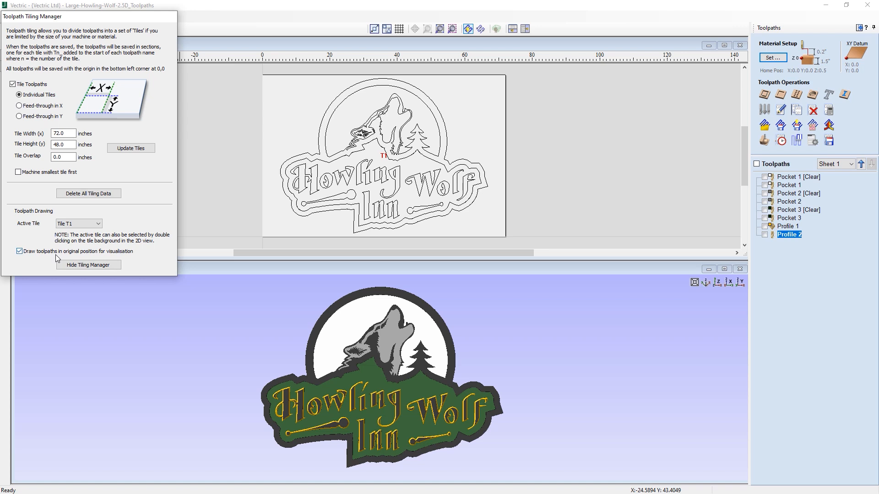
mouse_move(25, 153)
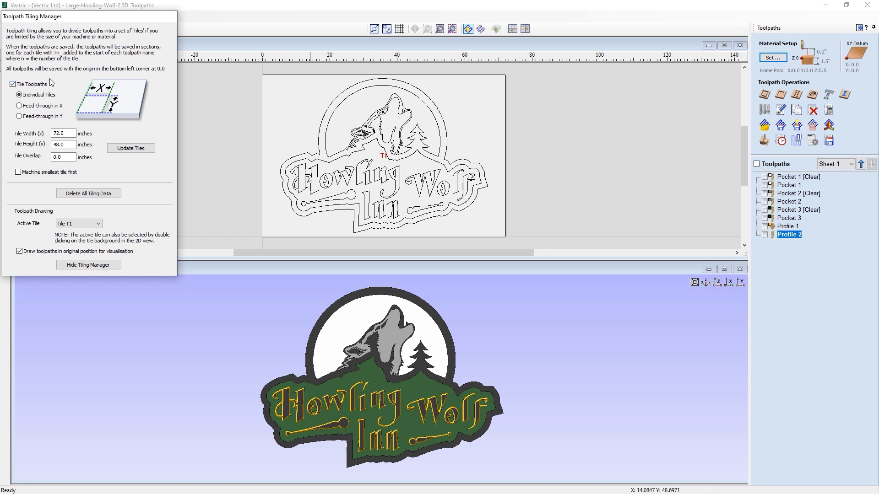
left_click(18, 94)
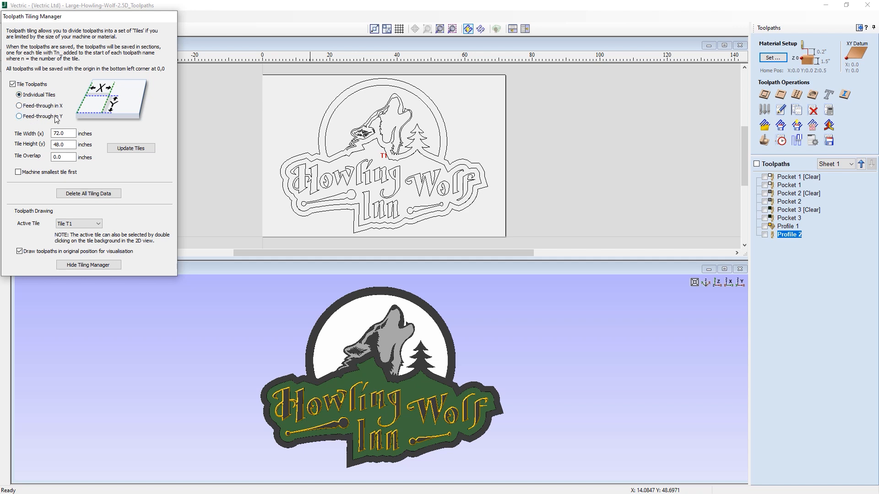
left_click(20, 95)
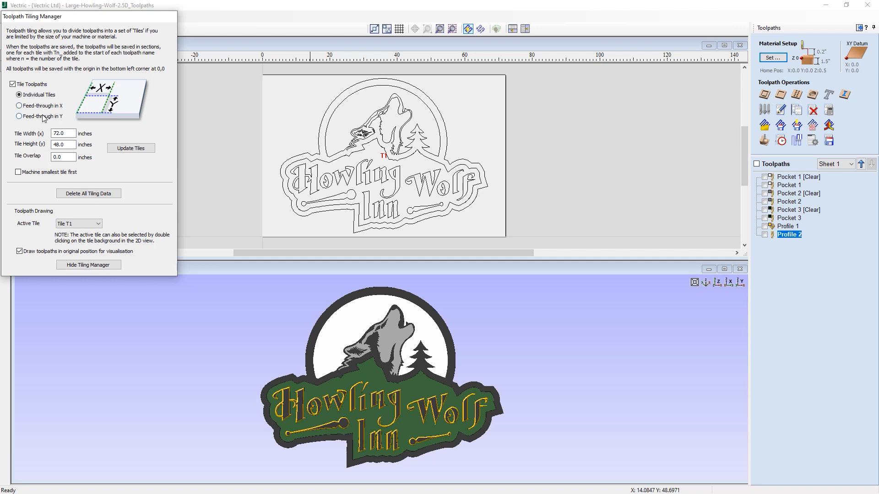
- Toggle tiling between feed-through in X and Y, ending on feed-through in Y
left_click(19, 116)
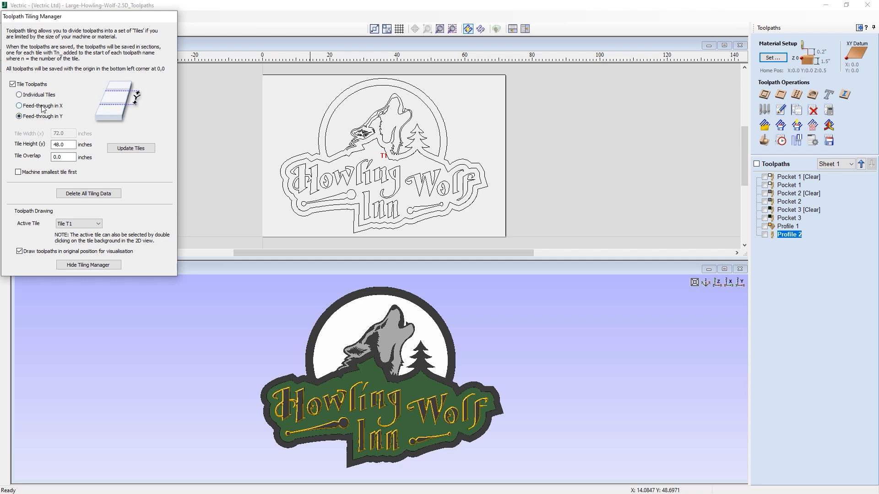
left_click(19, 105)
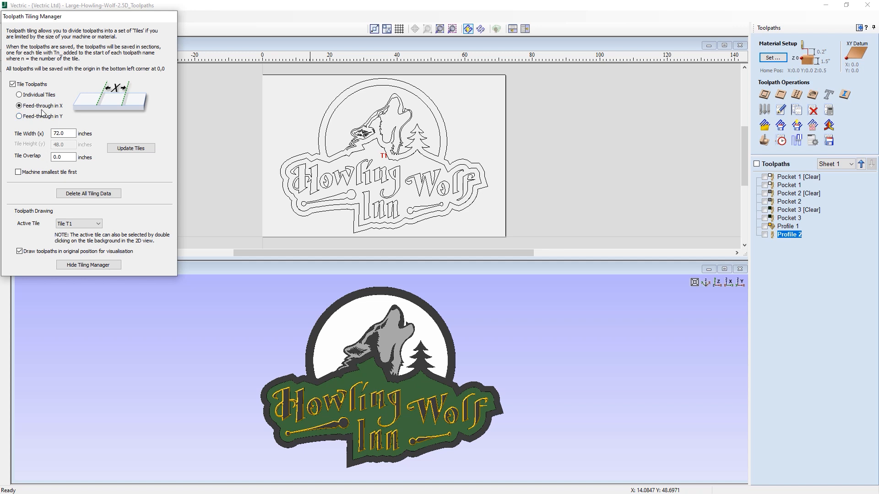
mouse_move(80, 94)
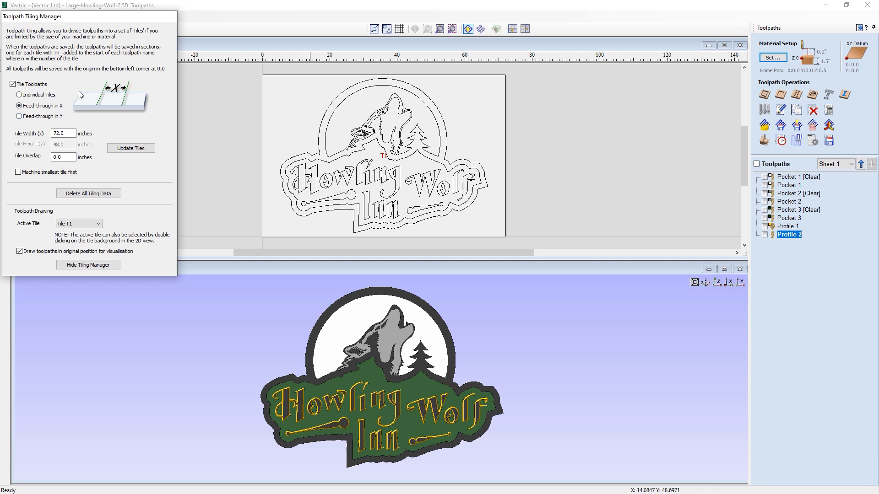
mouse_move(78, 100)
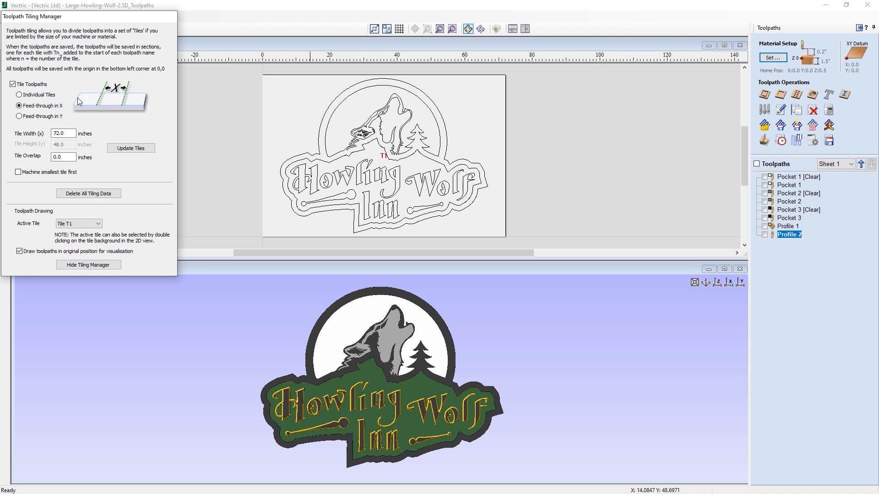
mouse_move(76, 105)
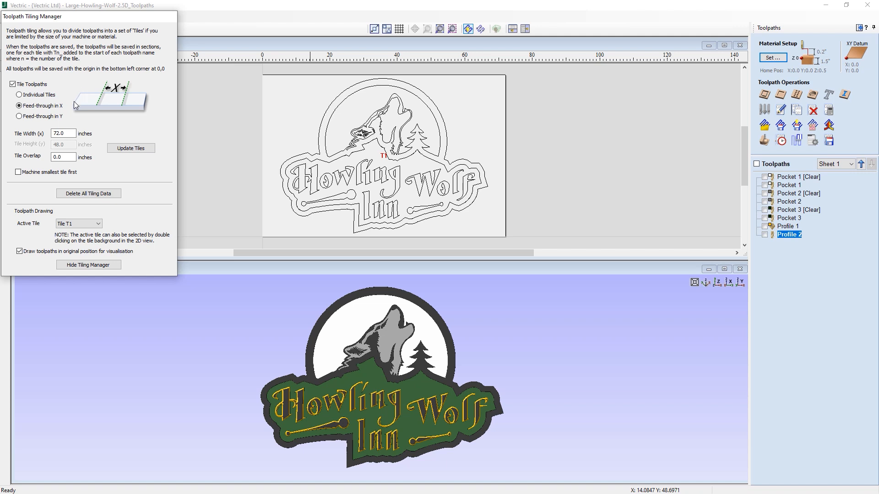
mouse_move(74, 107)
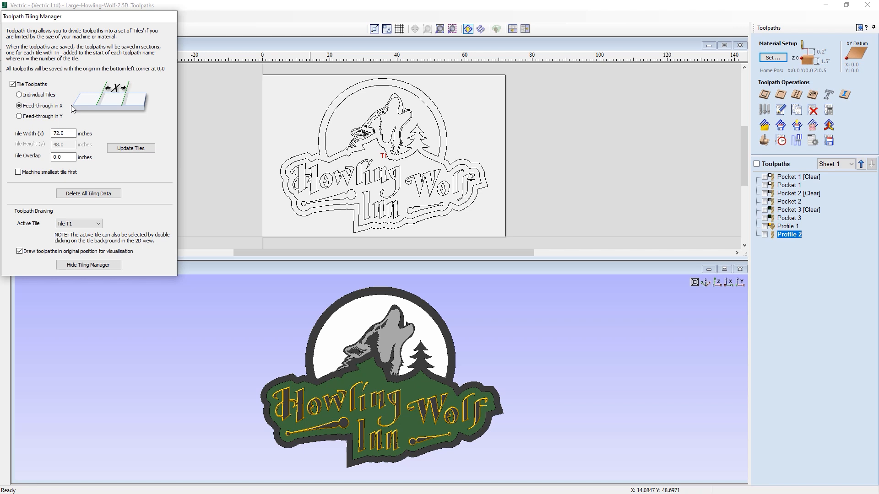
mouse_move(114, 97)
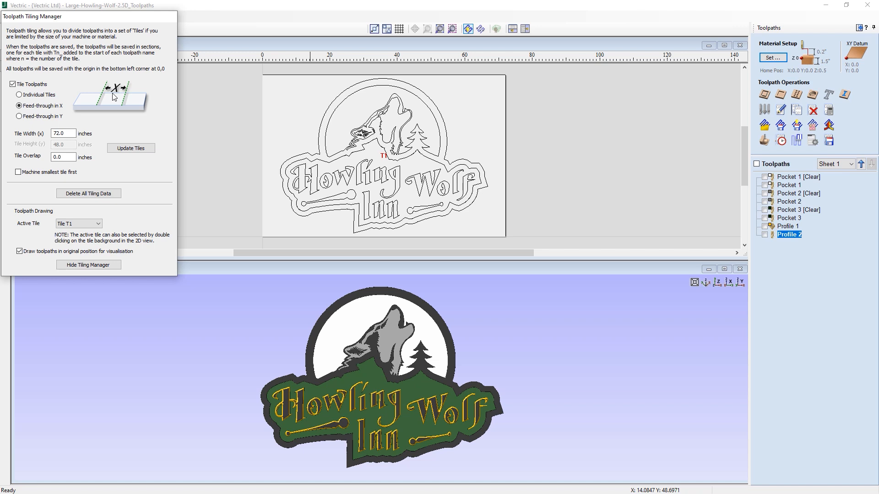
left_click(19, 116)
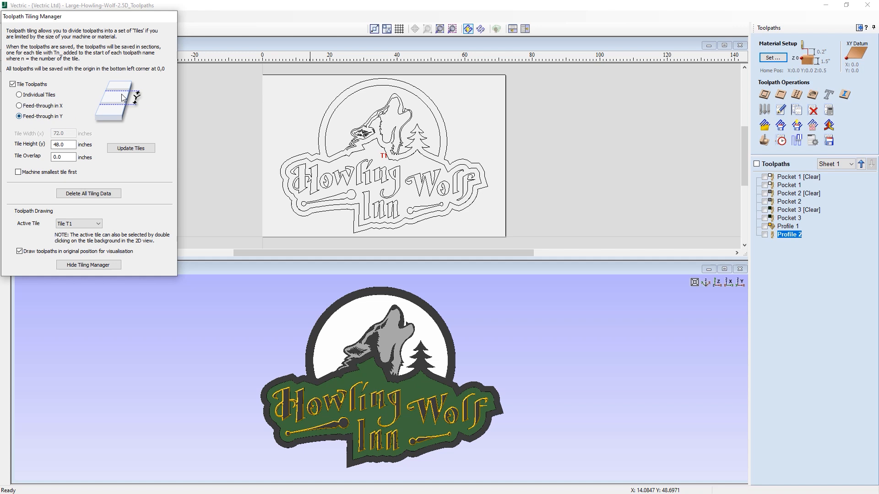
mouse_move(136, 88)
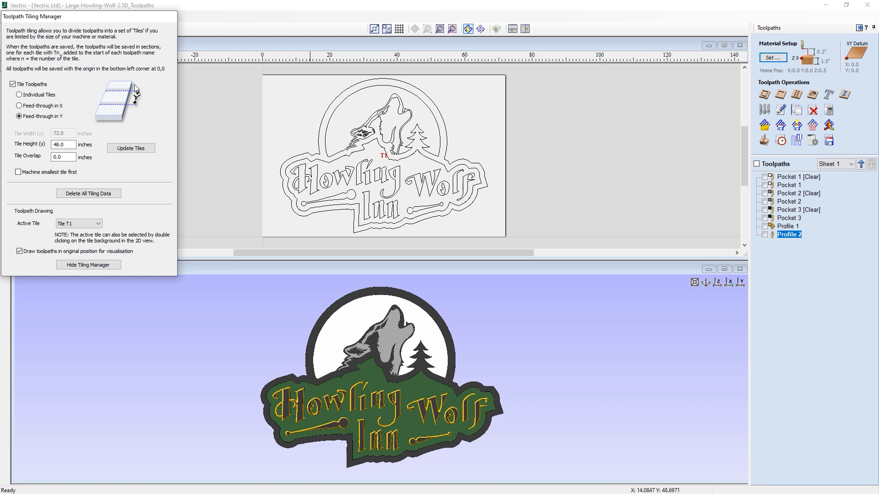
left_click(19, 105)
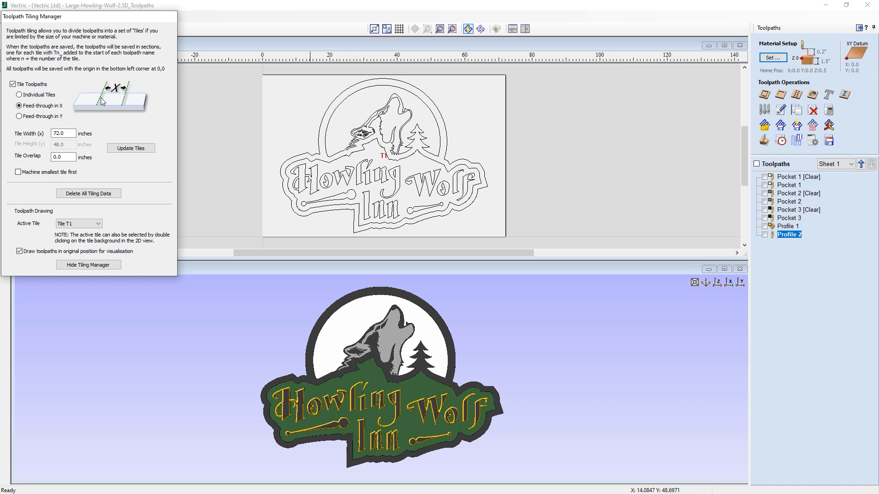
mouse_move(79, 102)
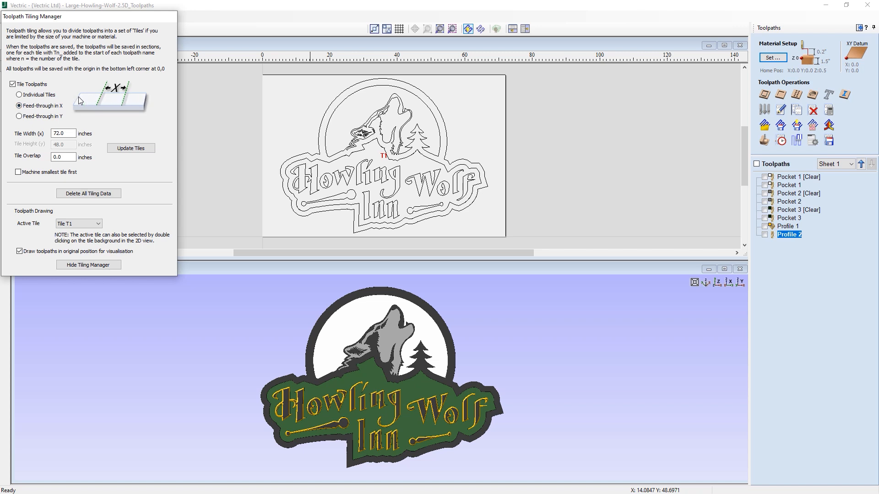
mouse_move(107, 101)
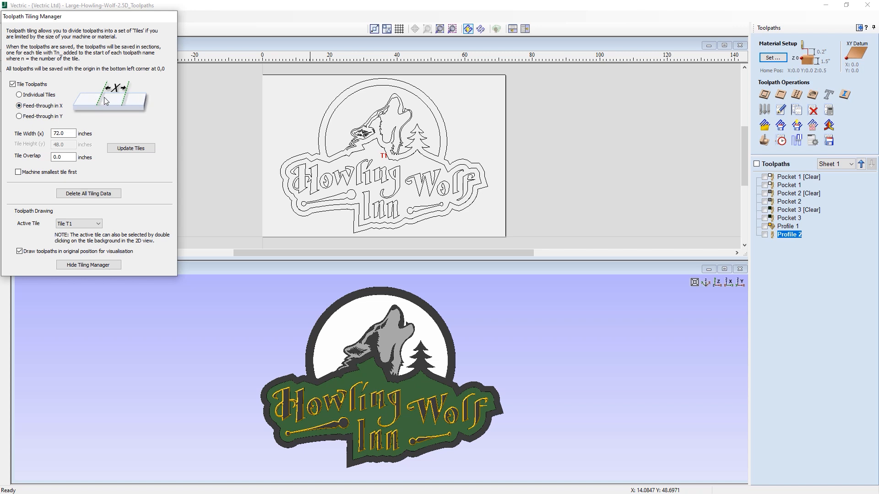
left_click(19, 115)
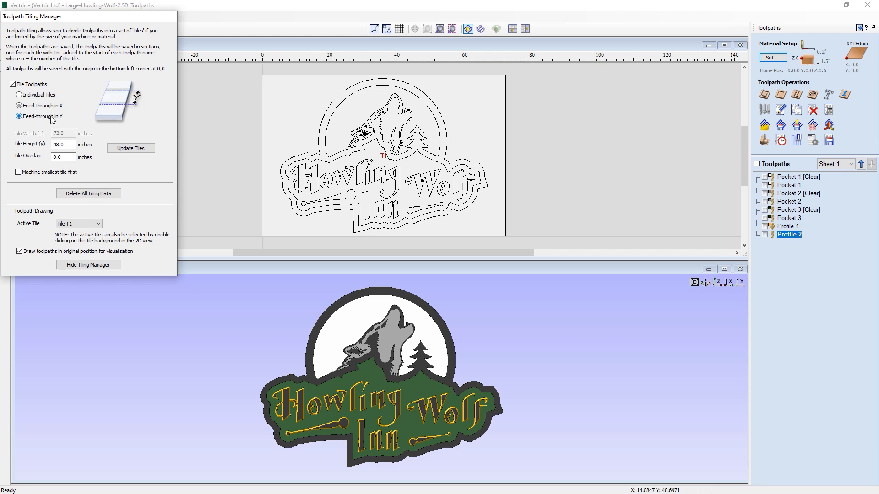
mouse_move(55, 119)
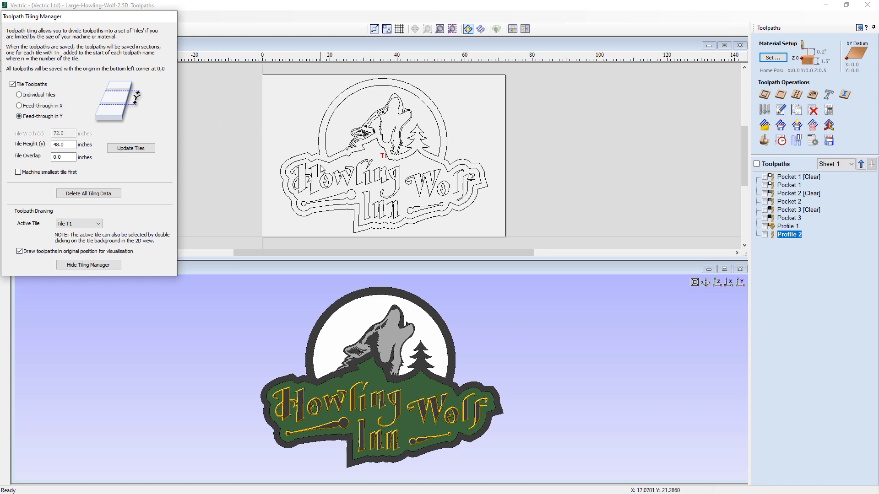
mouse_move(51, 97)
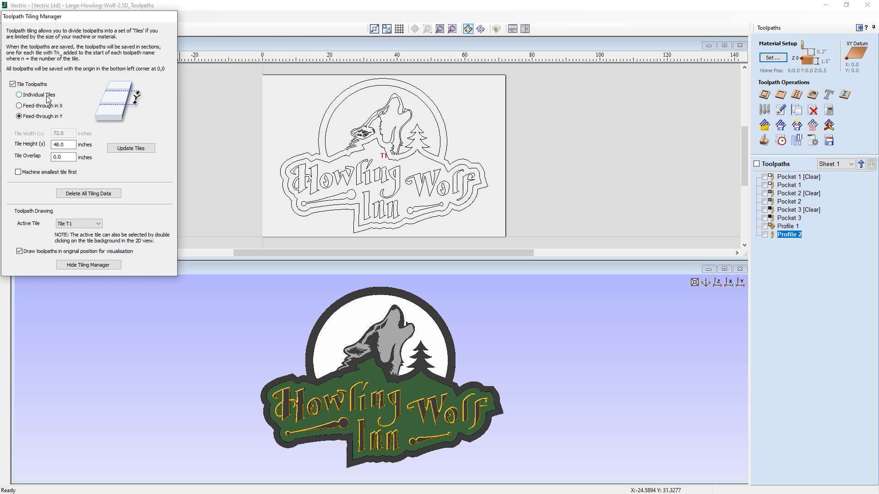
- Switch tiling back to Individual Tiles, now with 72 × 48 inch tiles
left_click(19, 95)
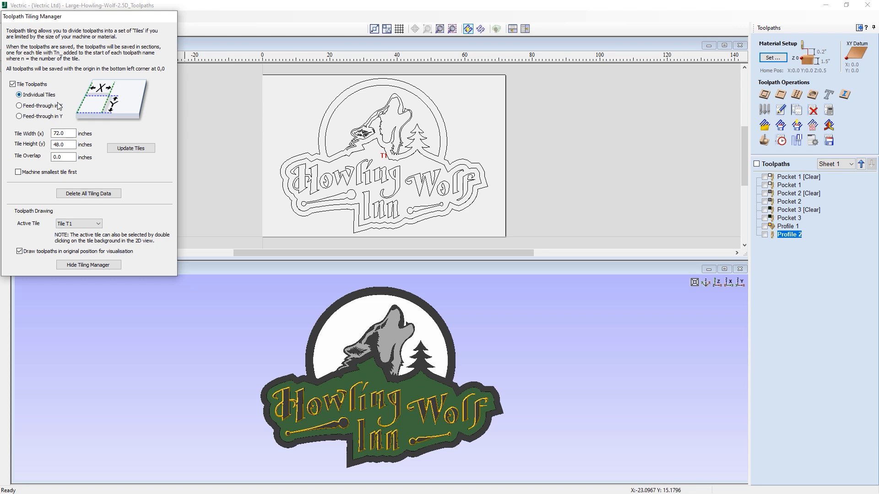
mouse_move(69, 133)
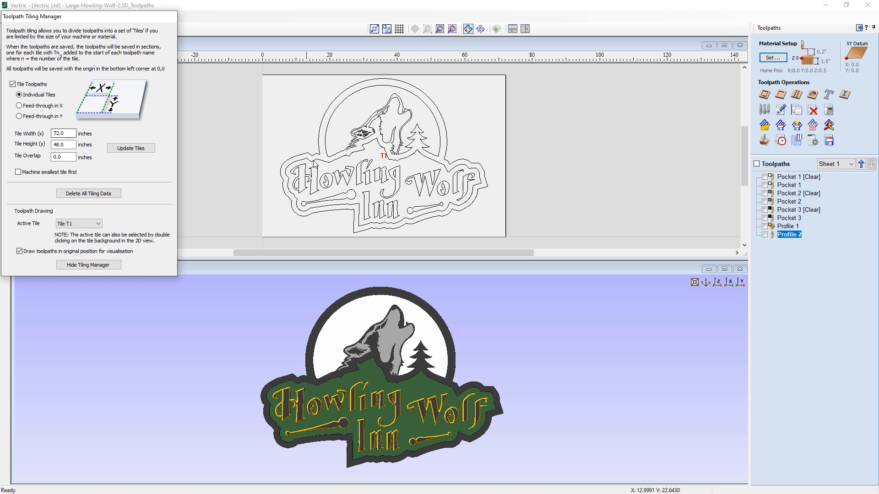
mouse_move(386, 167)
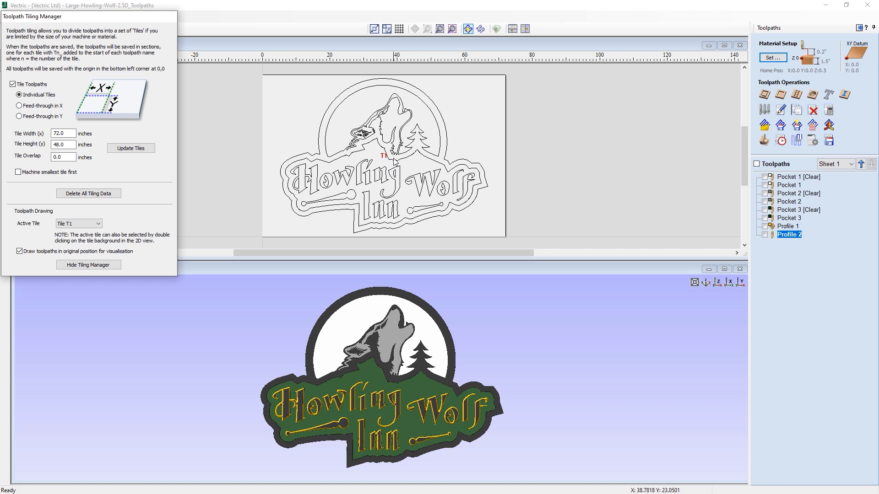
mouse_move(387, 166)
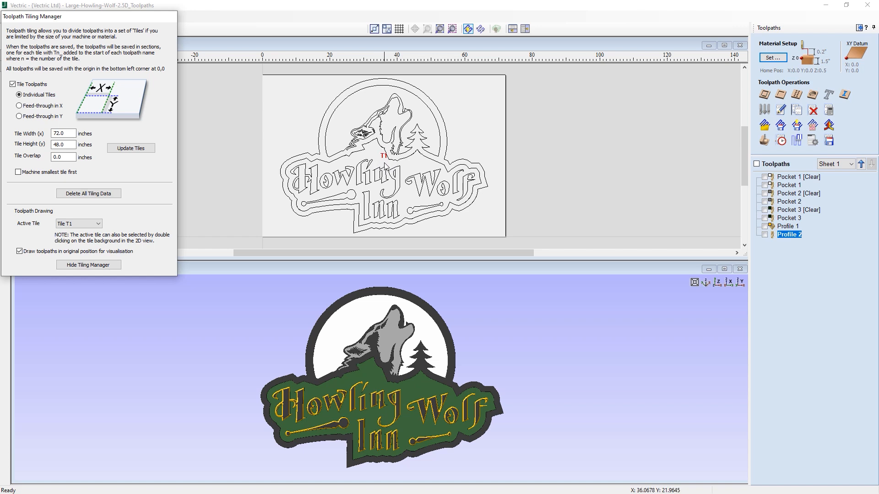
mouse_move(88, 124)
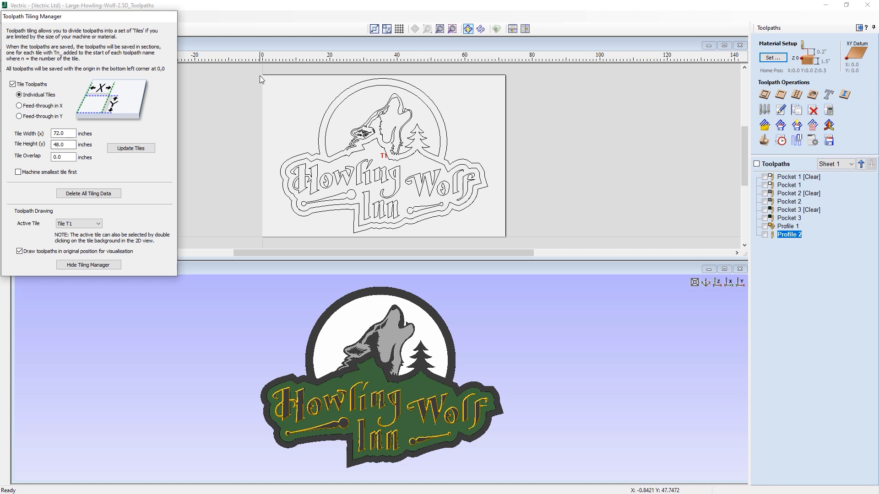
mouse_move(494, 67)
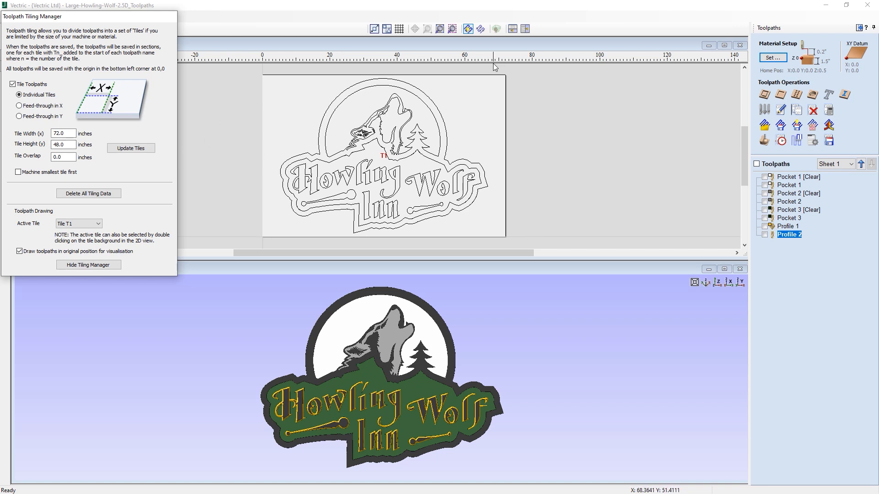
mouse_move(111, 138)
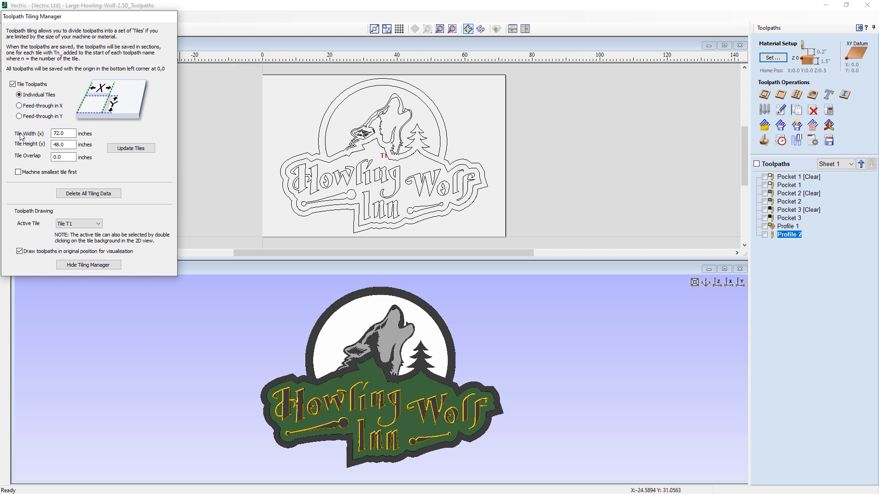
- Set the tile width and height to 24 inches and update the tiles
left_click(62, 133)
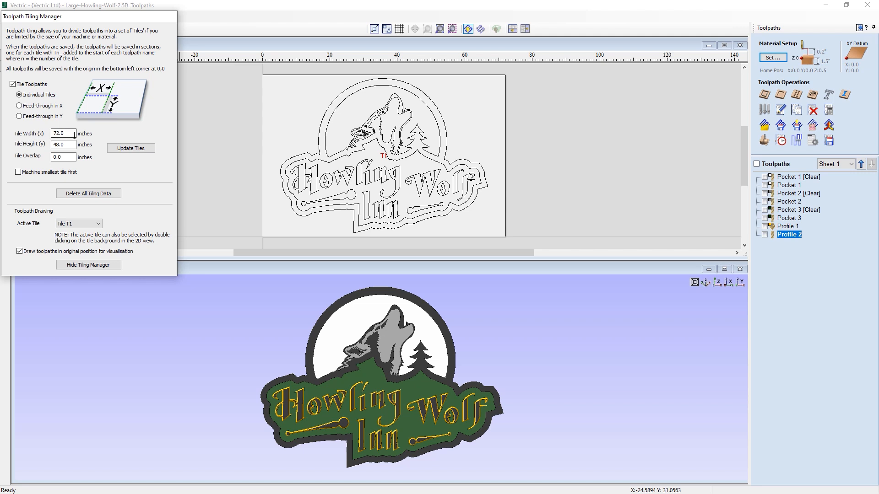
triple_click(62, 133)
type("24")
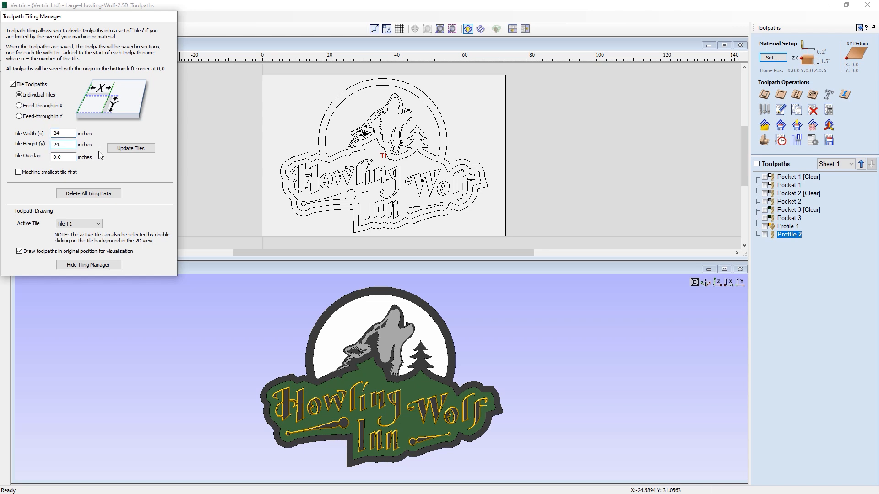
mouse_move(107, 140)
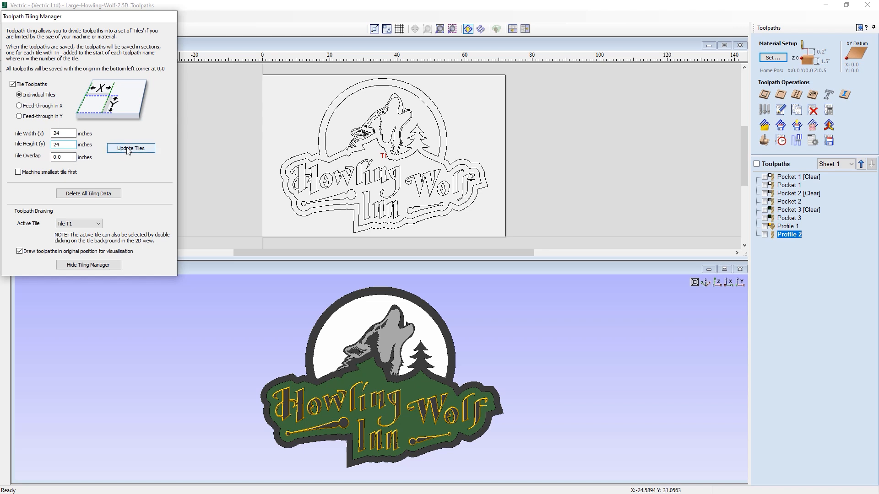
left_click(131, 148)
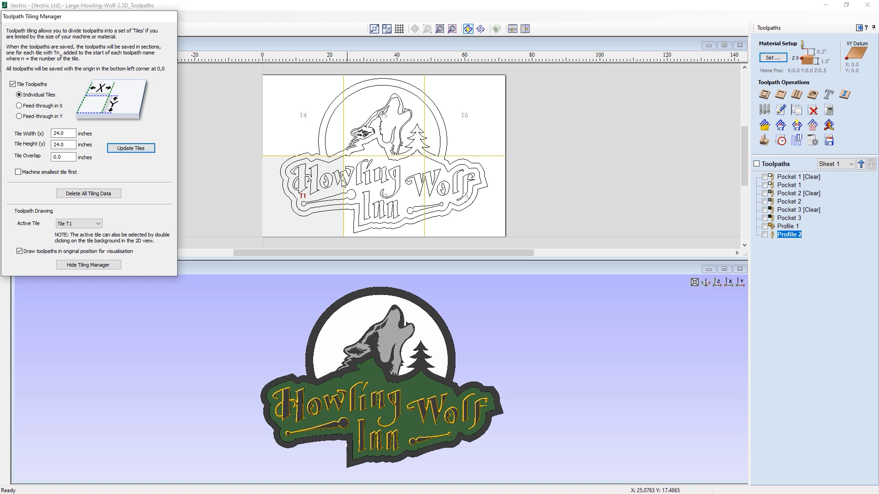
mouse_move(468, 177)
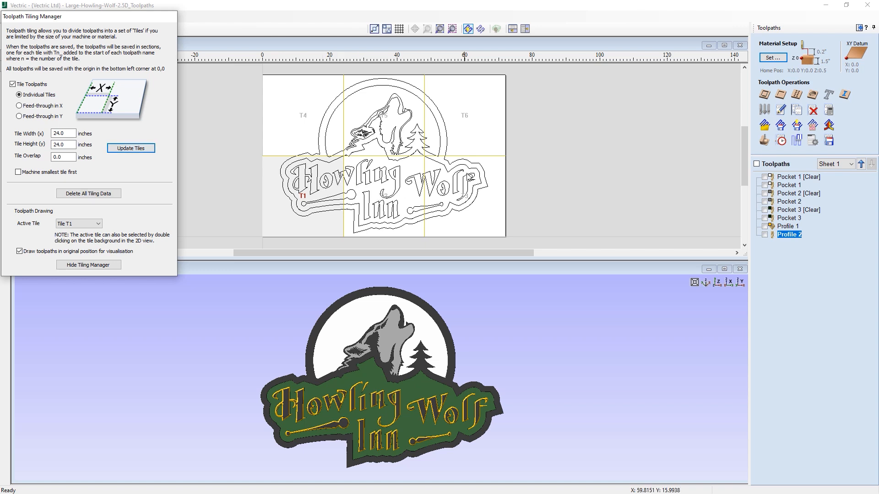
mouse_move(458, 105)
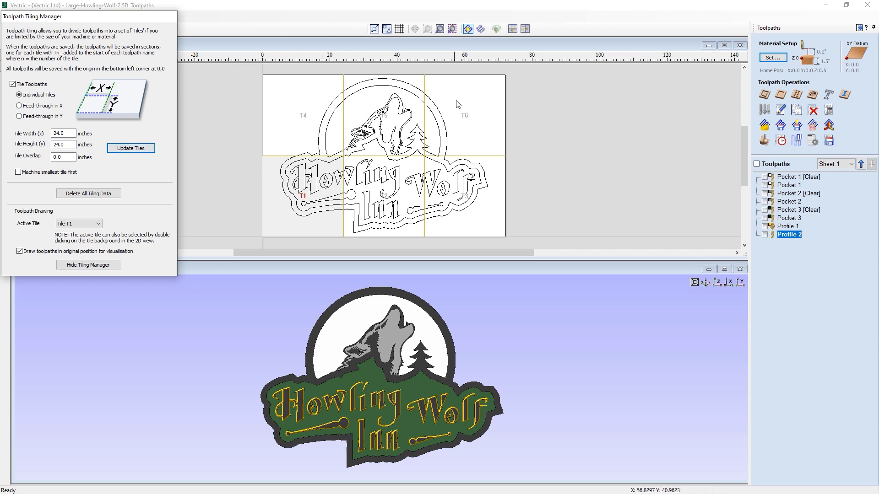
mouse_move(317, 210)
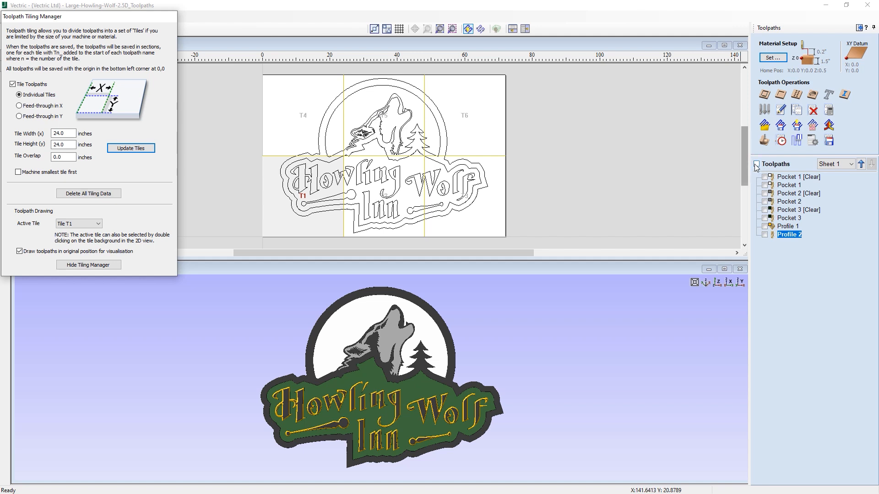
- Tick the Toolpaths checkbox so all toolpaths draw across the tiled sign
left_click(756, 163)
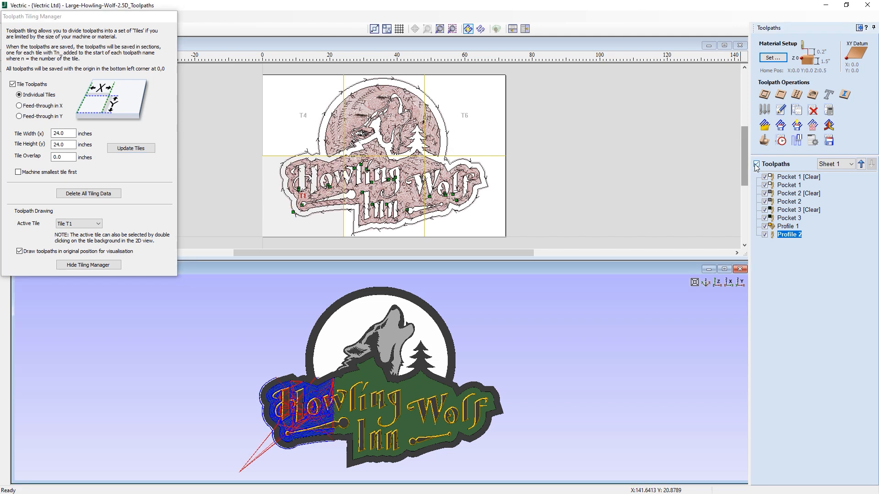
left_click(756, 164)
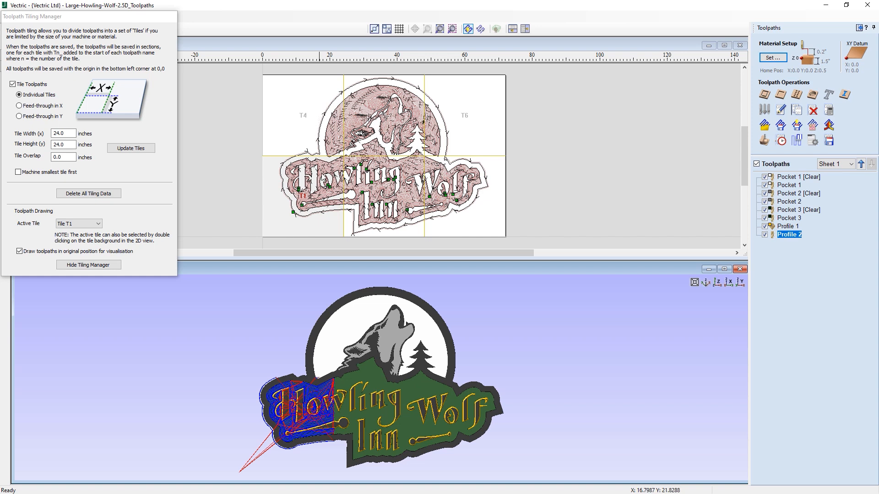
mouse_move(275, 420)
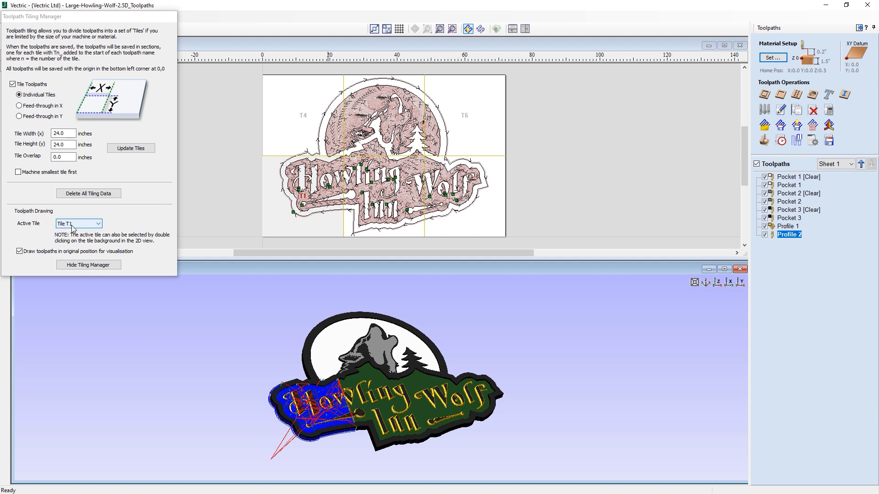
- Pick Tile T2 from the Active Tile list, then reopen the list for T4
left_click(78, 223)
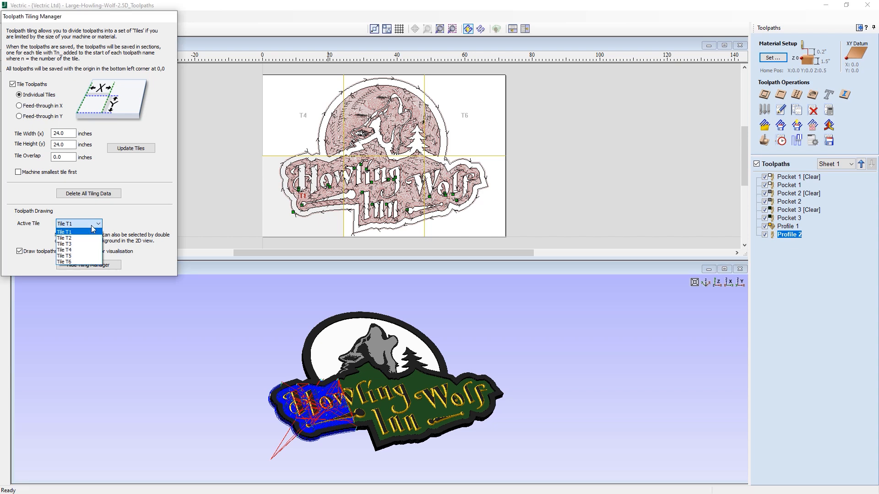
left_click(64, 238)
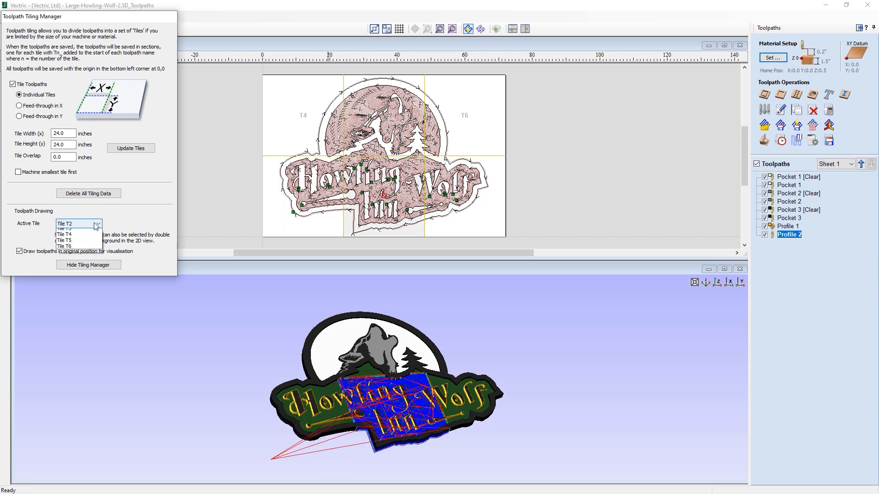
left_click(78, 224)
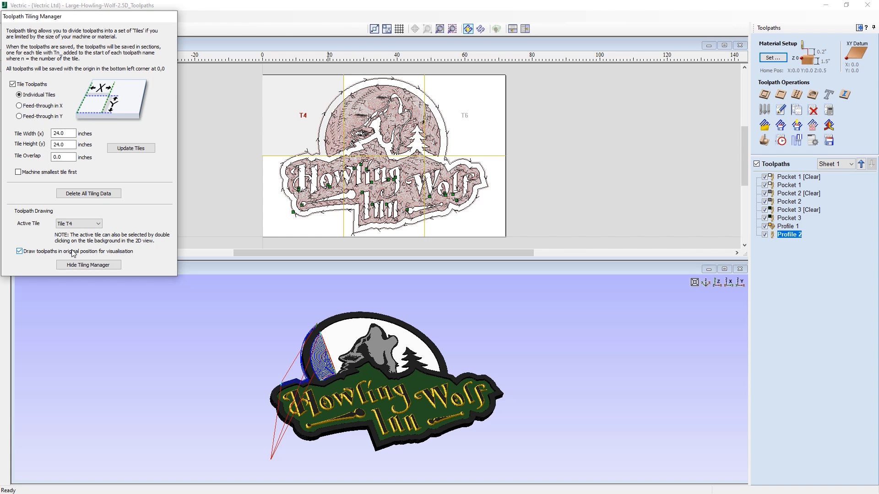
mouse_move(114, 259)
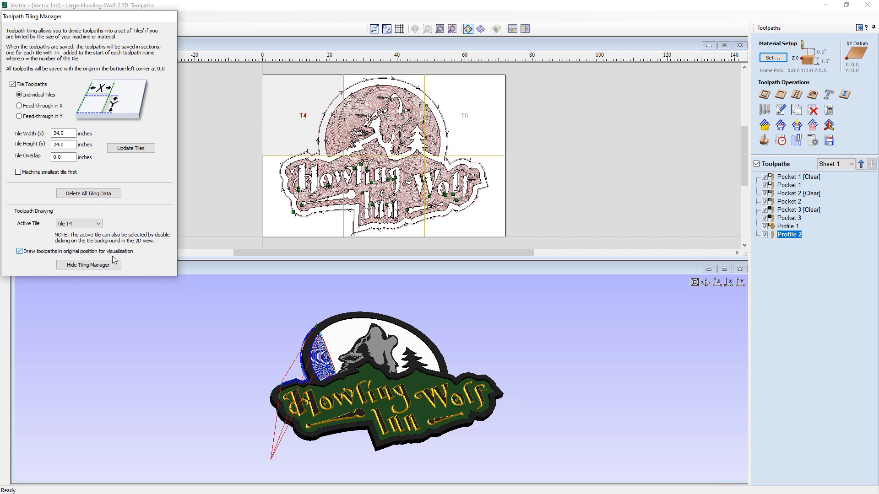
mouse_move(228, 379)
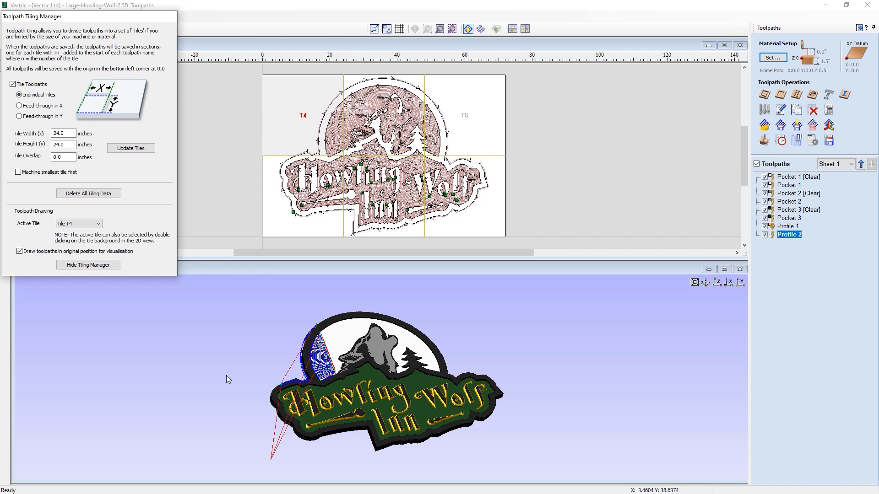
mouse_move(294, 365)
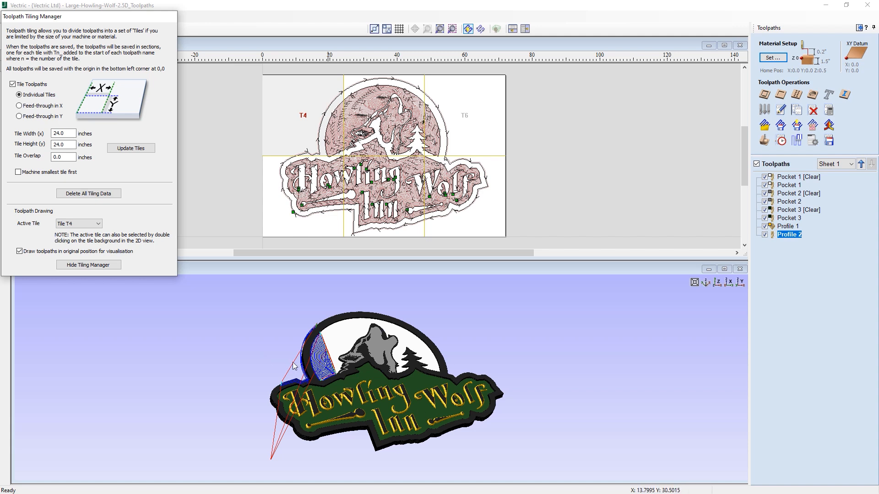
- Untick 'Draw toolpaths in original position for visualisation' so tile T4 draws at the origin
left_click(19, 250)
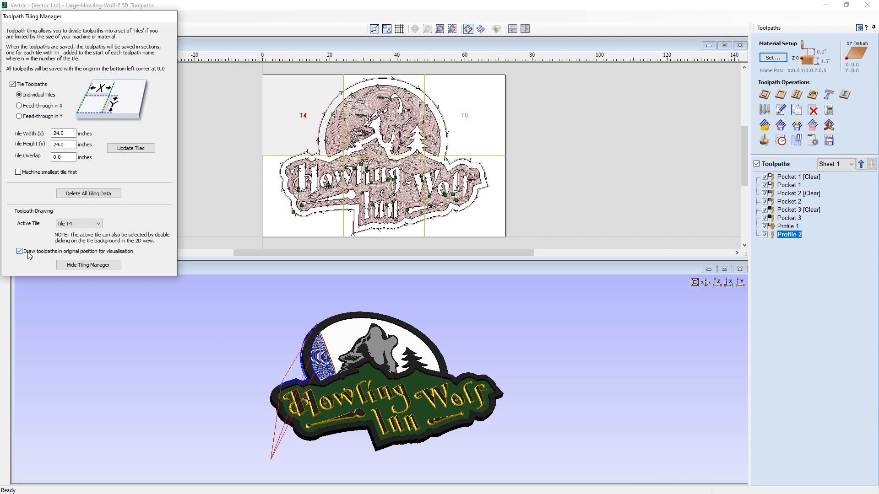
left_click(18, 251)
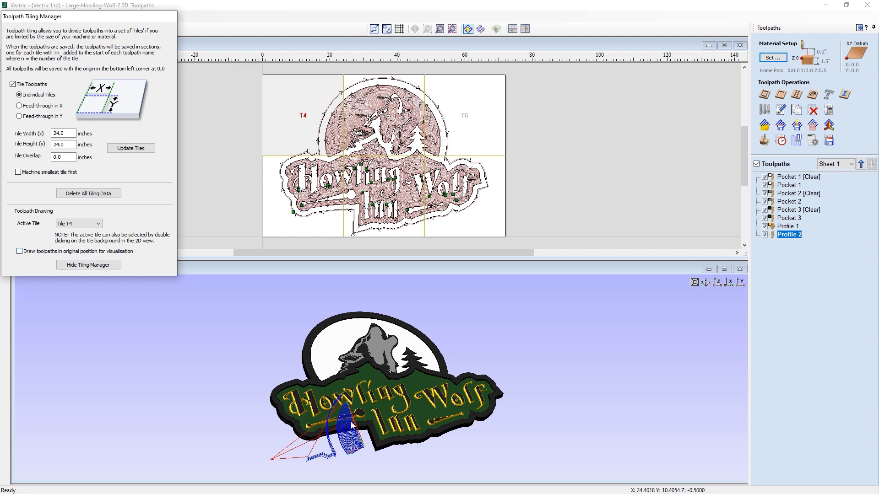
mouse_move(350, 456)
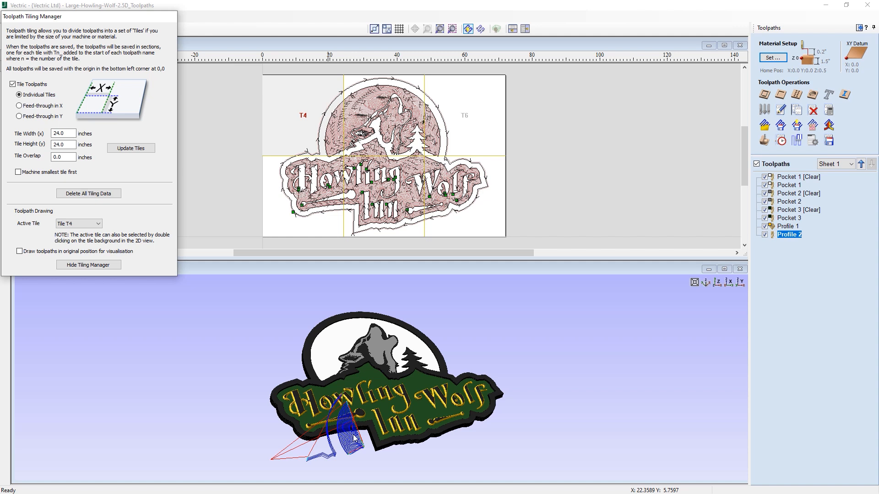
mouse_move(341, 420)
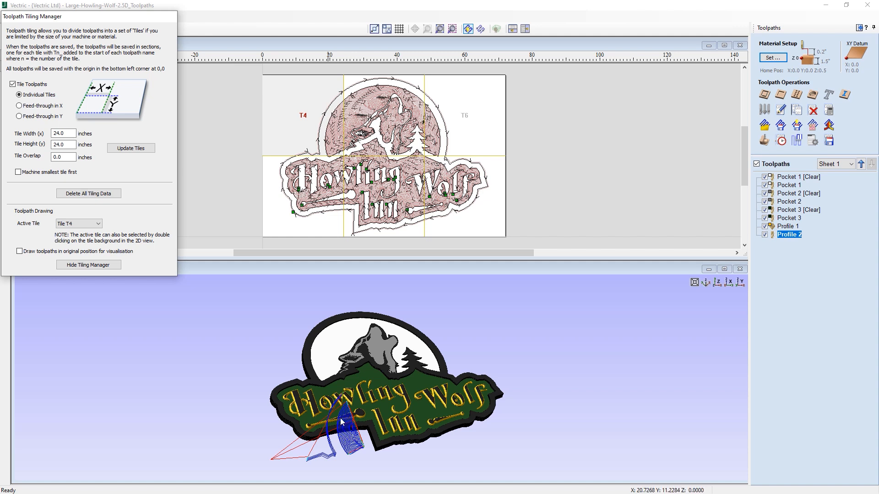
mouse_move(342, 422)
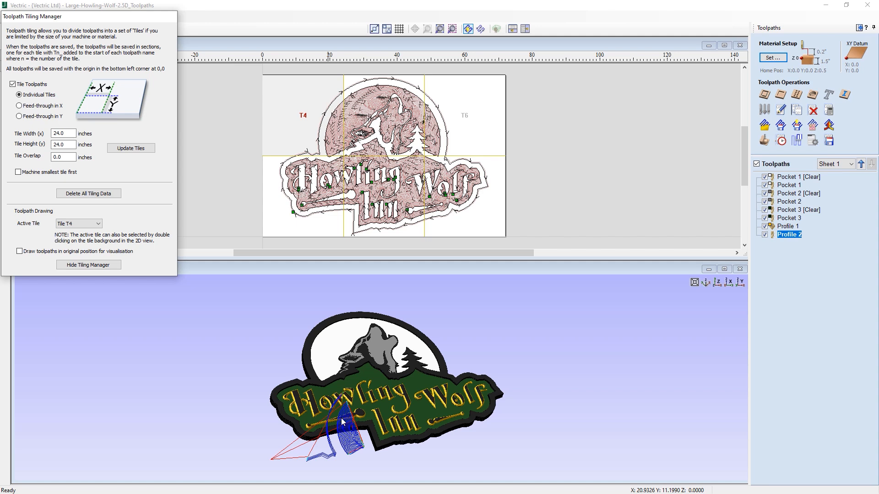
mouse_move(343, 427)
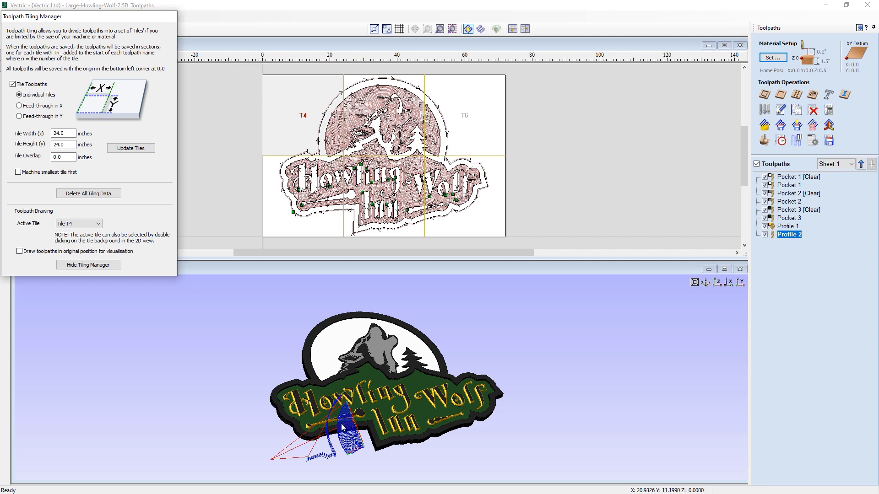
mouse_move(363, 459)
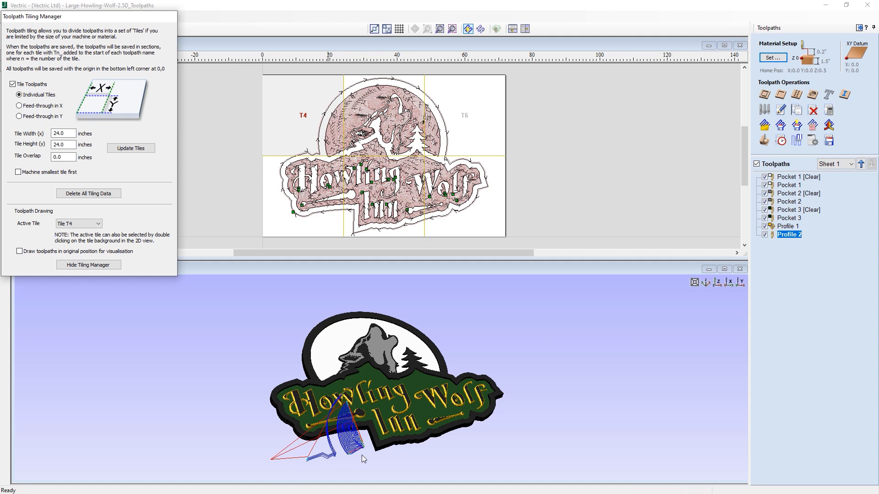
mouse_move(287, 464)
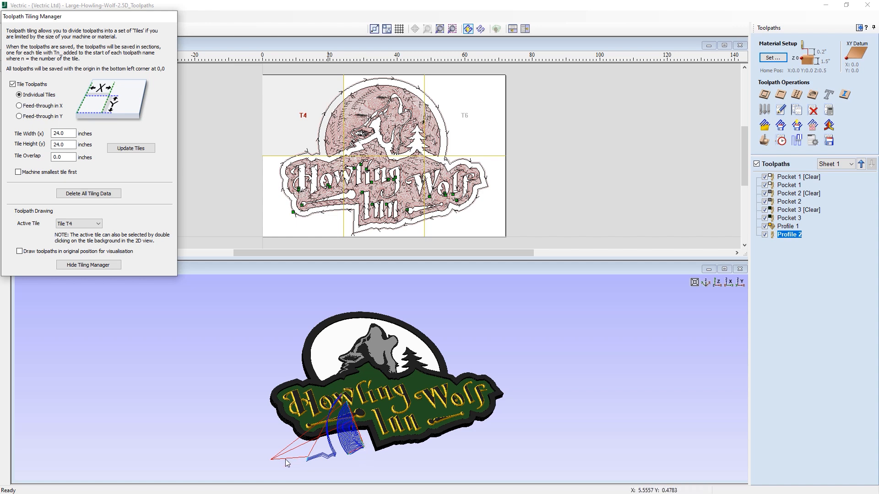
mouse_move(264, 459)
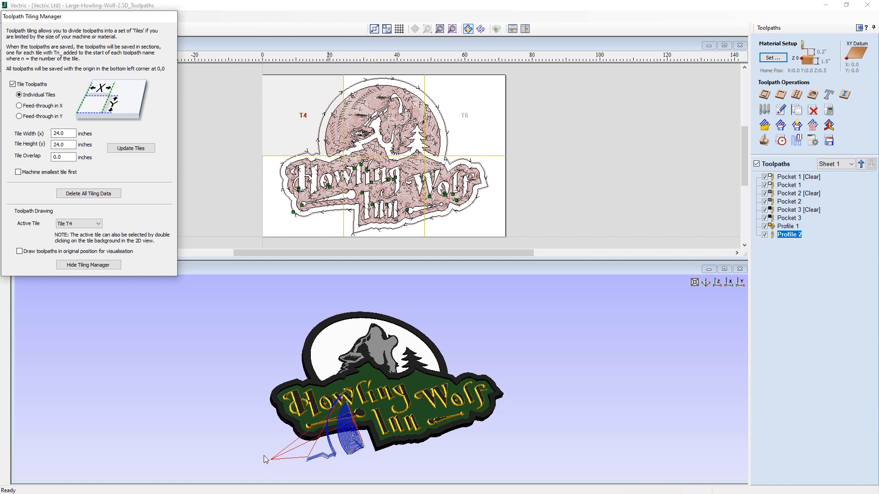
mouse_move(279, 465)
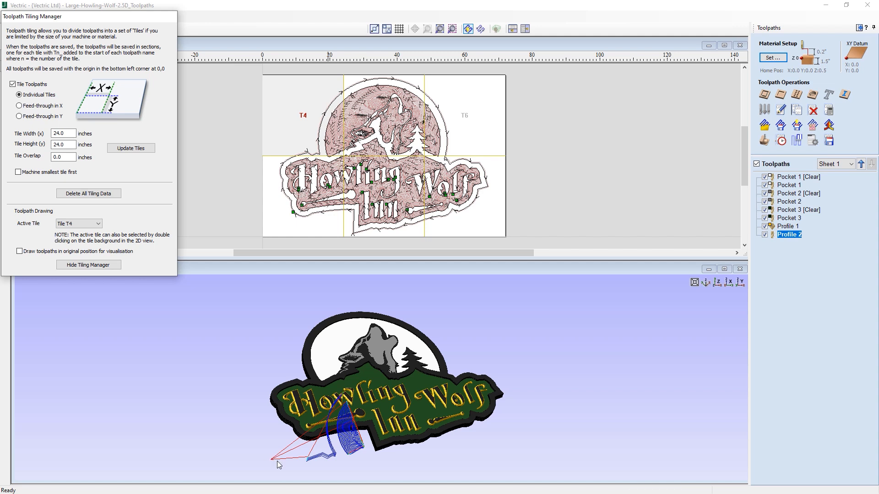
mouse_move(279, 475)
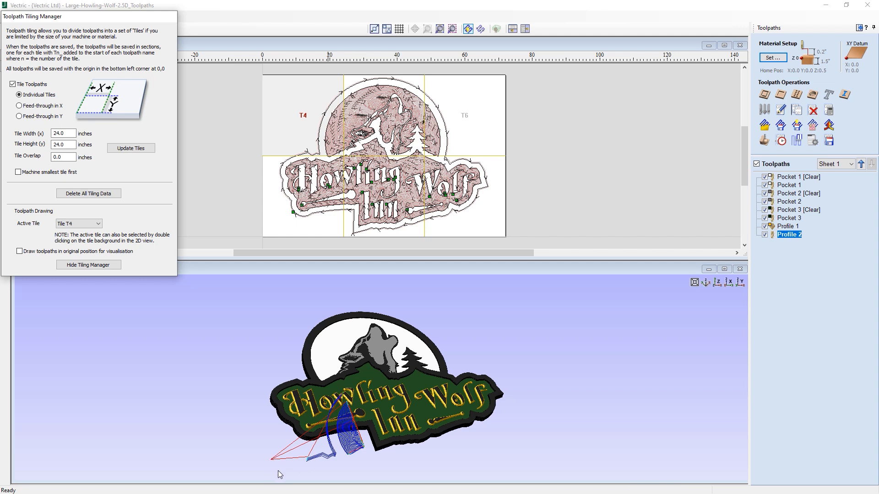
mouse_move(266, 394)
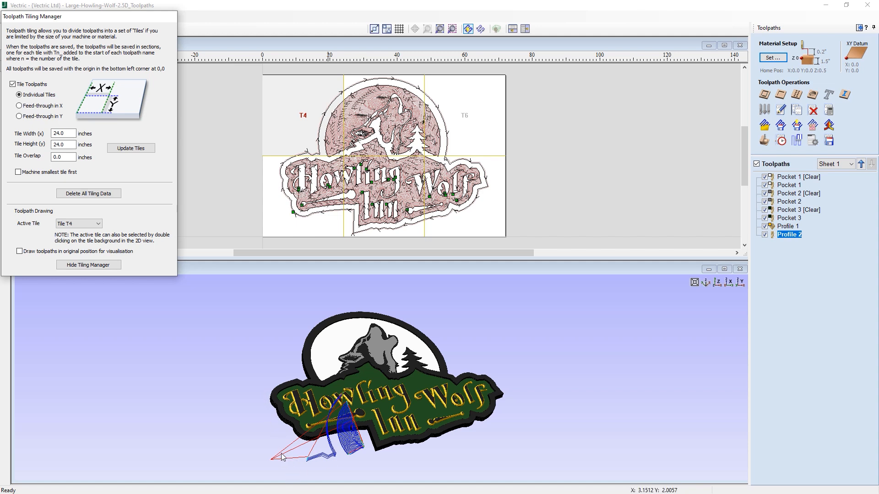
mouse_move(341, 409)
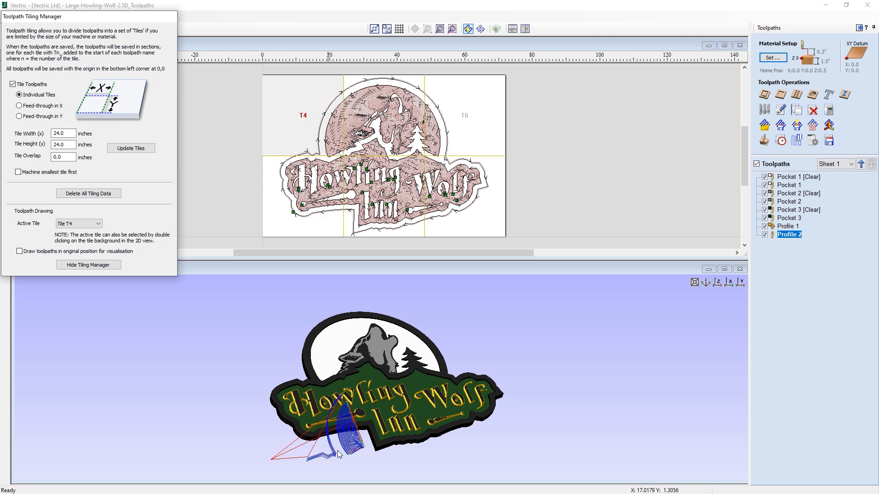
left_click(19, 251)
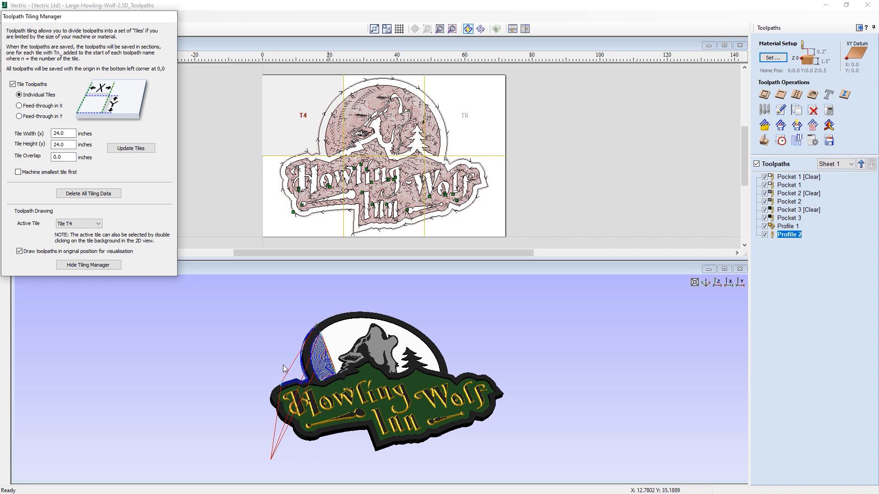
mouse_move(340, 379)
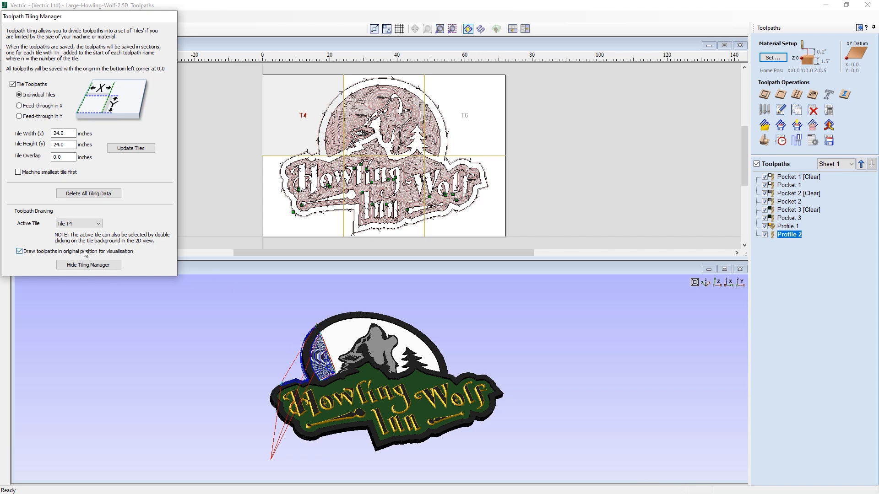
mouse_move(131, 254)
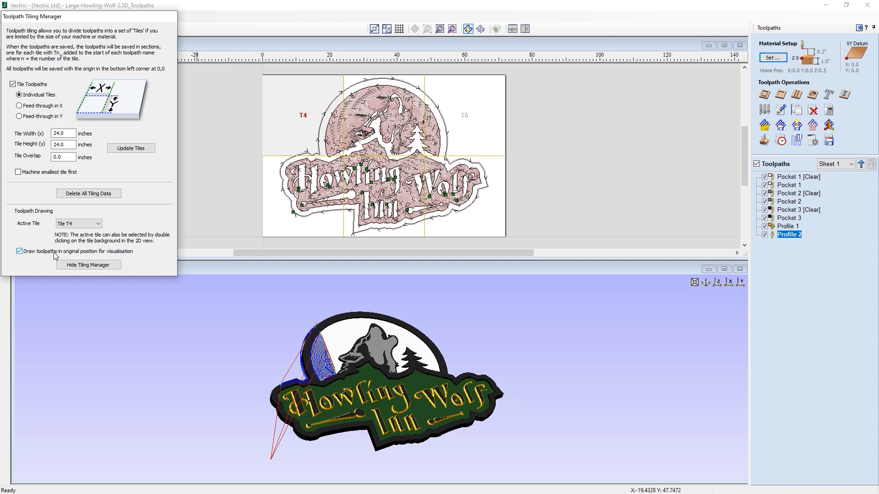
left_click(19, 252)
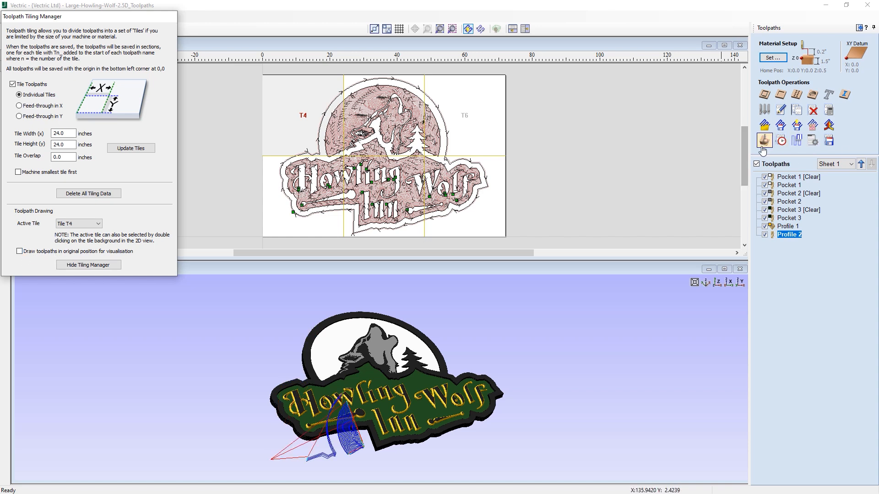
- Reset the preview material and simulate all toolpaths for tile T4
left_click(763, 140)
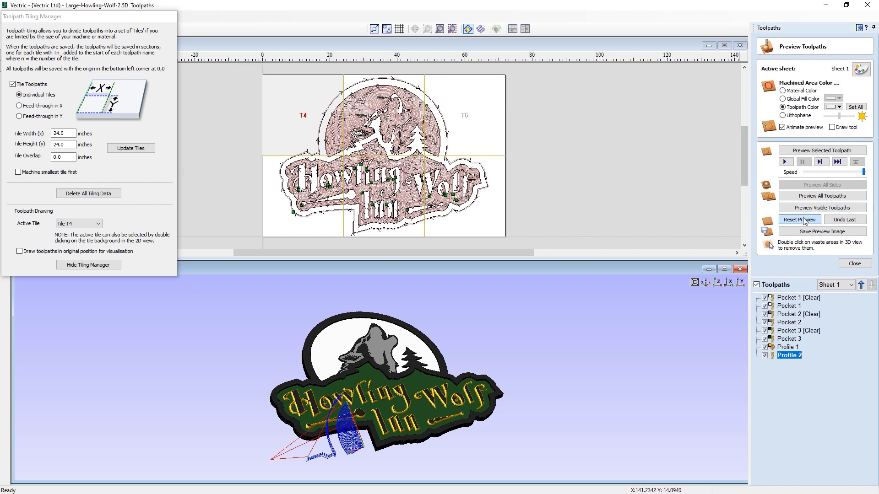
left_click(799, 219)
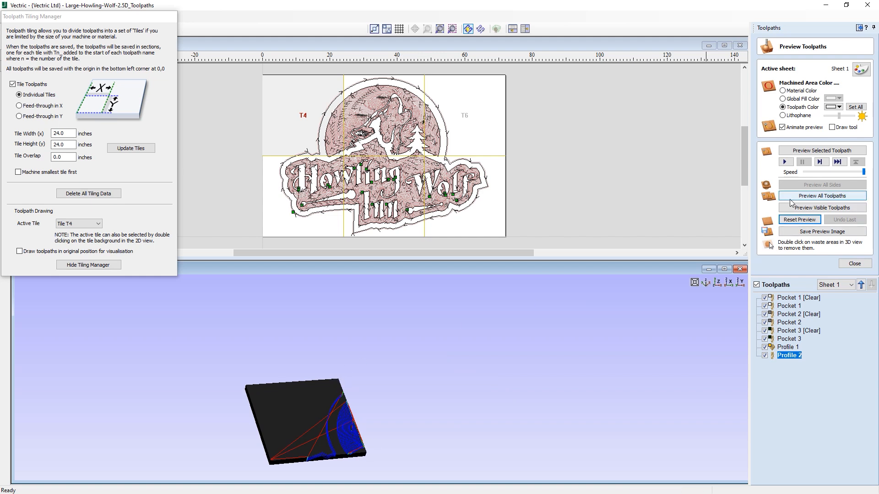
left_click(822, 195)
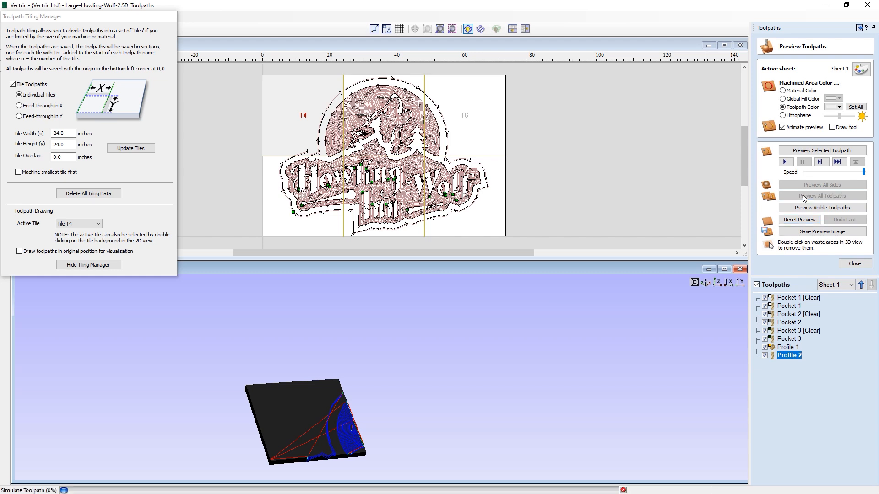
left_click(821, 195)
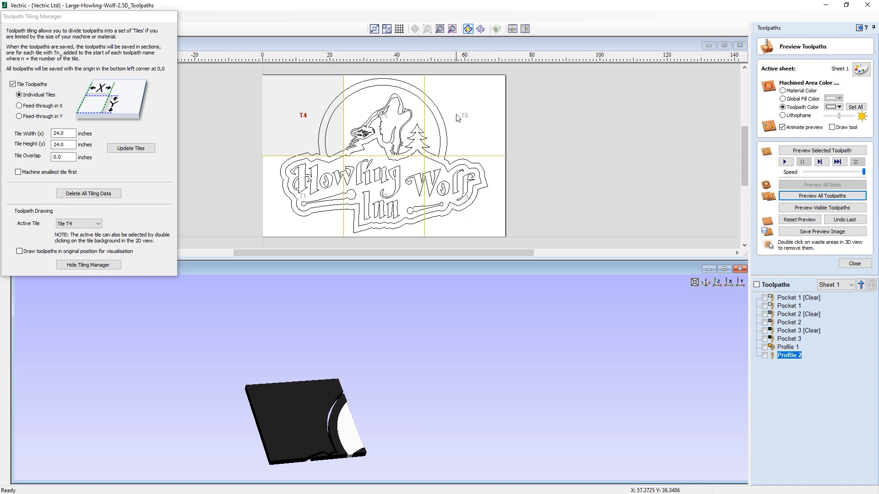
mouse_move(310, 202)
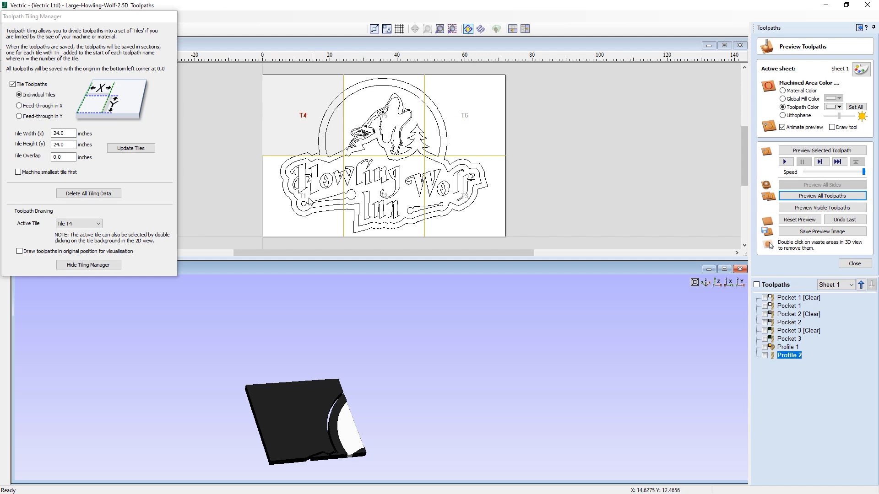
mouse_move(386, 197)
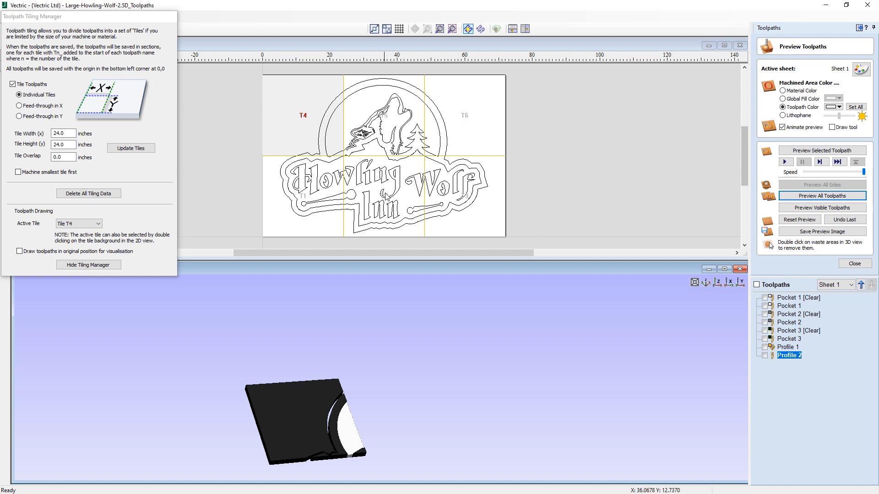
mouse_move(385, 197)
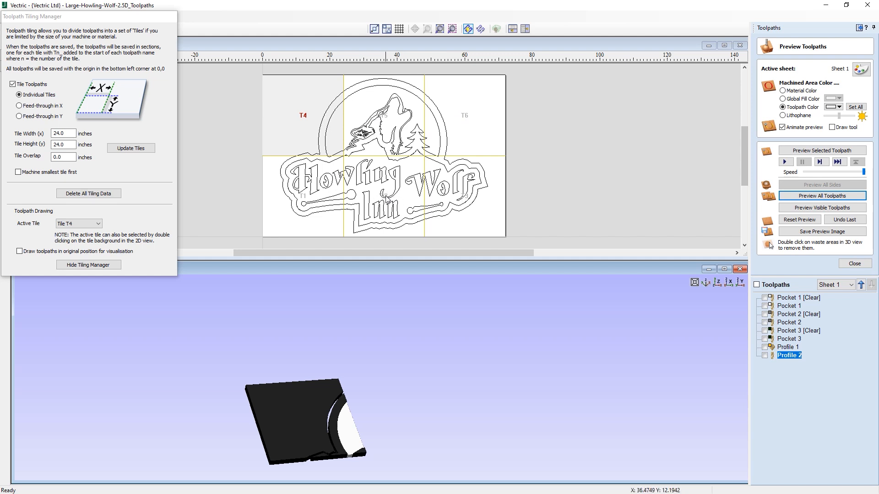
- Make T2 the active tile from the 2D view and preview all its toolpaths
double_click(385, 189)
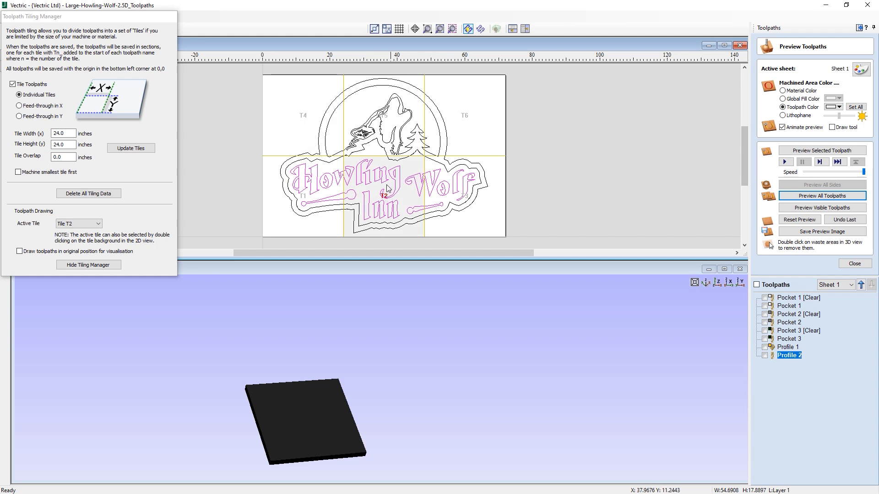
mouse_move(383, 207)
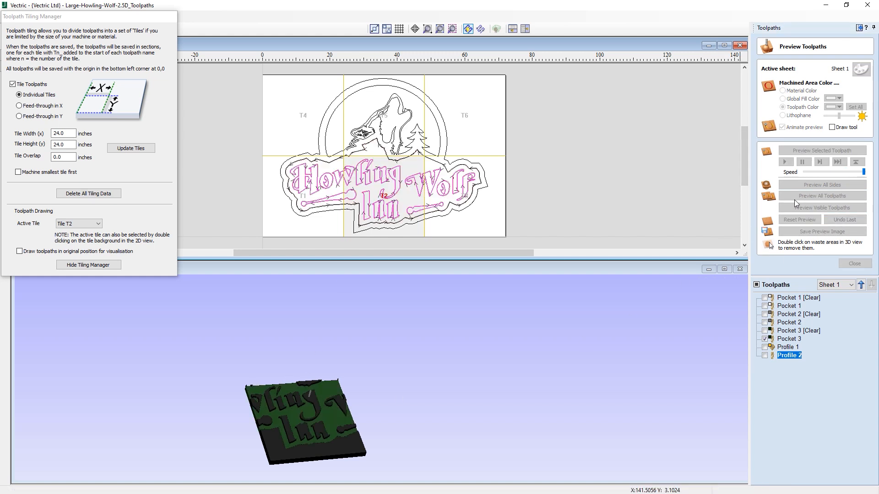
left_click(822, 196)
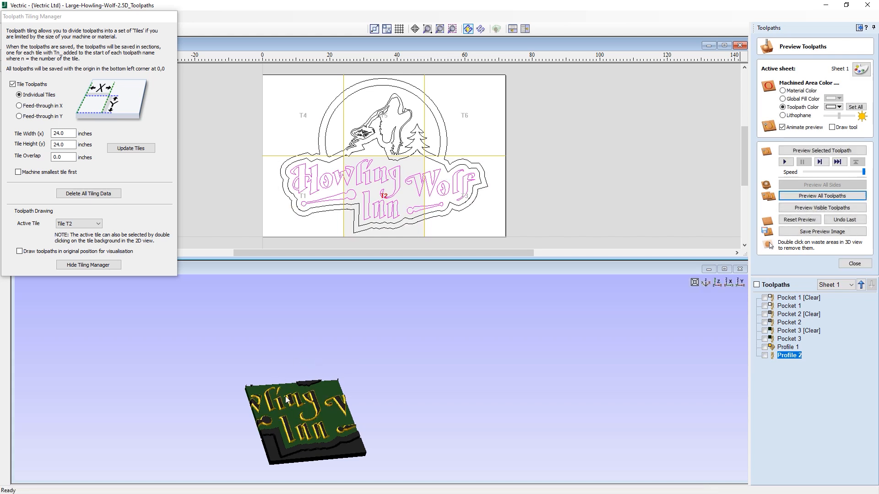
mouse_move(387, 177)
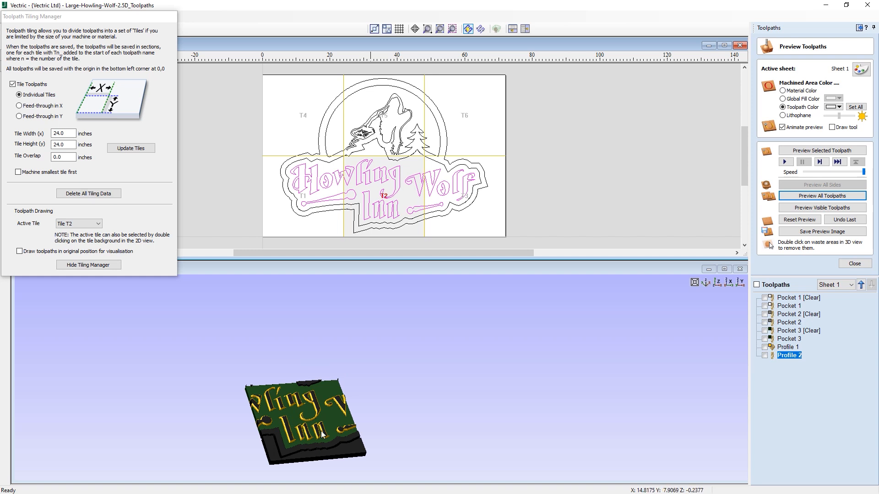
mouse_move(374, 230)
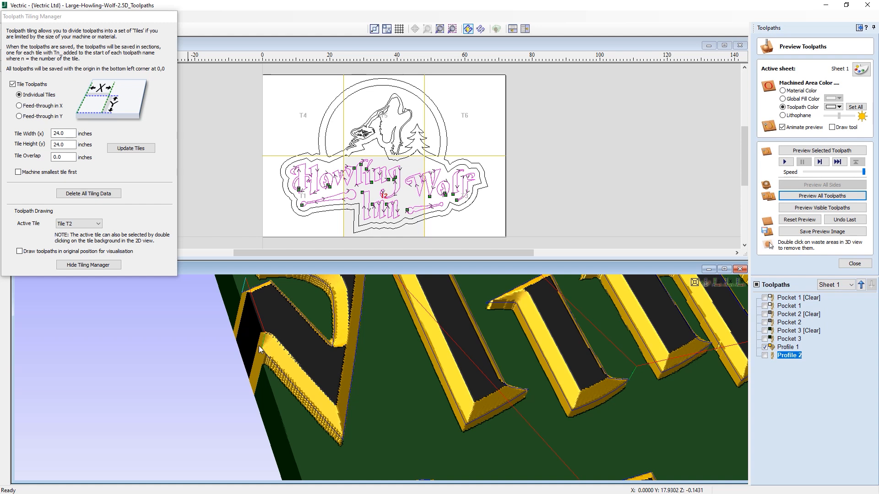
mouse_move(317, 390)
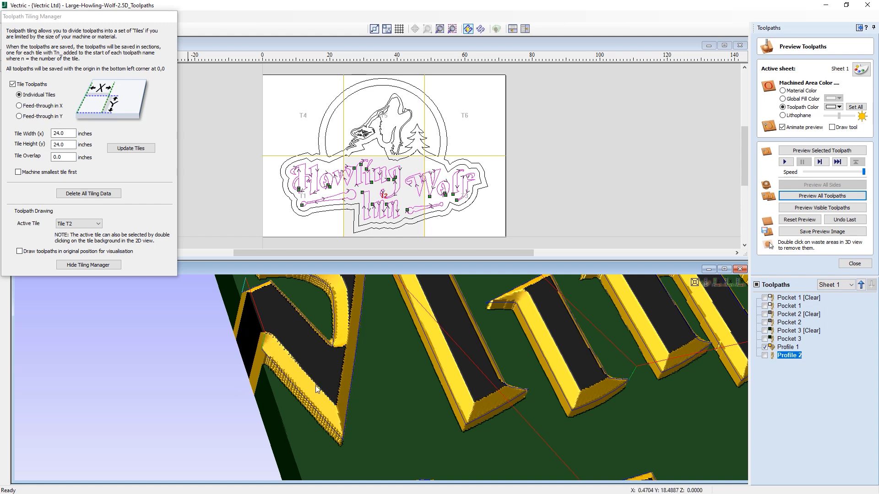
mouse_move(275, 356)
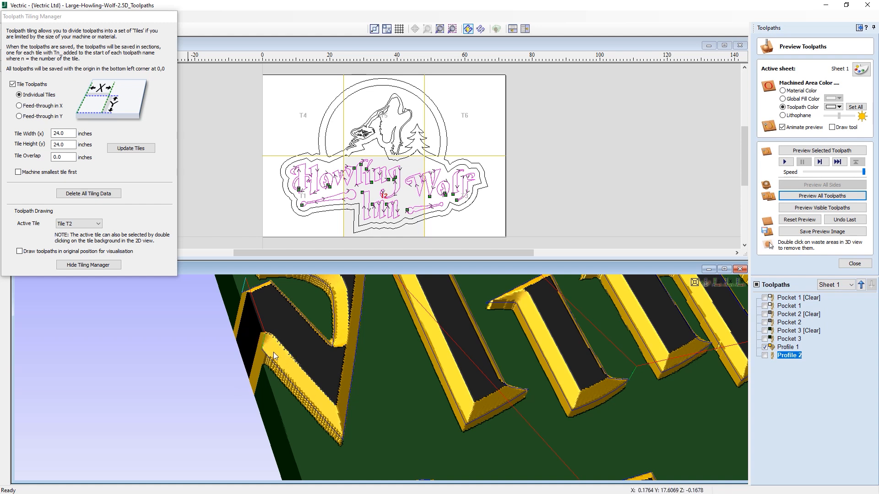
mouse_move(350, 178)
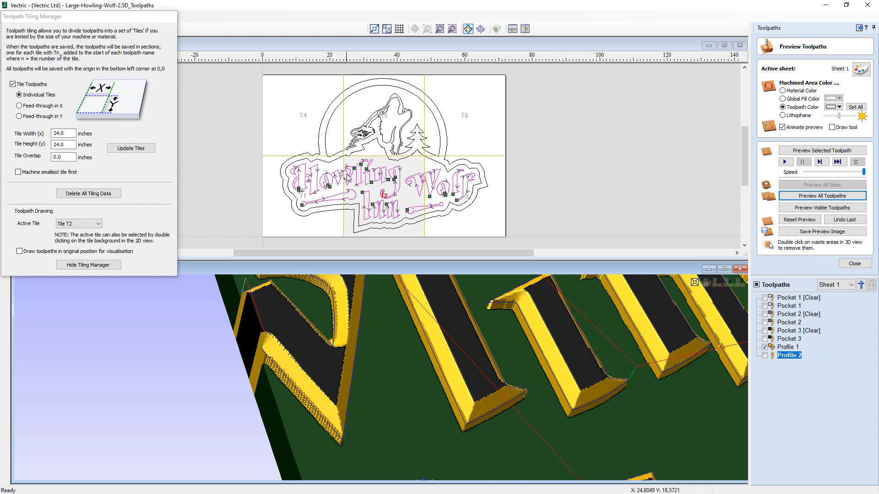
mouse_move(264, 349)
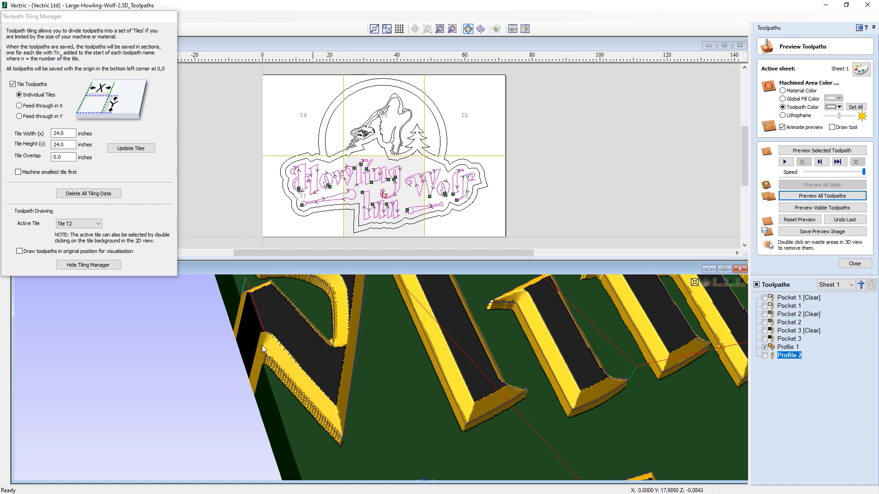
mouse_move(358, 302)
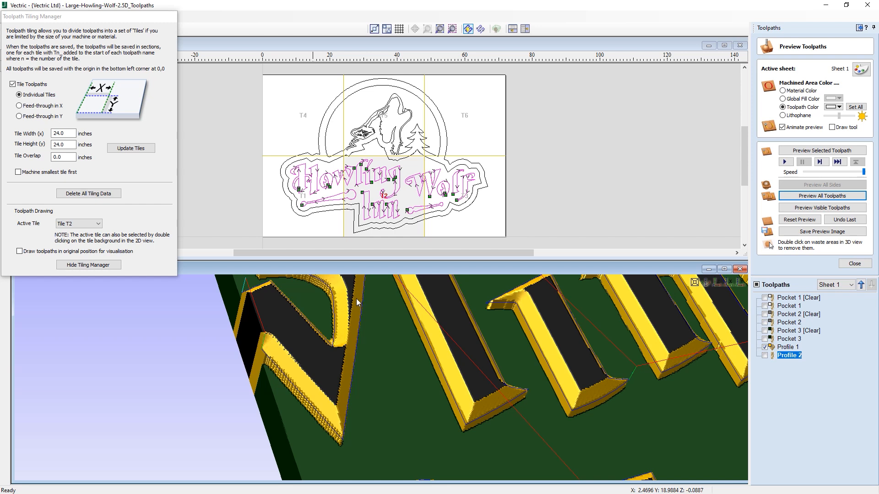
mouse_move(356, 294)
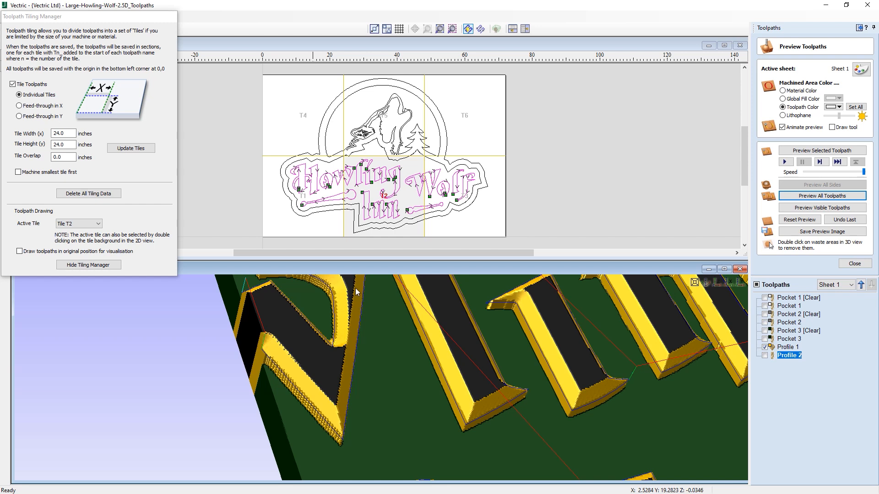
mouse_move(32, 161)
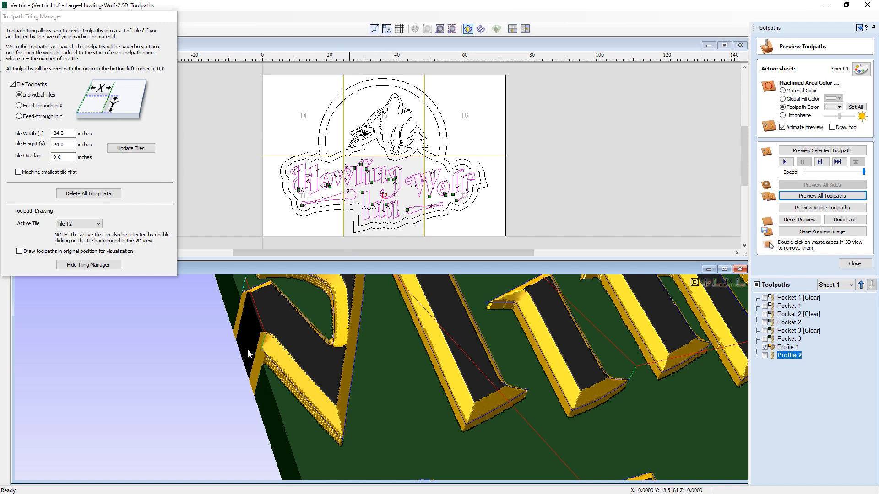
mouse_move(273, 346)
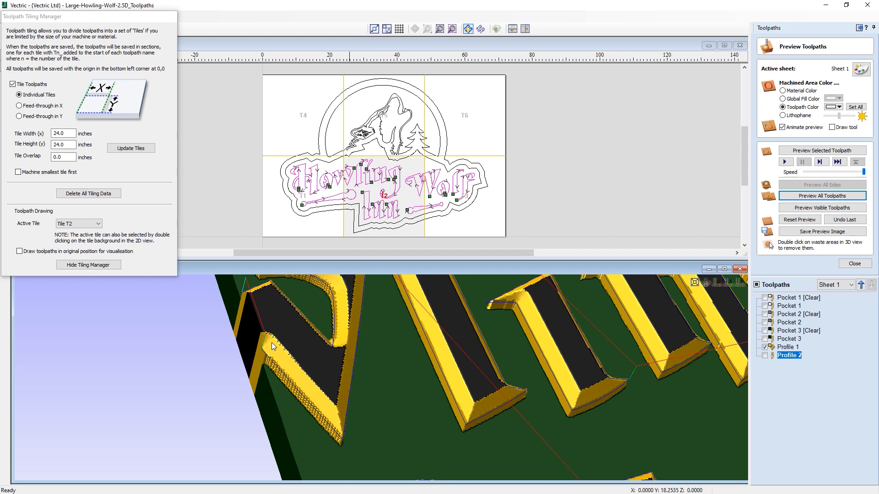
mouse_move(72, 129)
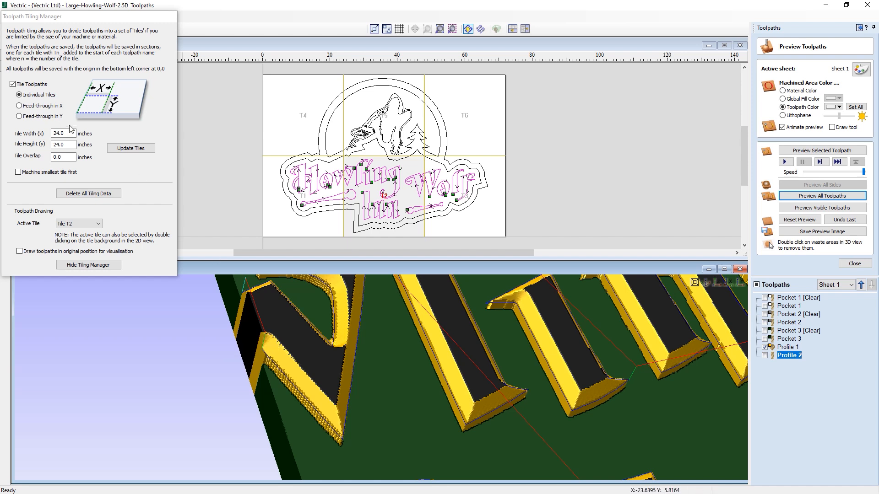
- Change the tile overlap to 0.75, re-preview tile T2, and show Profile 1's toolpath
left_click(62, 157)
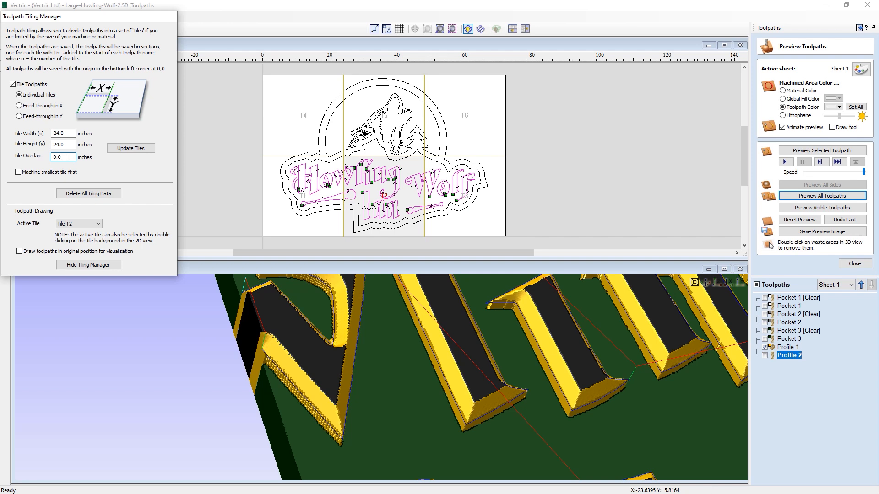
triple_click(59, 157)
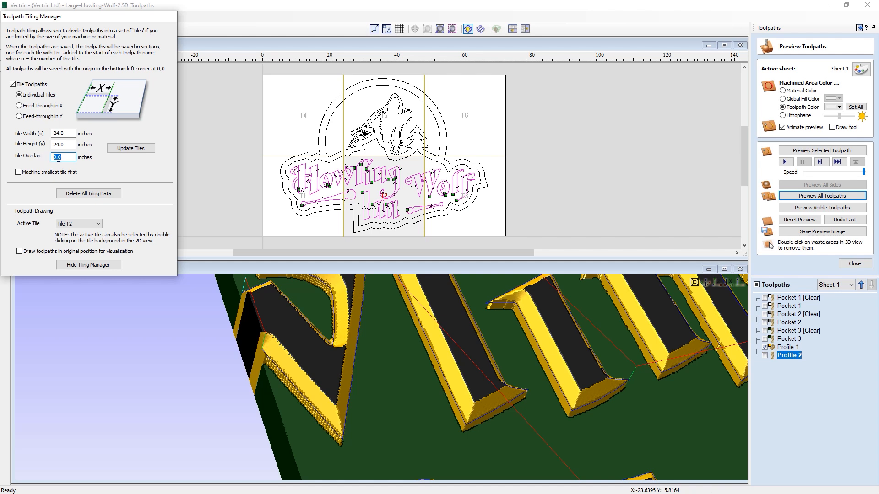
type("0.75")
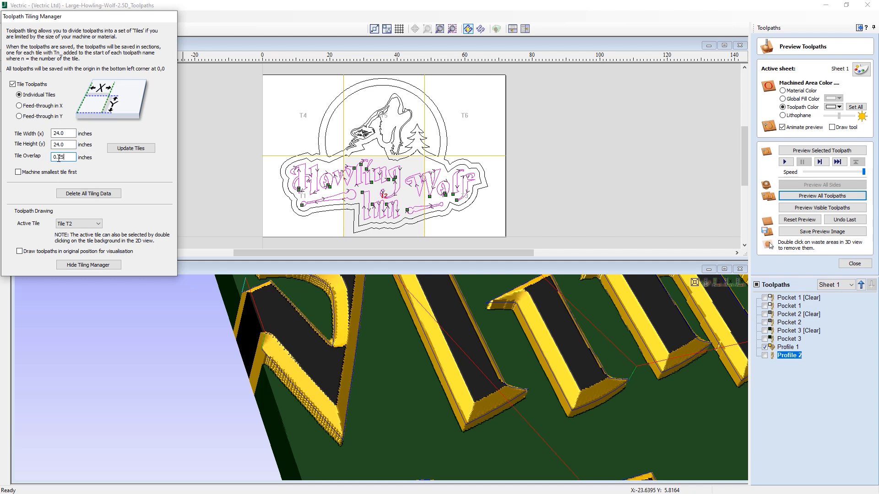
left_click(130, 148)
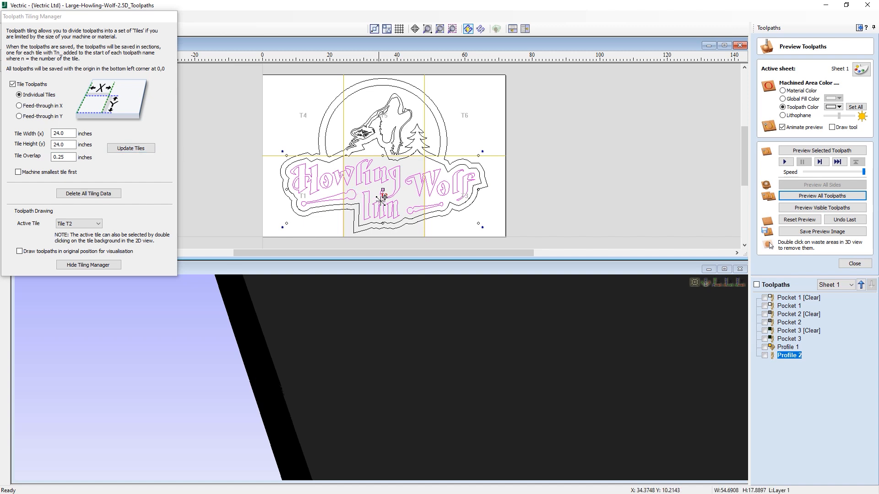
mouse_move(384, 197)
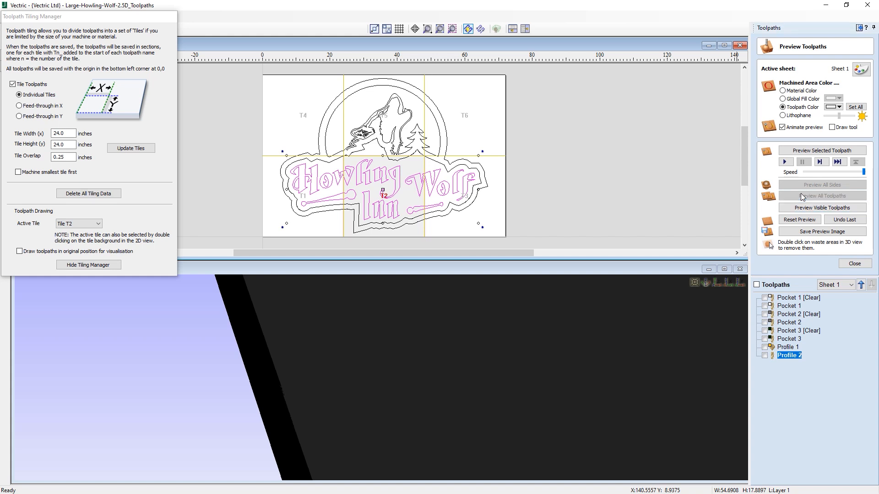
left_click(821, 207)
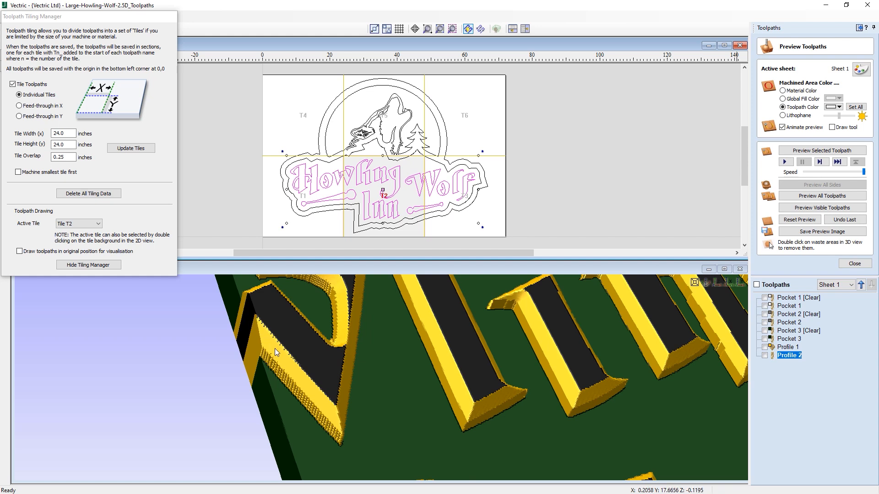
mouse_move(273, 344)
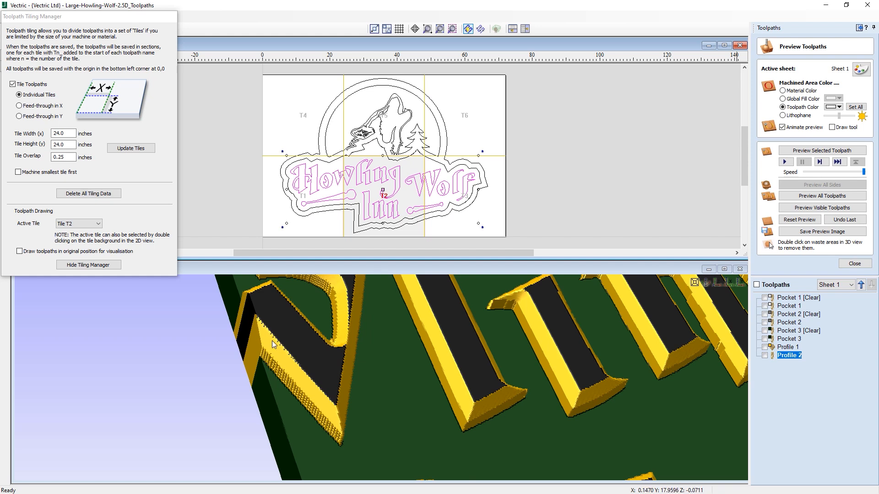
mouse_move(275, 352)
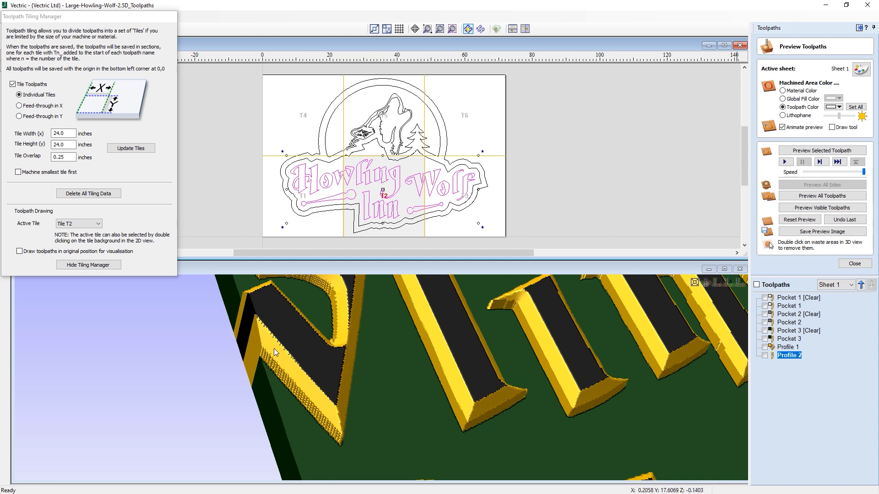
mouse_move(264, 344)
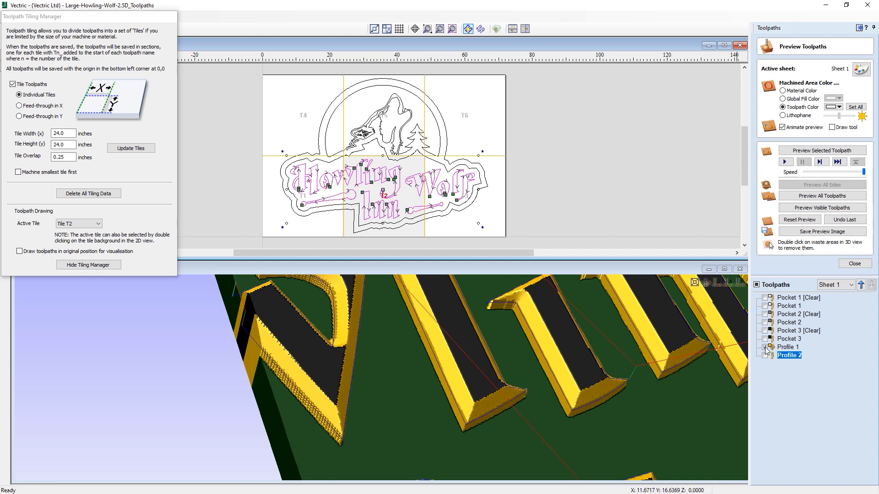
left_click(765, 347)
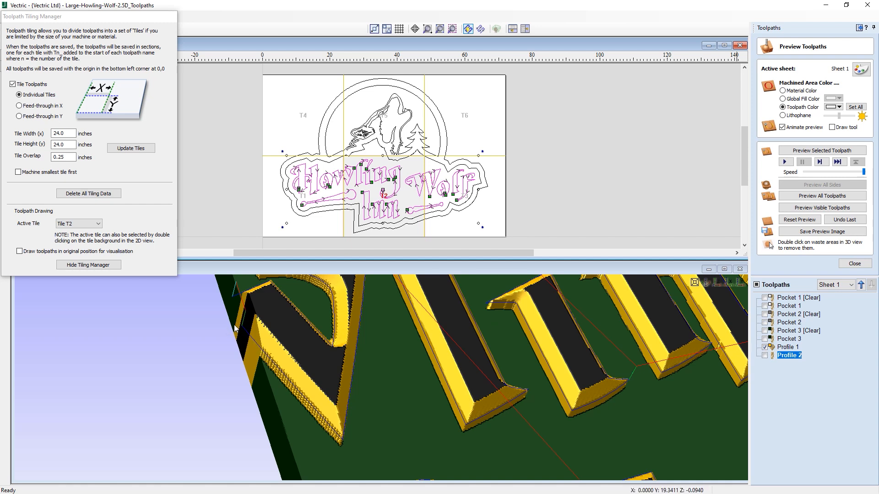
mouse_move(264, 352)
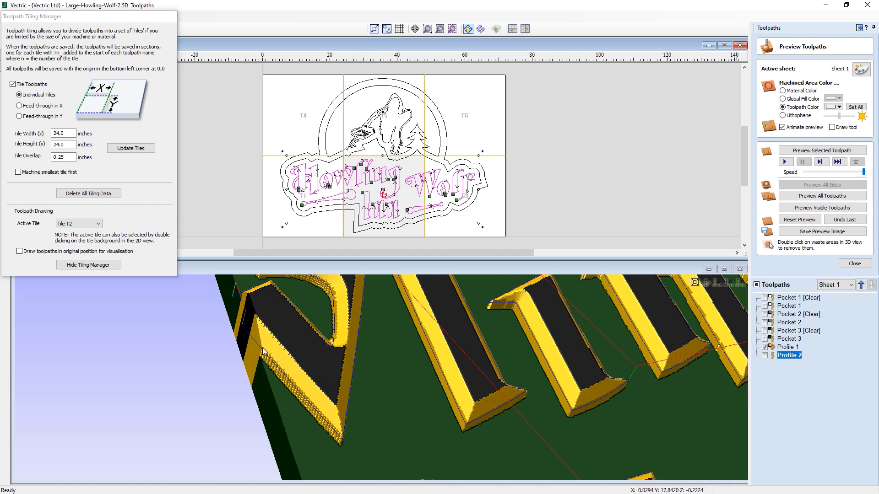
mouse_move(248, 332)
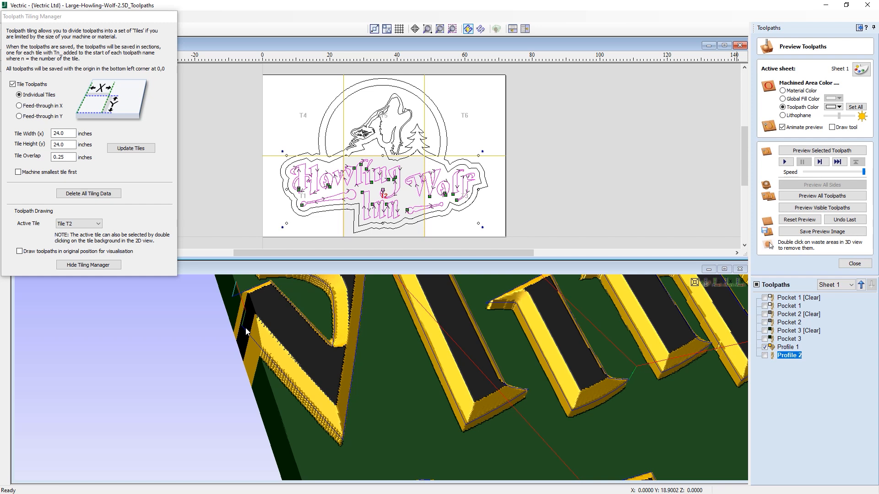
mouse_move(275, 336)
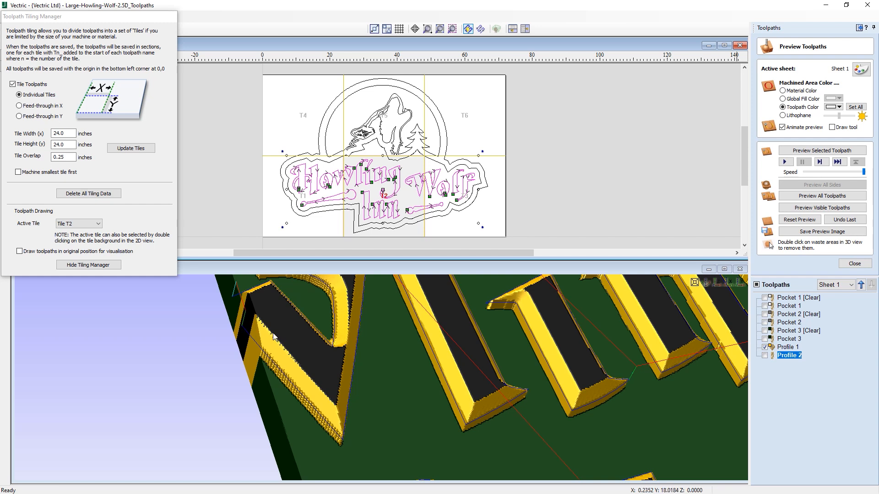
mouse_move(280, 337)
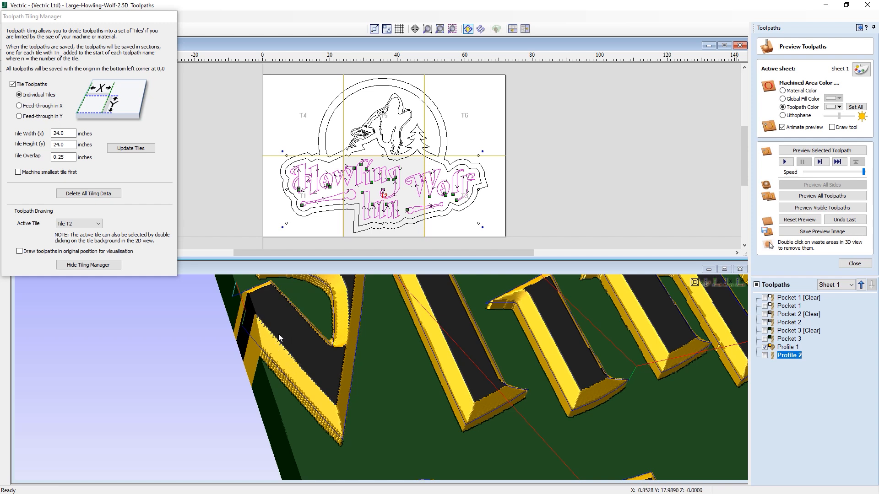
mouse_move(279, 378)
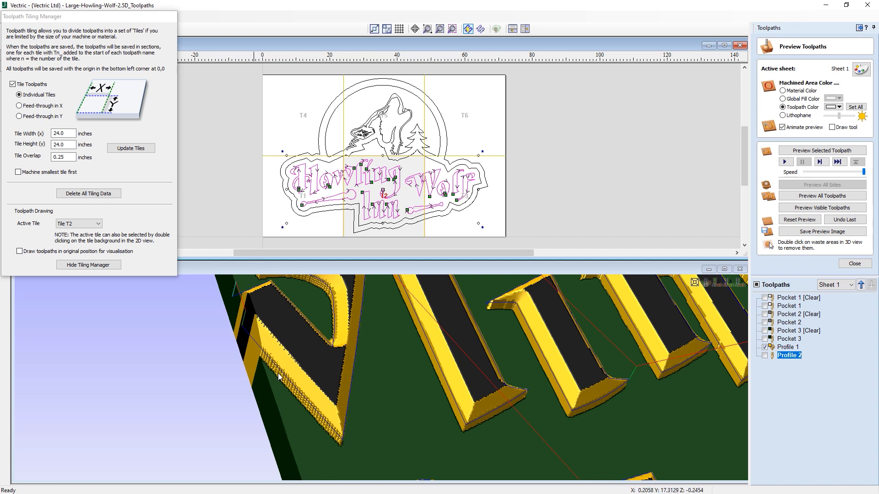
mouse_move(255, 332)
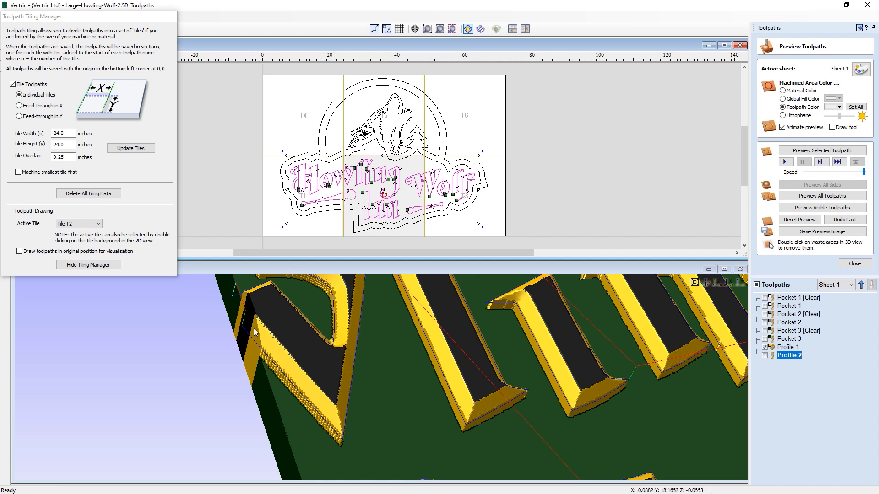
mouse_move(295, 323)
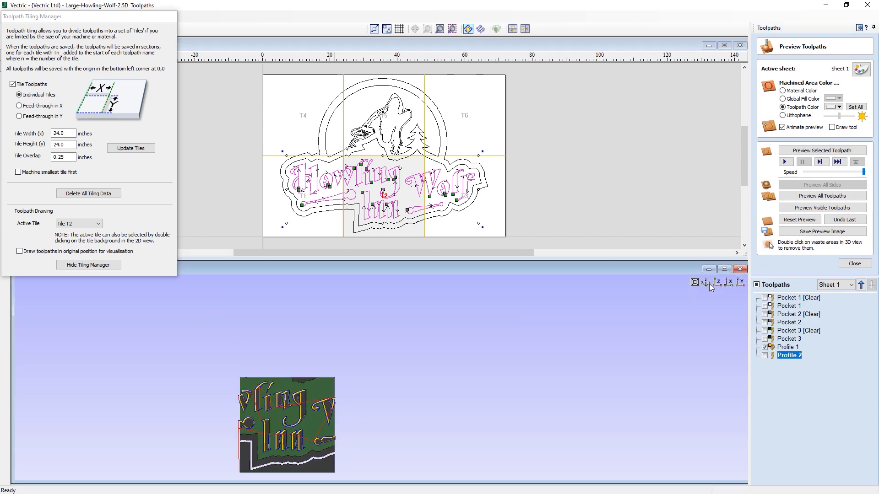
- Close the toolpath preview and bring up the Save Toolpath options
left_click(19, 251)
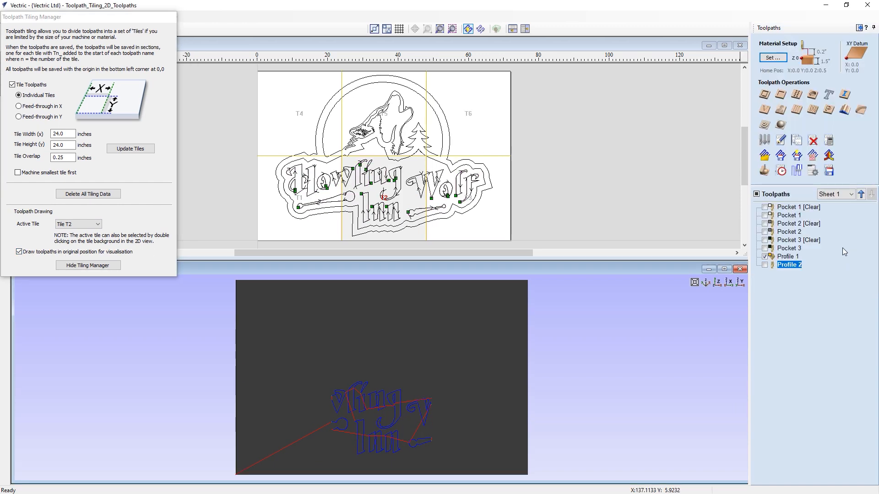
mouse_move(829, 171)
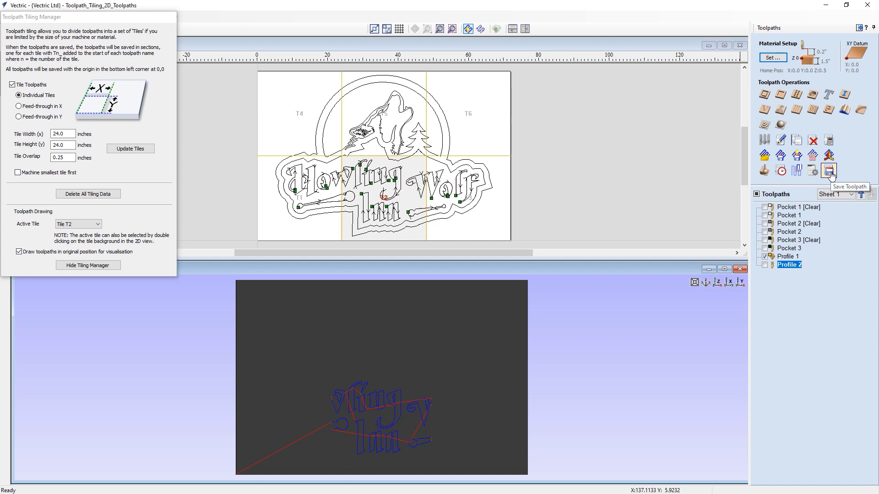
left_click(829, 170)
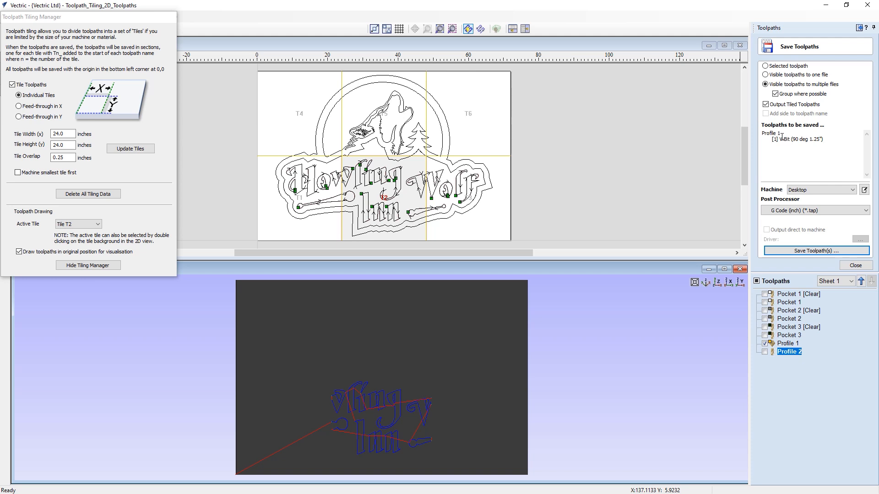
- Make all pocket and profile toolpaths visible and review the list to be saved
left_click(756, 281)
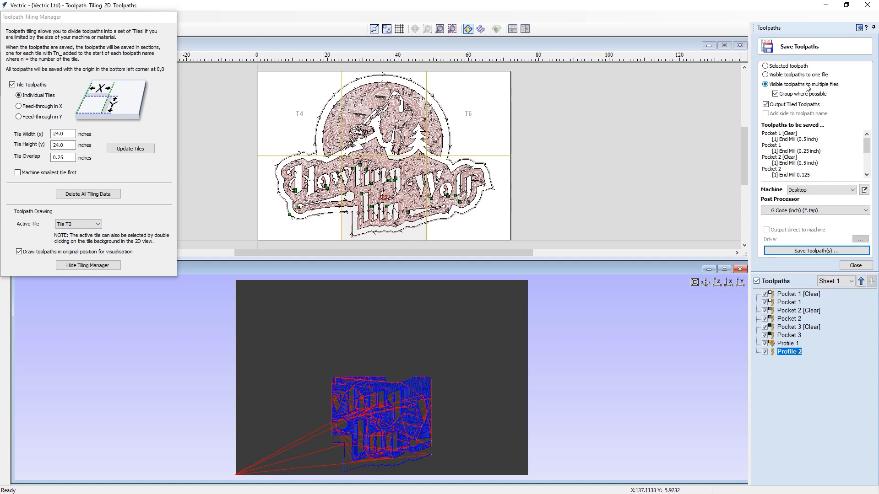
mouse_move(791, 98)
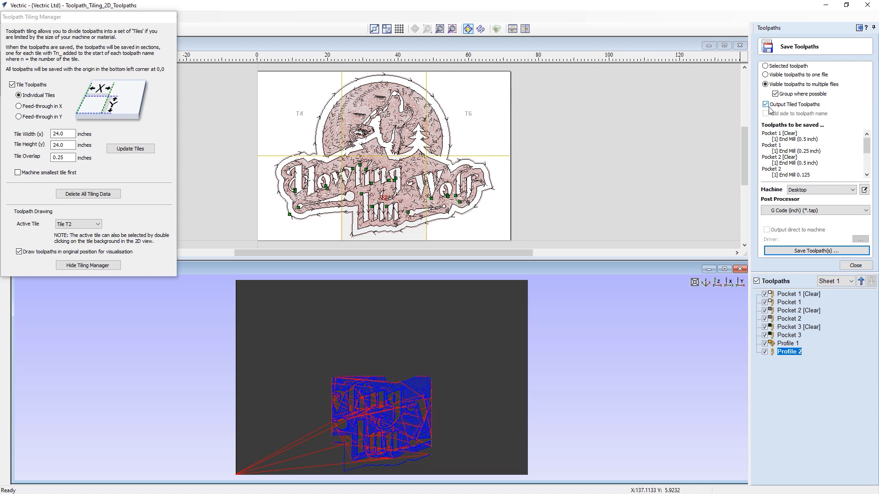
left_click(766, 113)
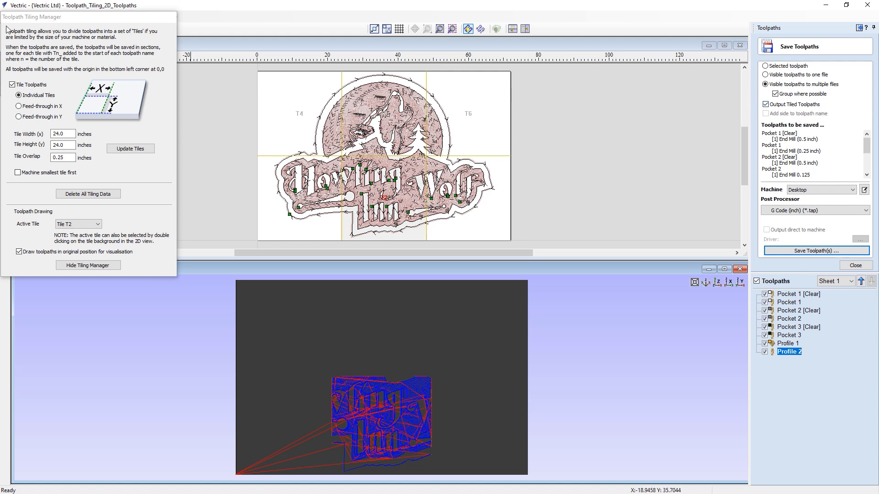
mouse_move(74, 188)
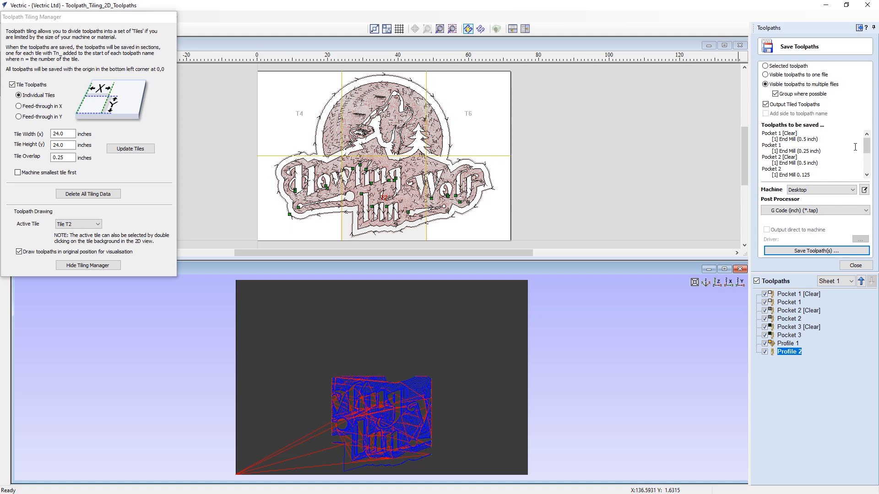
scroll("down", 3)
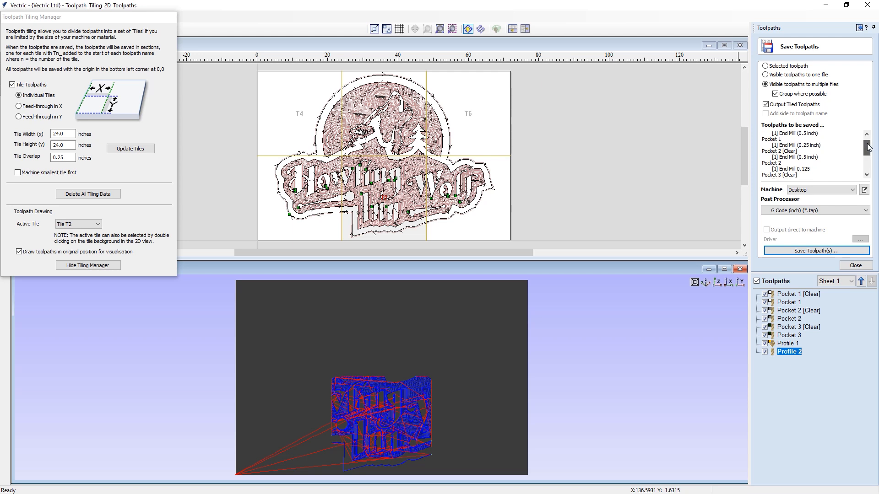
scroll("down", 3)
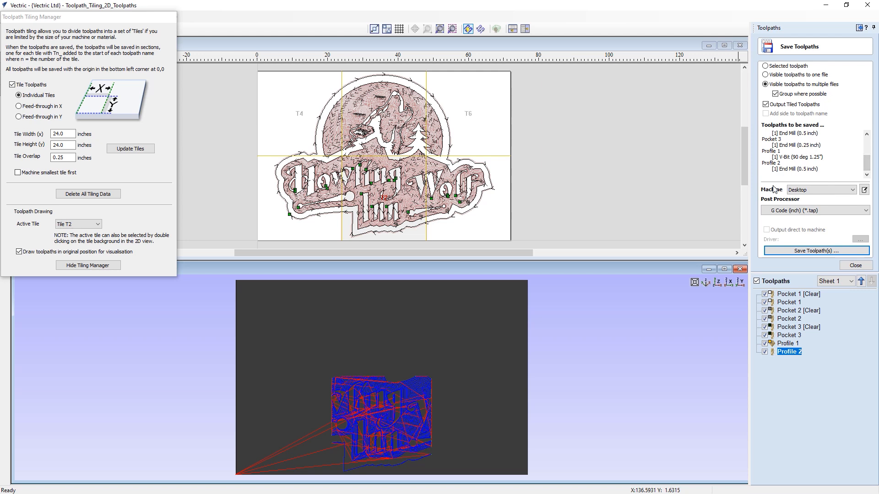
mouse_move(779, 203)
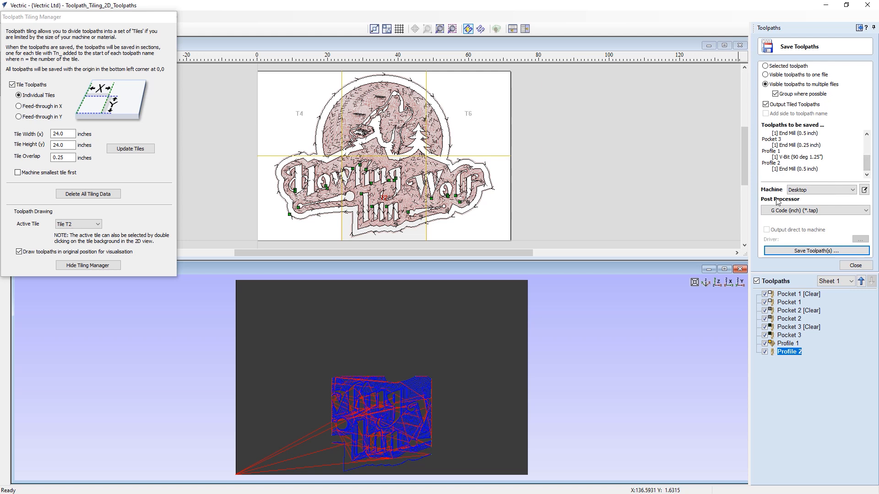
mouse_move(771, 204)
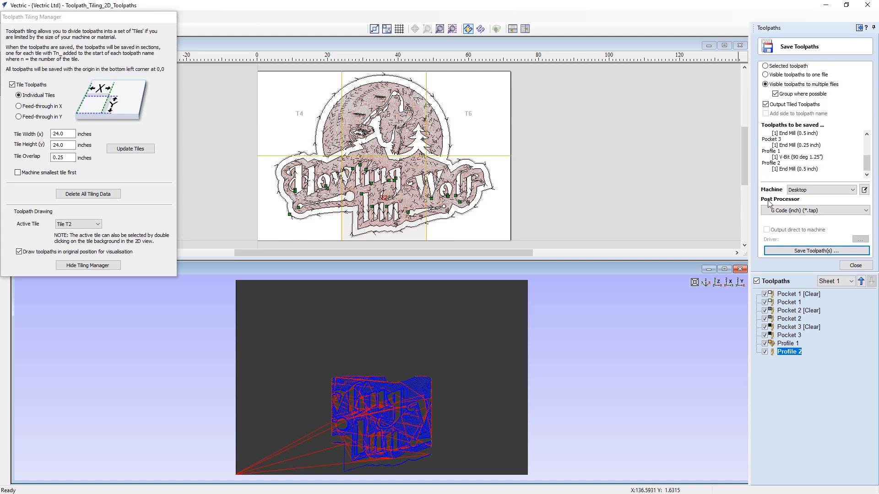
mouse_move(756, 245)
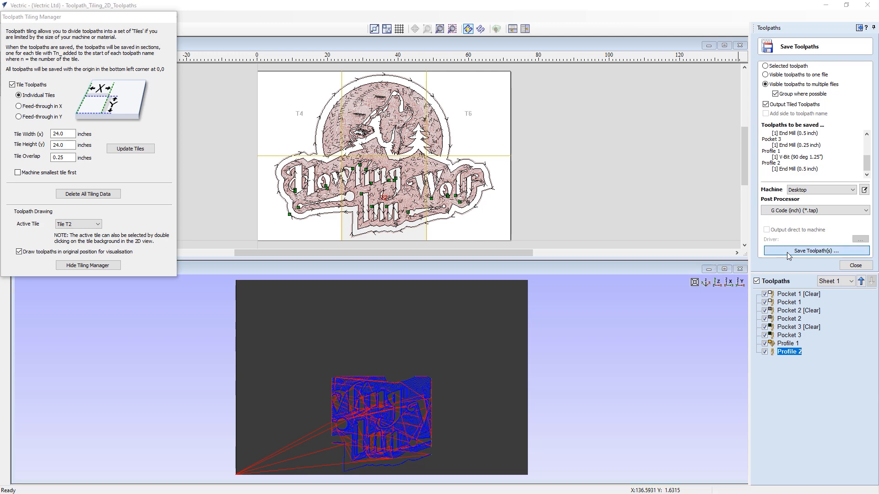
- Save the tiled toolpaths as 'Tiled Toolpaths' and view the output folder
left_click(815, 251)
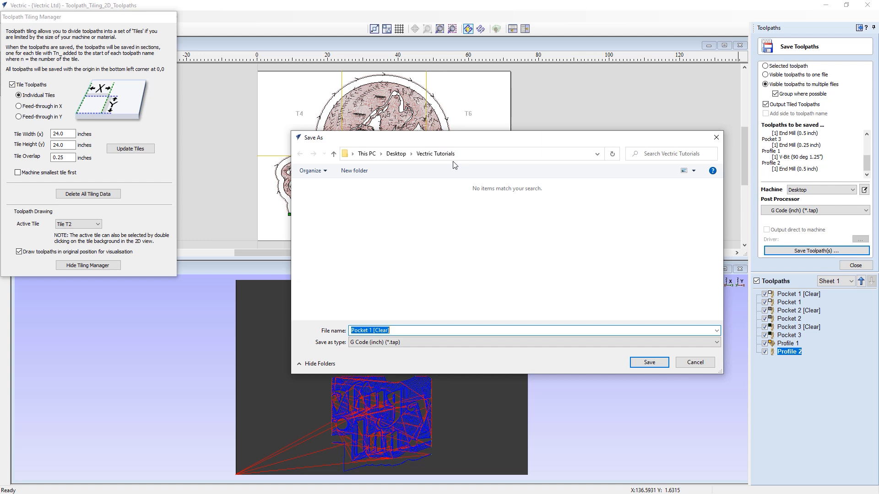
mouse_move(422, 143)
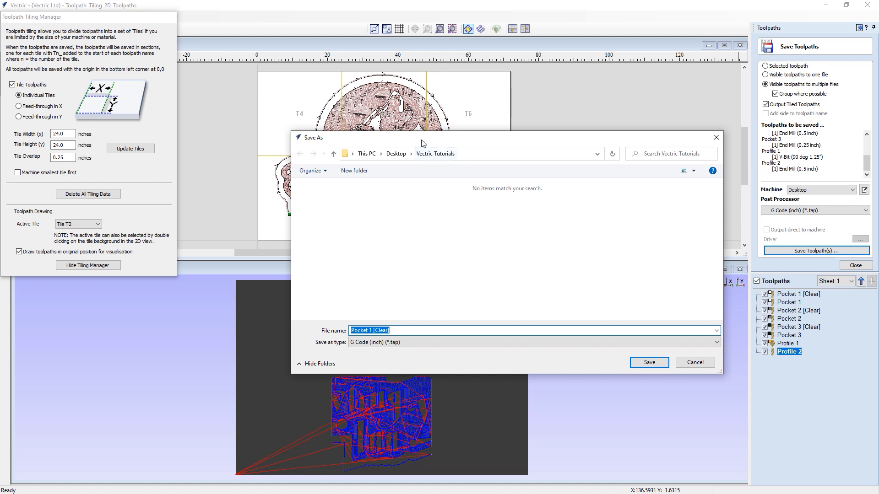
mouse_move(392, 328)
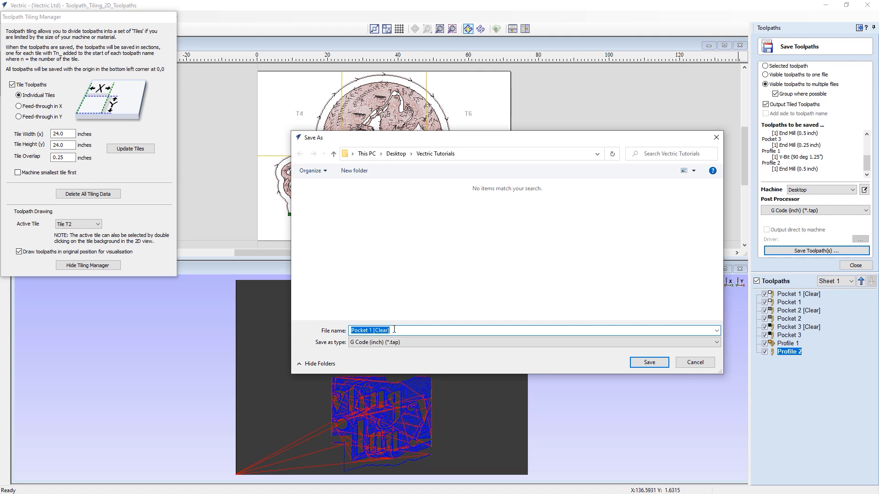
type("Tiled")
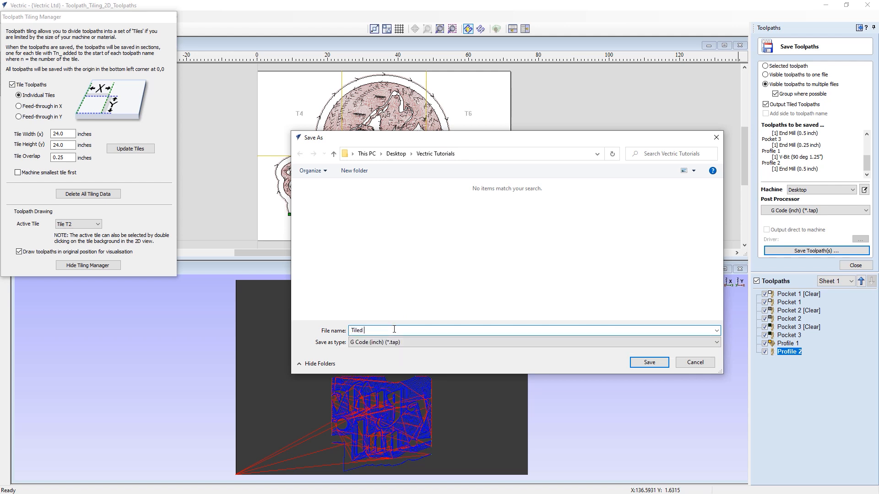
type("Toolpaths")
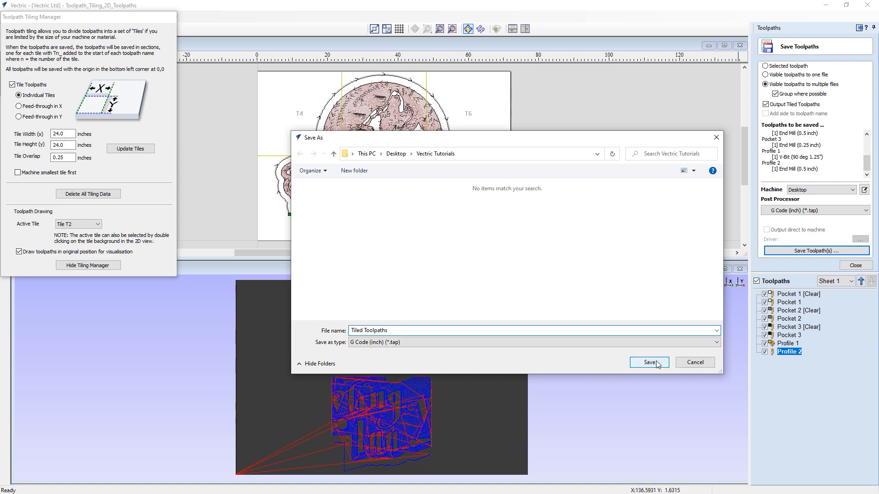
left_click(649, 362)
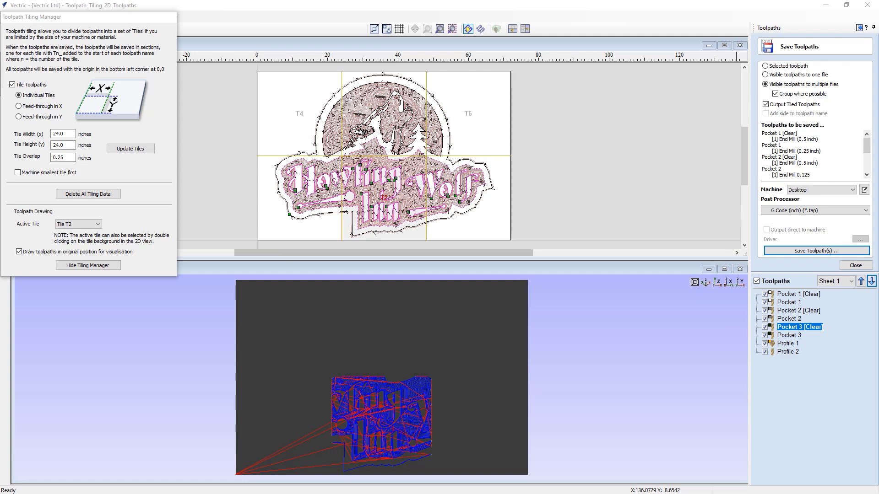
left_click(815, 250)
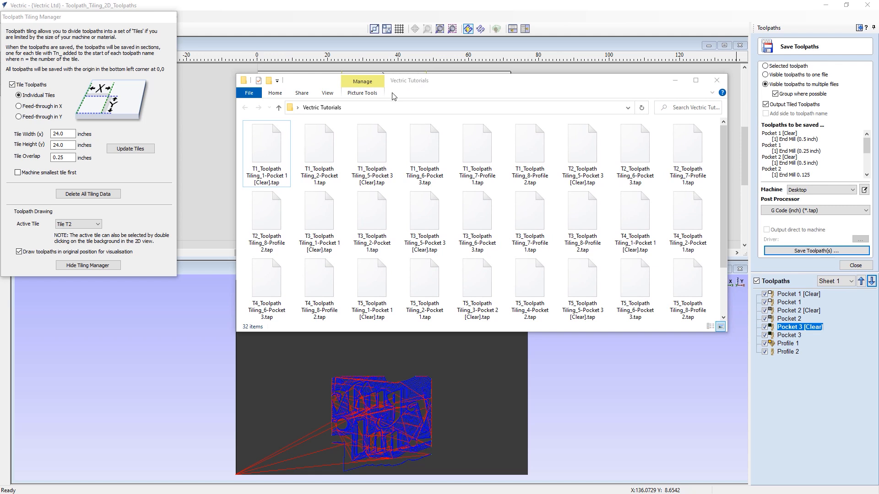
- Inspect tile T1's Pocket [Clear], Pocket 3 [Clear] and Profile 2 .tap files
left_click(267, 144)
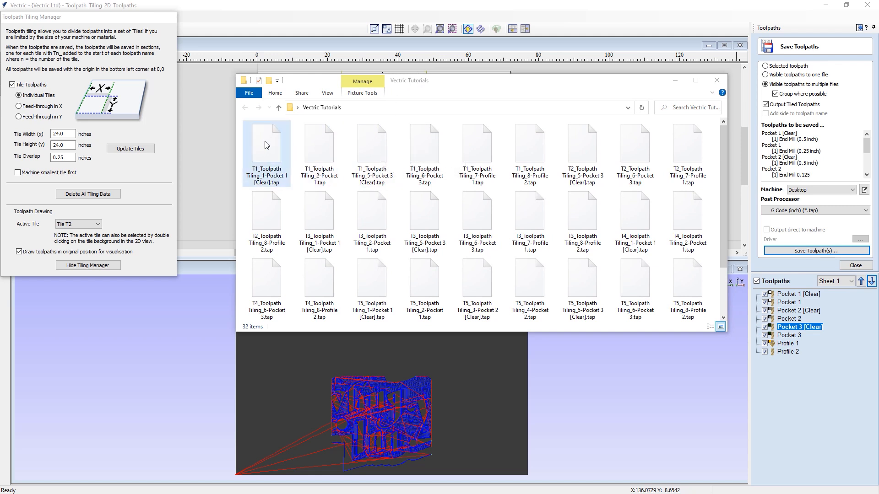
left_click(371, 142)
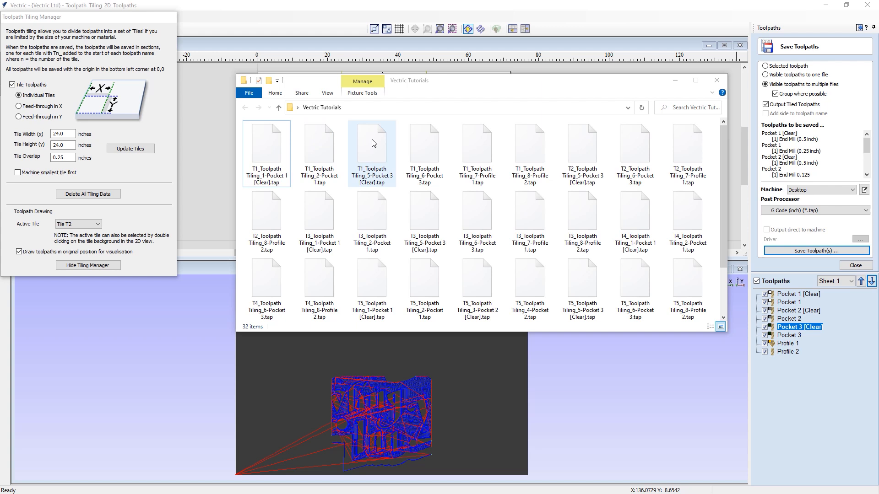
mouse_move(352, 163)
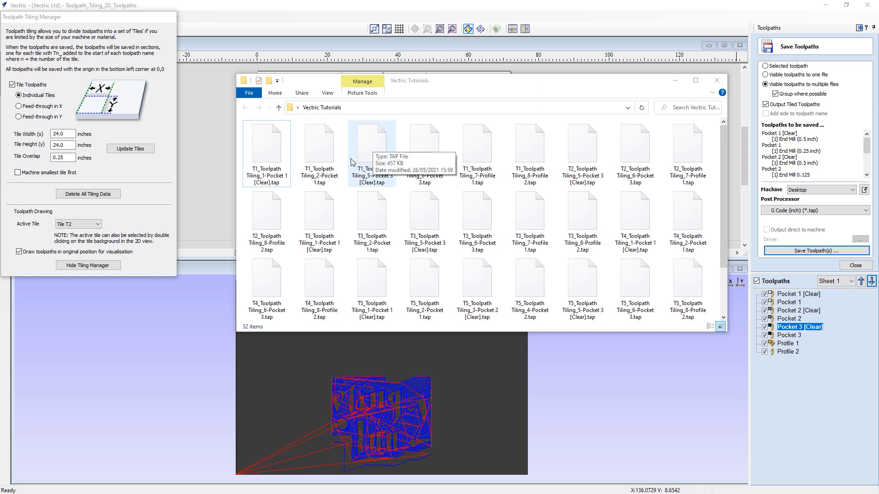
mouse_move(373, 148)
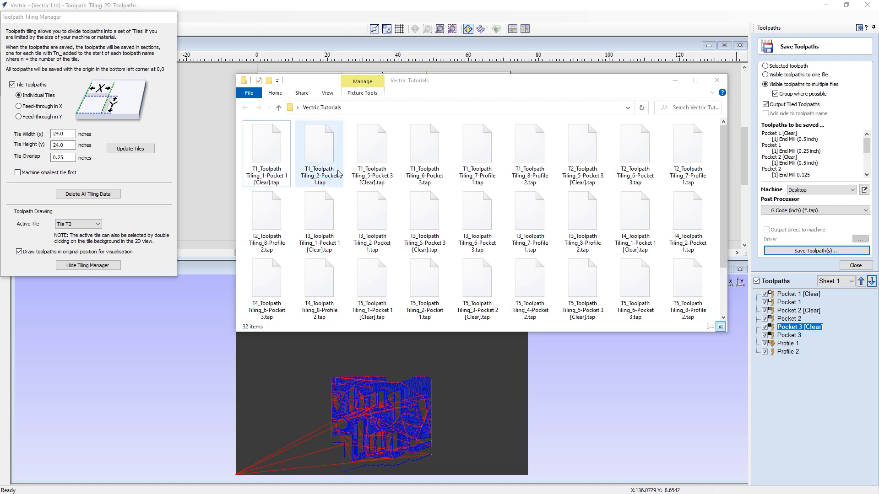
left_click(528, 144)
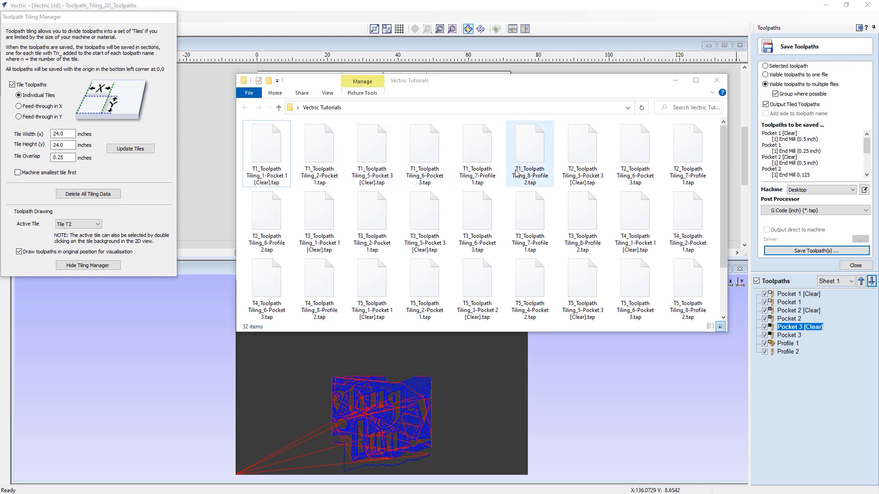
mouse_move(529, 151)
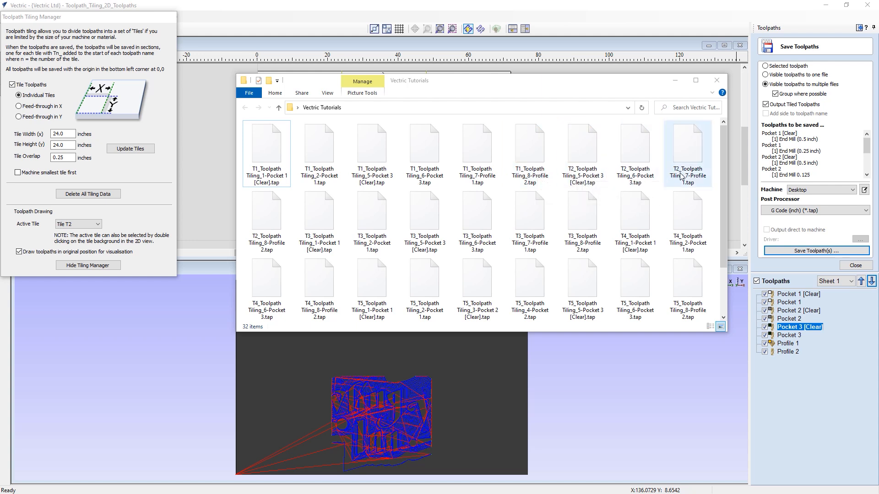
mouse_move(310, 212)
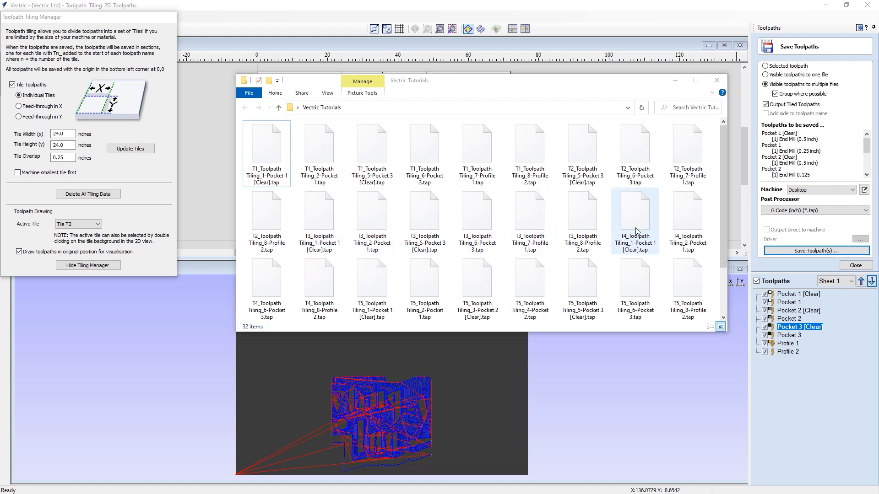
scroll("down", 3)
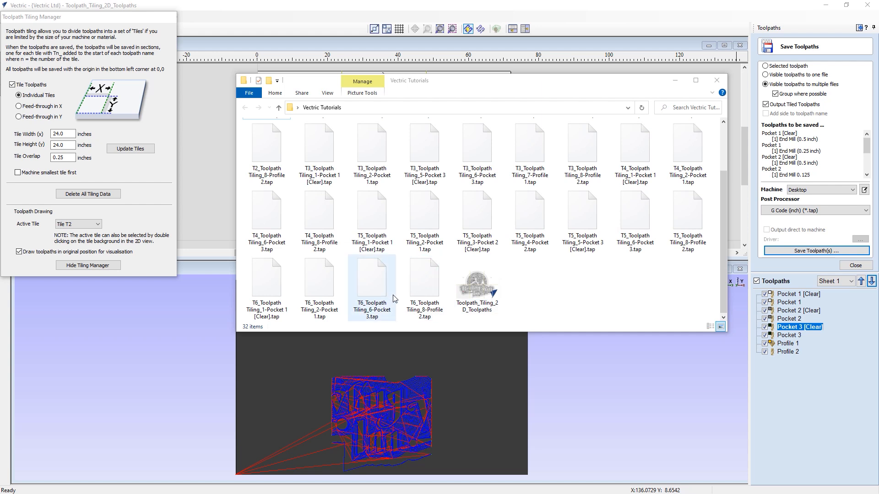
mouse_move(434, 278)
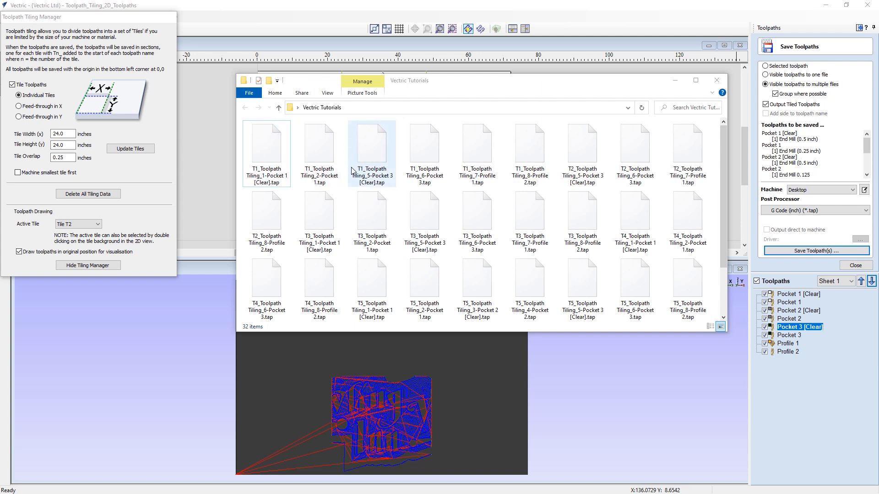
- Select all tile 1 files together, then just the first one, and scroll the list
left_click(528, 145)
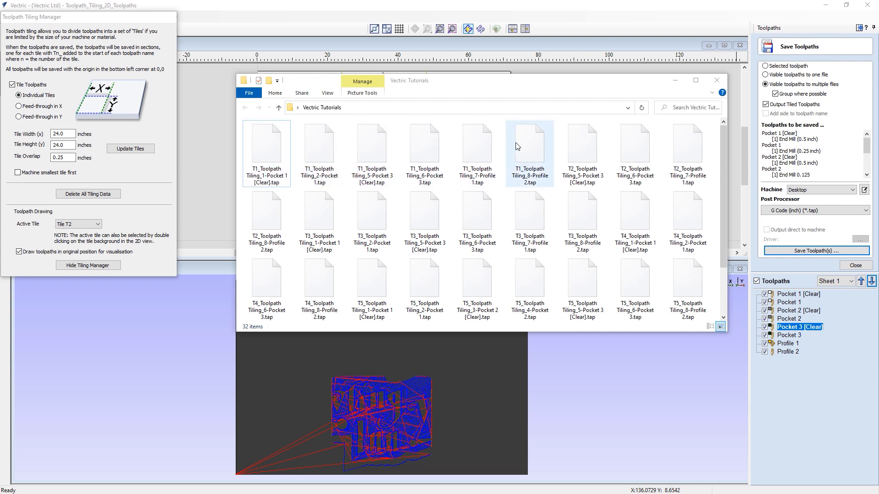
left_click(582, 146)
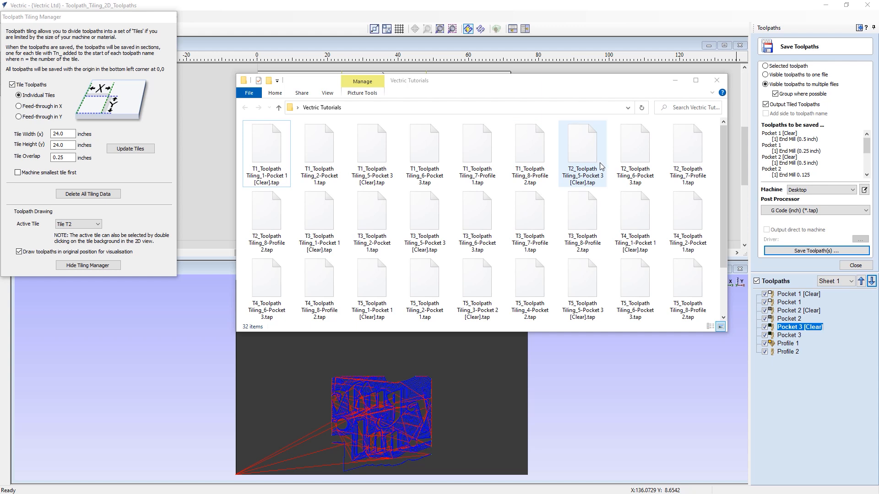
left_click(267, 144)
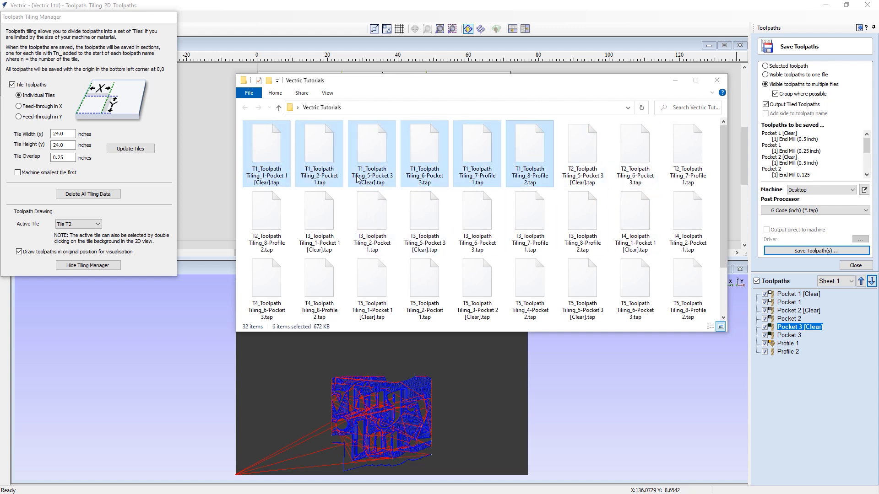
left_click(266, 145)
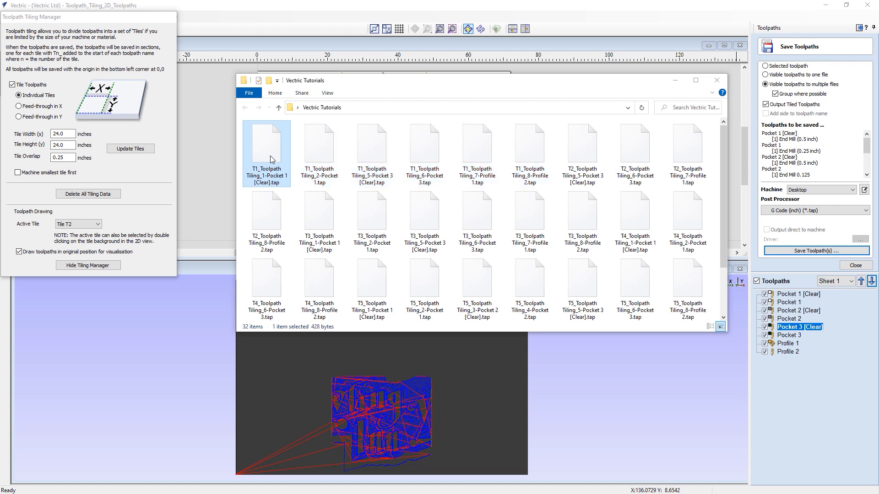
mouse_move(267, 145)
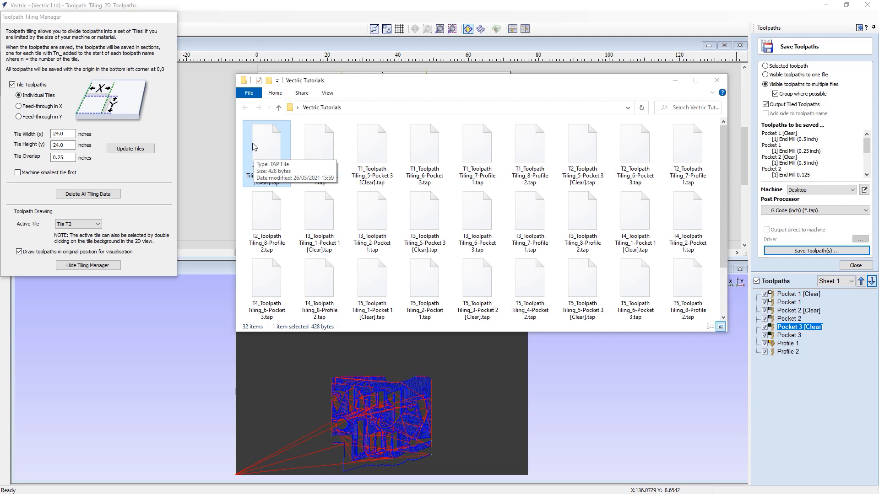
scroll("down", 3)
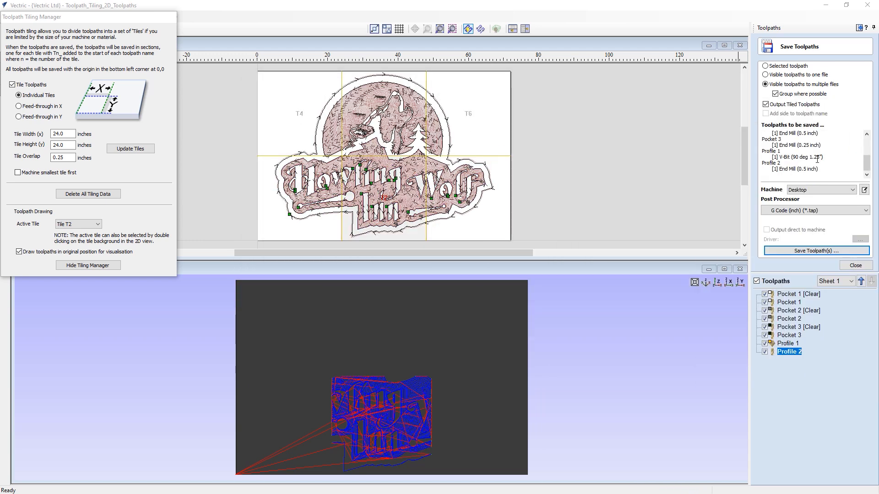
mouse_move(787, 313)
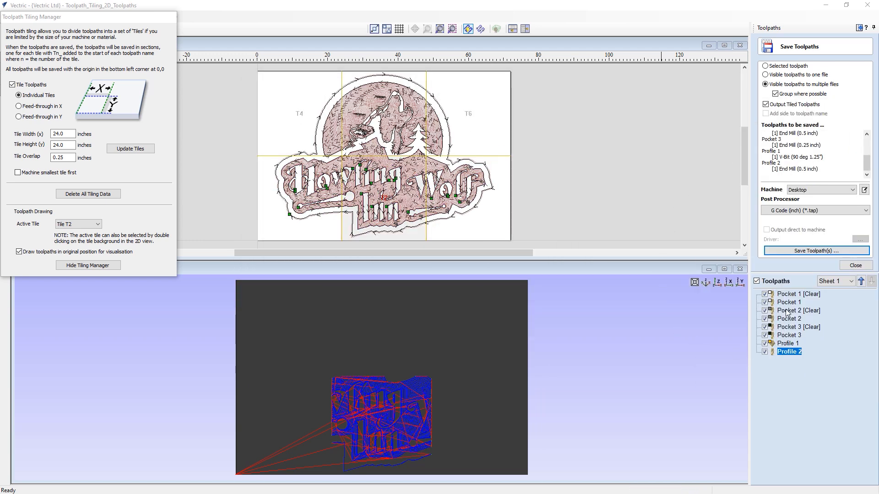
mouse_move(790, 335)
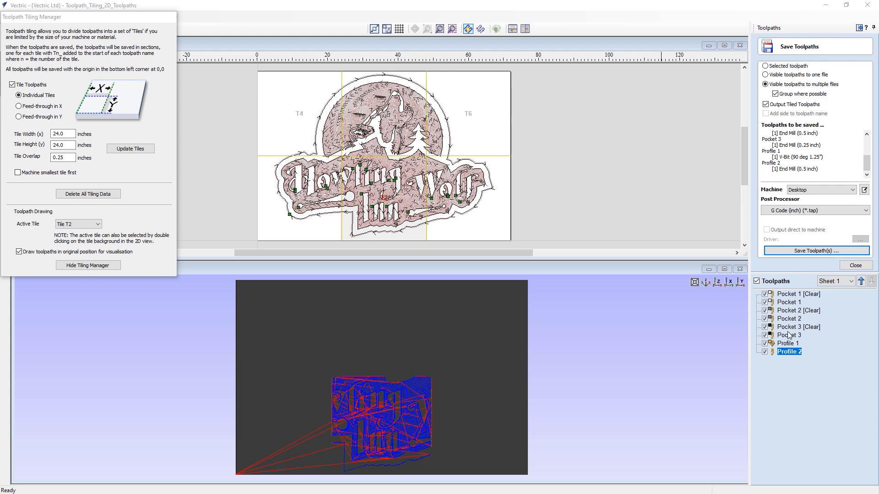
mouse_move(818, 297)
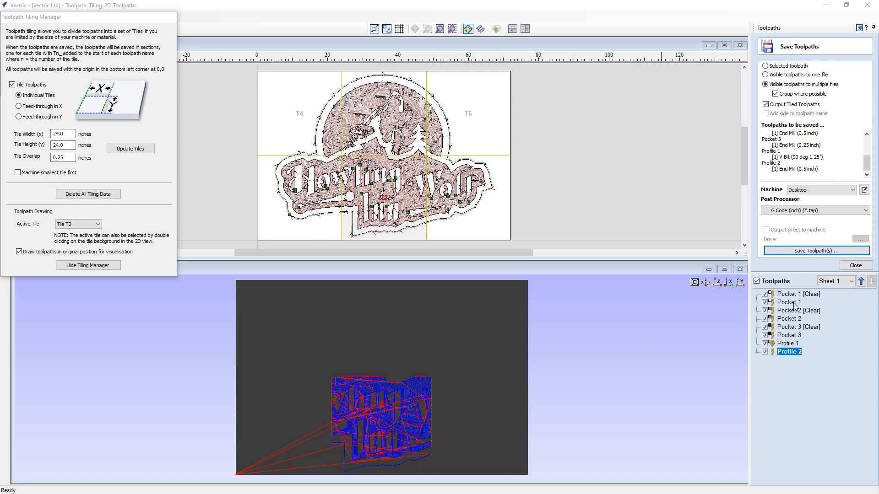
- Move Pocket 2 [Clear] up the toolpath list toward Pocket 1 [Clear]
left_click(800, 311)
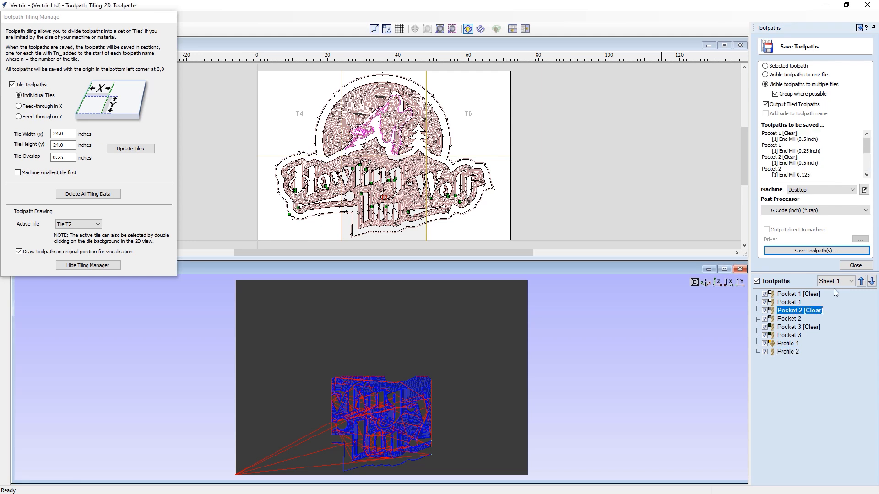
left_click(861, 281)
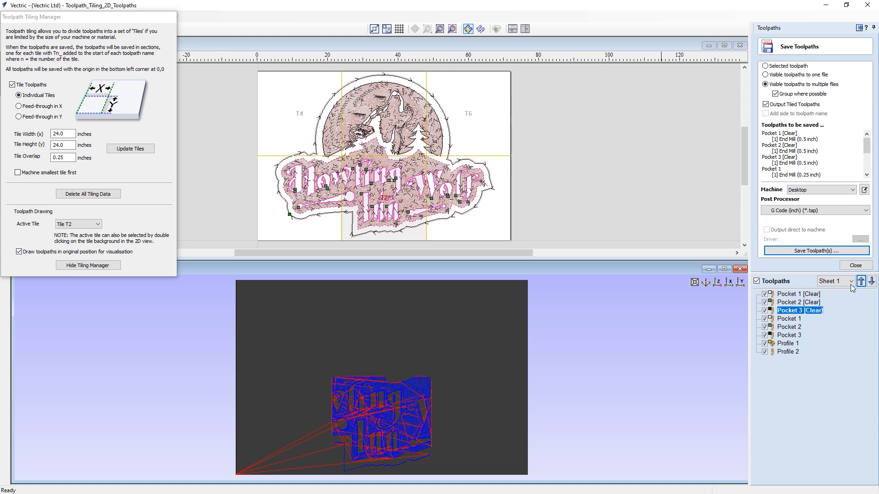
mouse_move(796, 302)
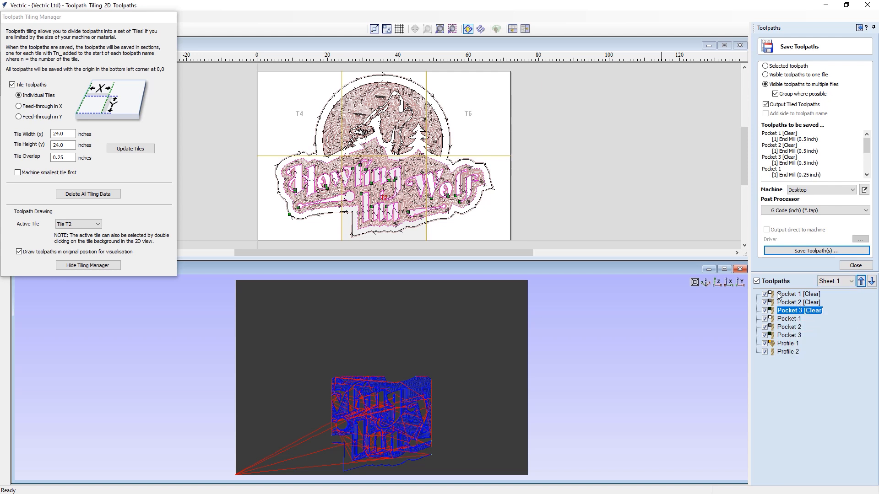
mouse_move(801, 327)
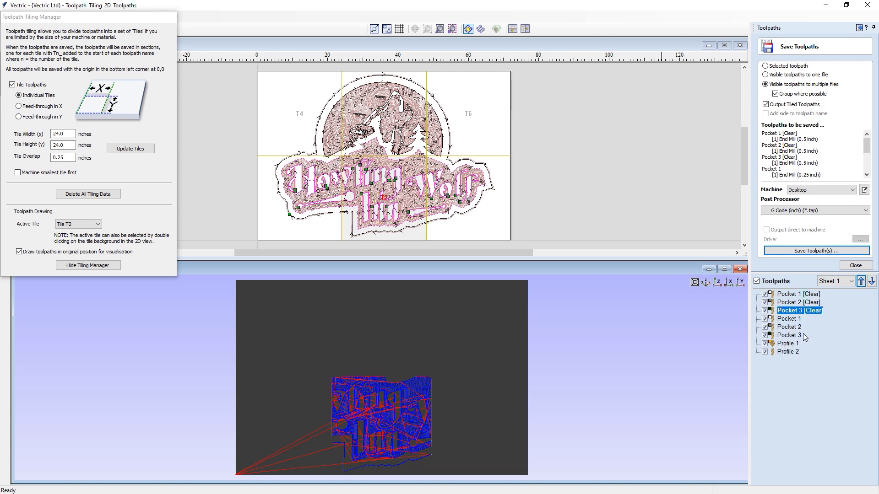
mouse_move(791, 335)
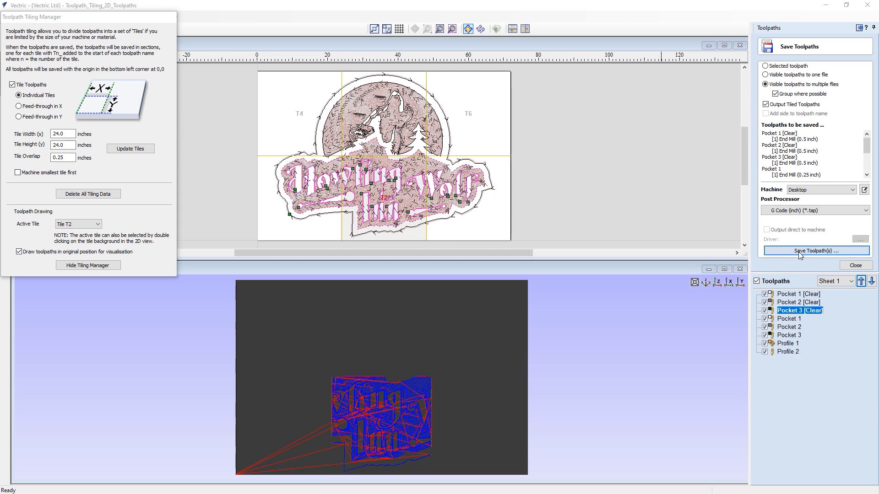
- Save the reordered tiled toolpaths as 'tile toolpaths' and bring up the output folder
left_click(816, 250)
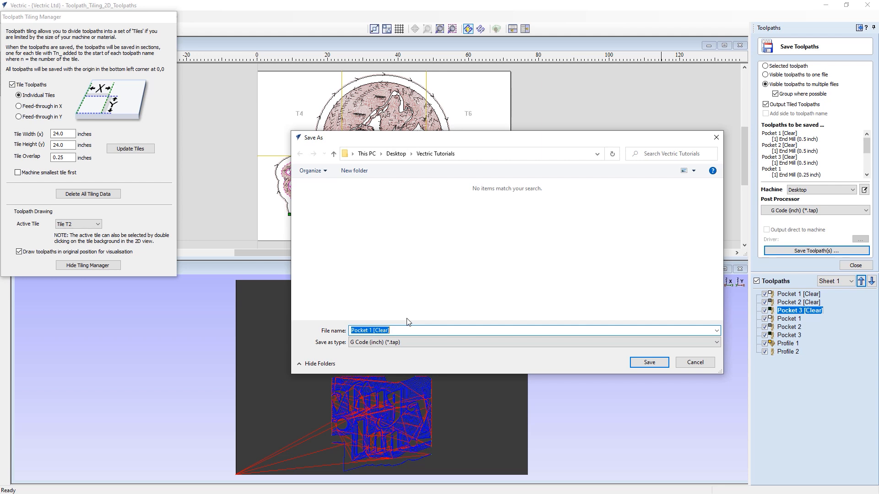
type("tile t")
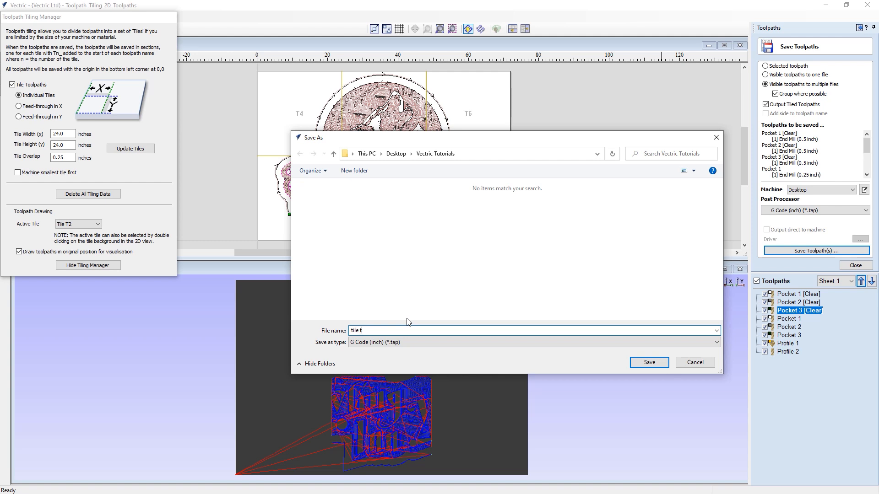
type("oolpaths")
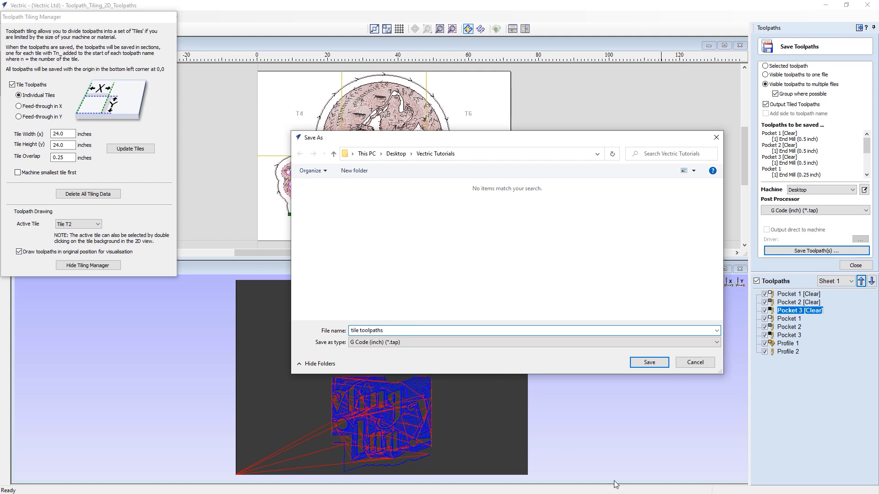
left_click(648, 362)
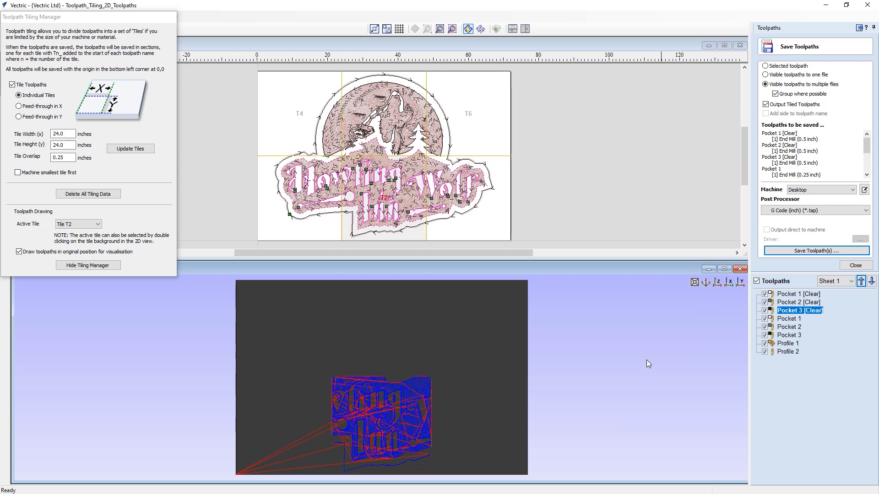
left_click(815, 250)
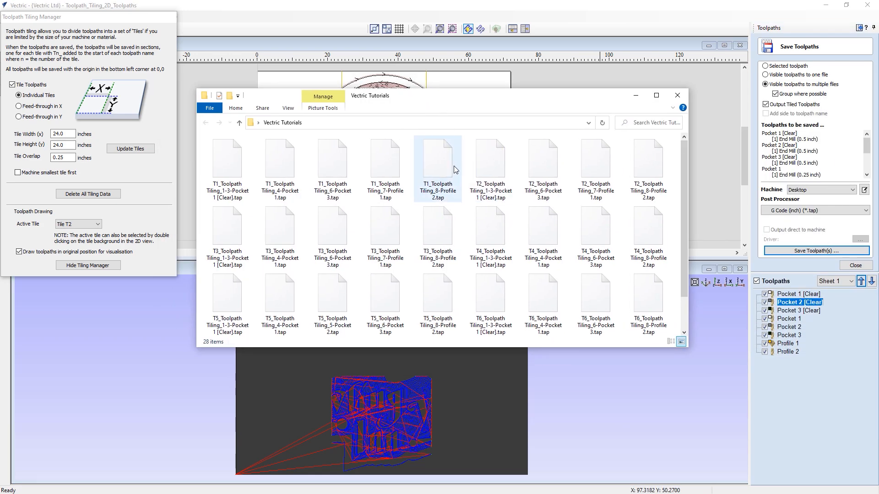
mouse_move(423, 170)
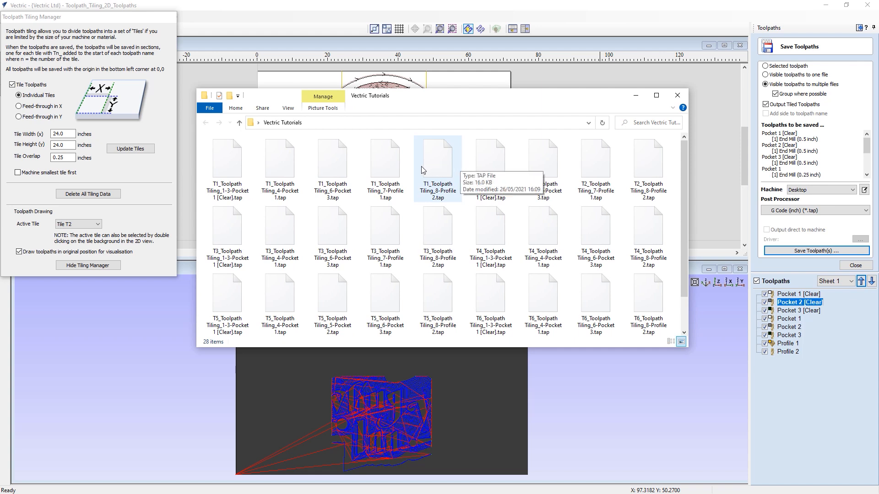
mouse_move(233, 163)
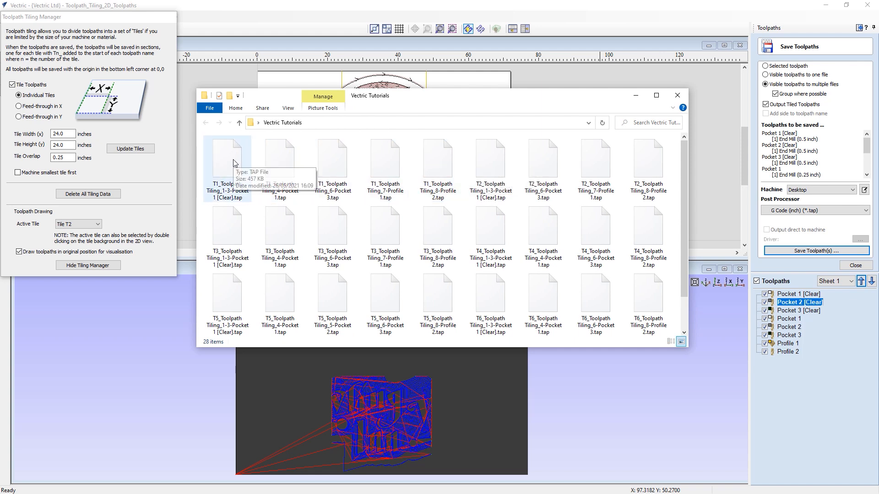
- Check tile T1's combined 457 KB Pocket 1 [Clear] file, then close Explorer
left_click(227, 157)
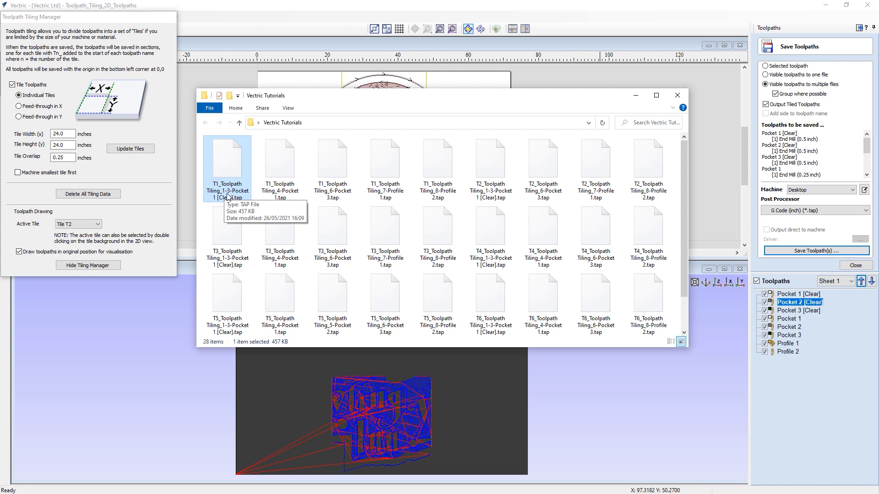
mouse_move(208, 357)
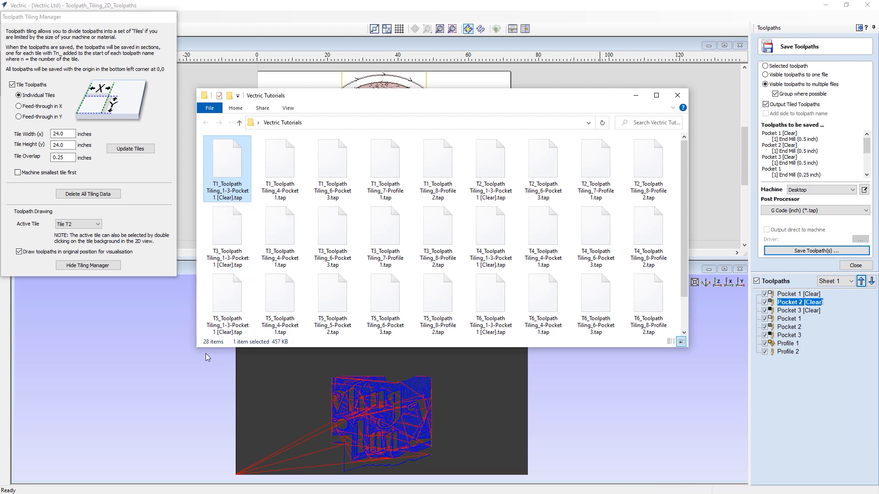
mouse_move(244, 173)
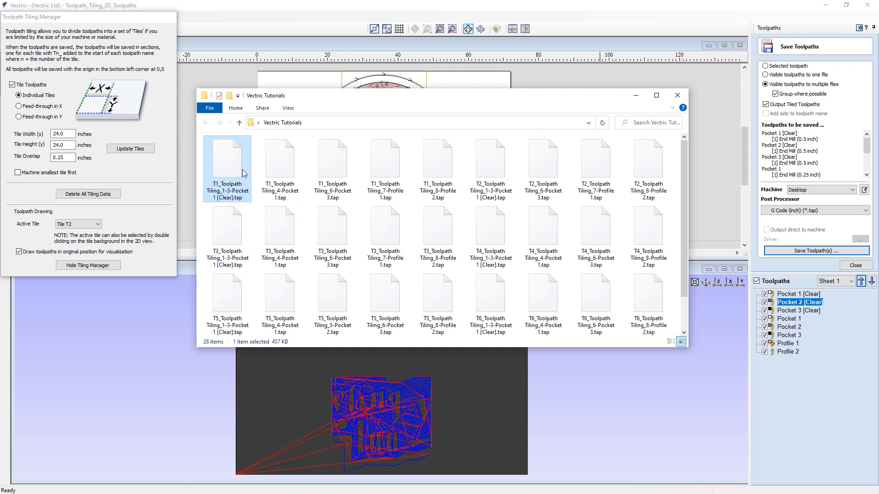
mouse_move(227, 159)
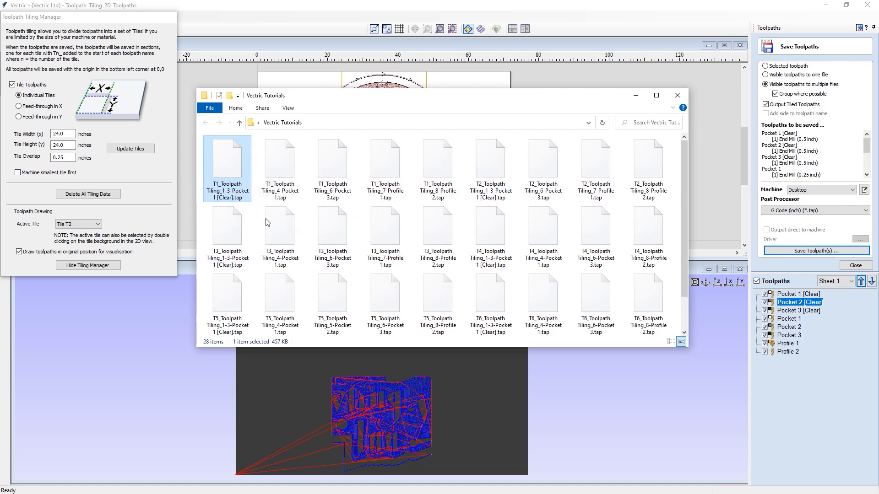
left_click(438, 227)
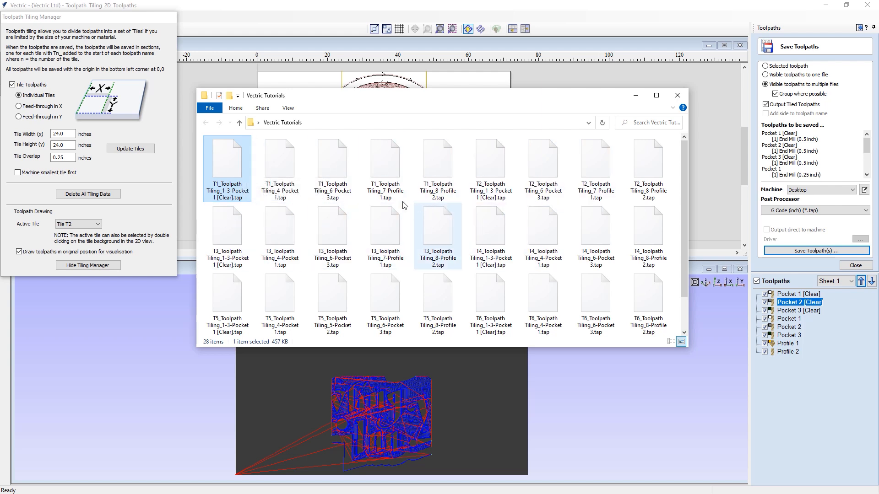
left_click(677, 95)
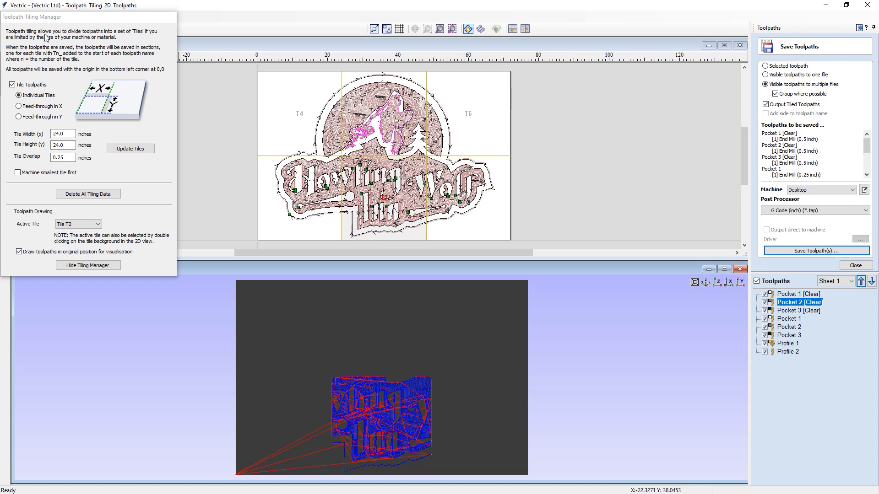
mouse_move(286, 108)
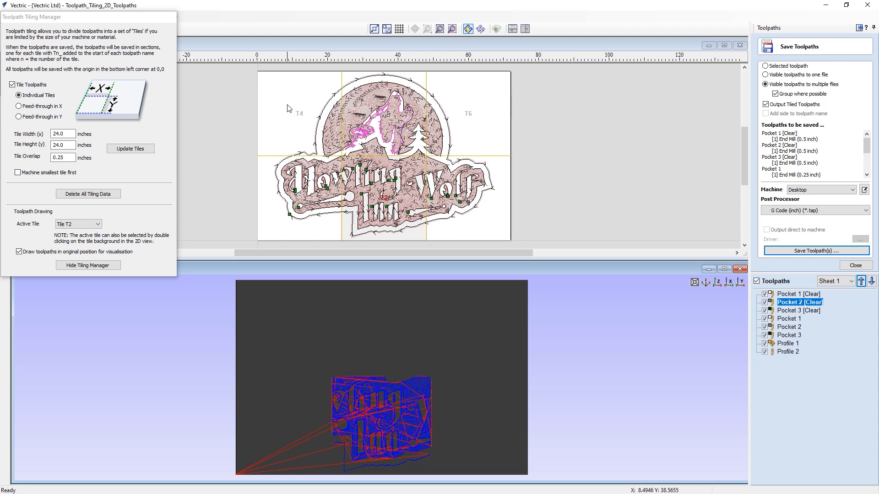
mouse_move(287, 109)
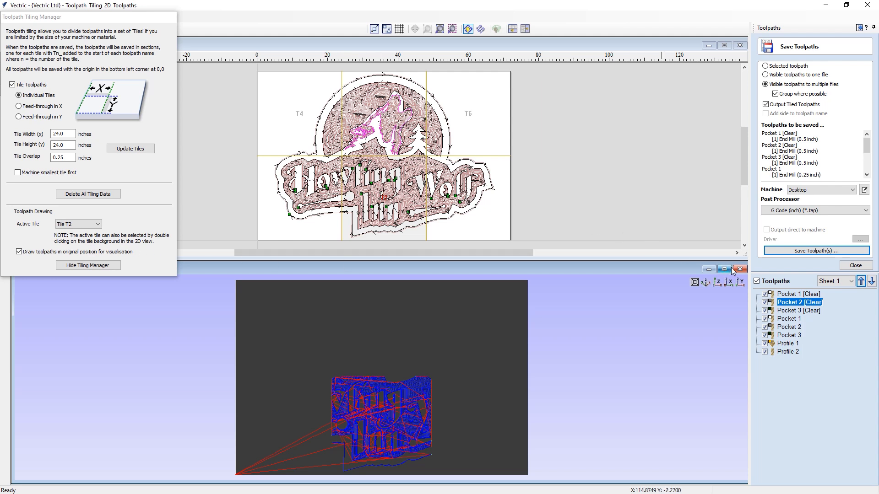
mouse_move(725, 271)
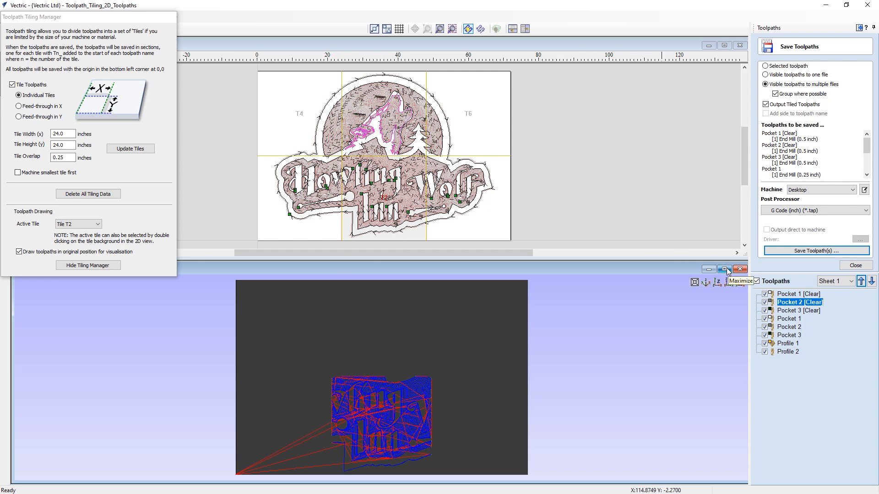